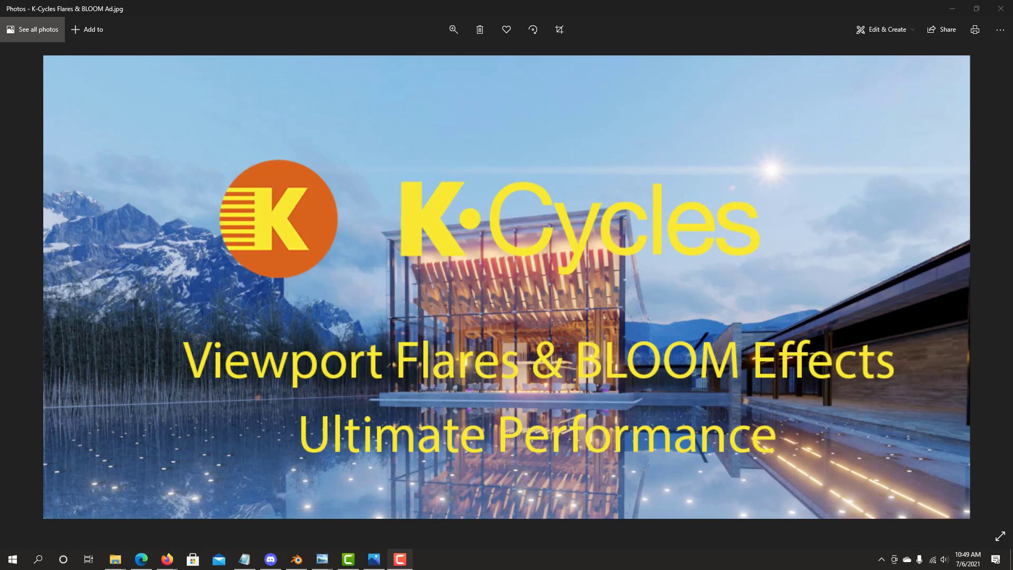
- Enable K-Cycles Bloom and set its Blend to 0.50
click(296, 558)
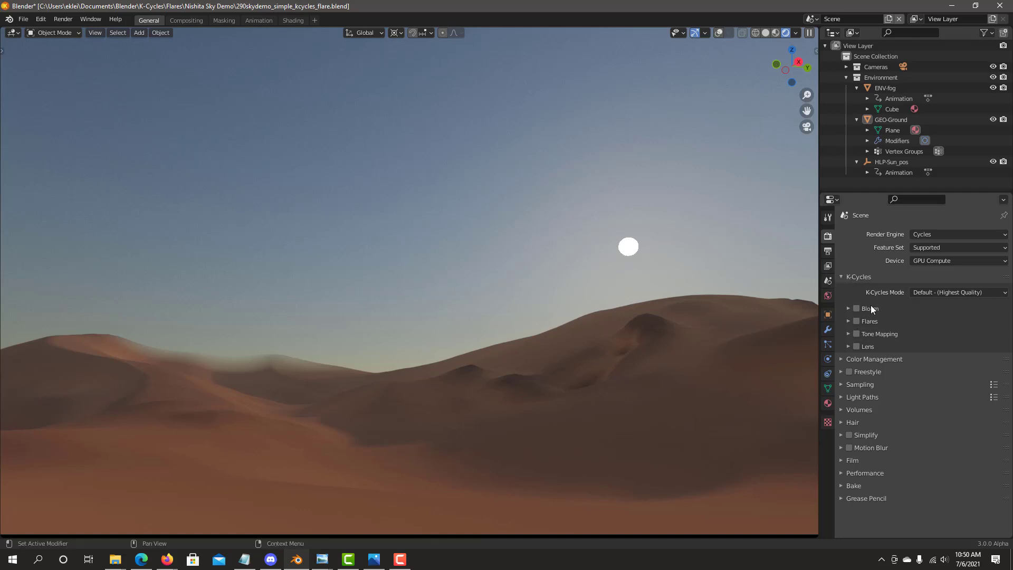
mouse_move(875, 334)
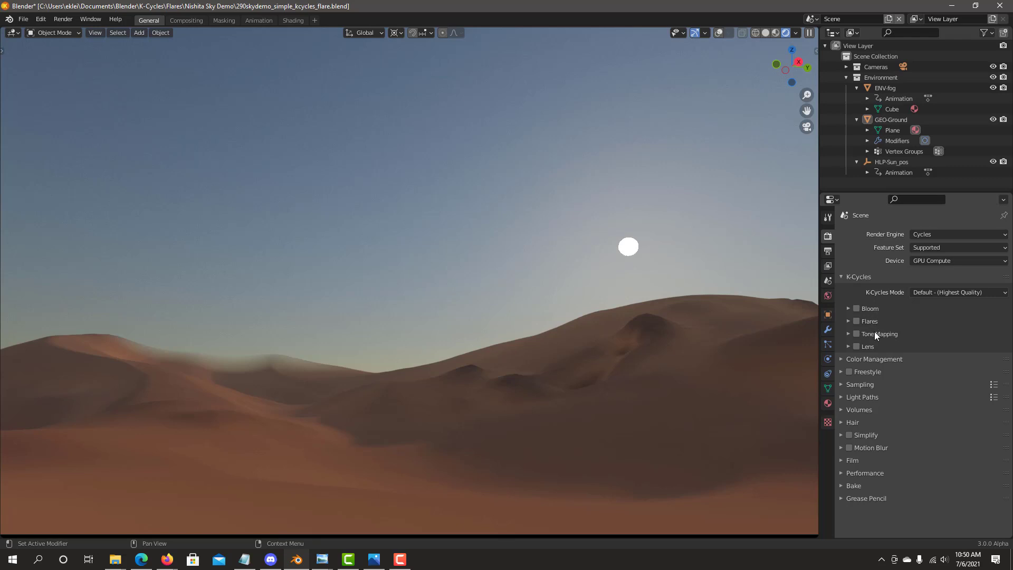
mouse_move(842, 386)
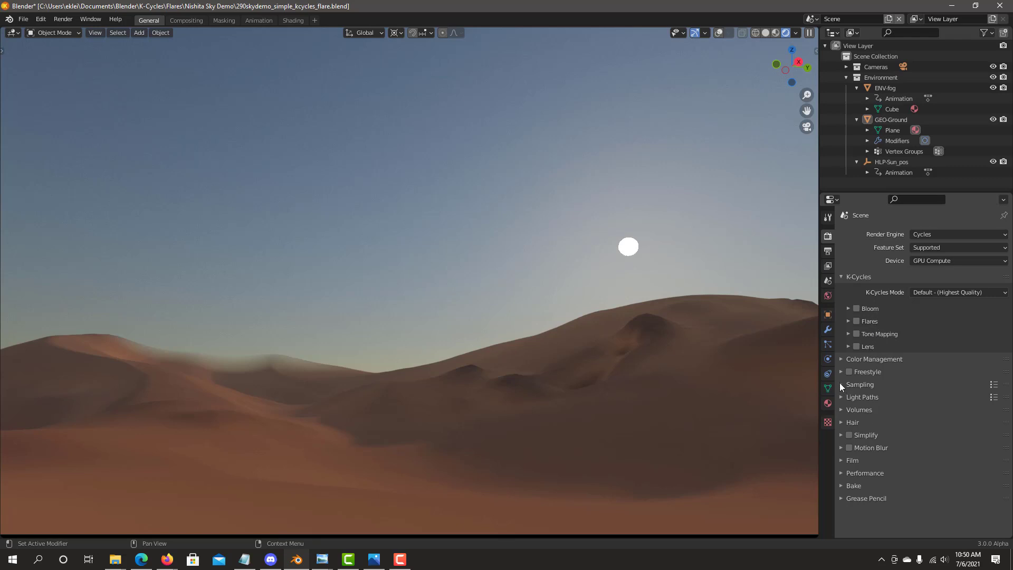
click(860, 384)
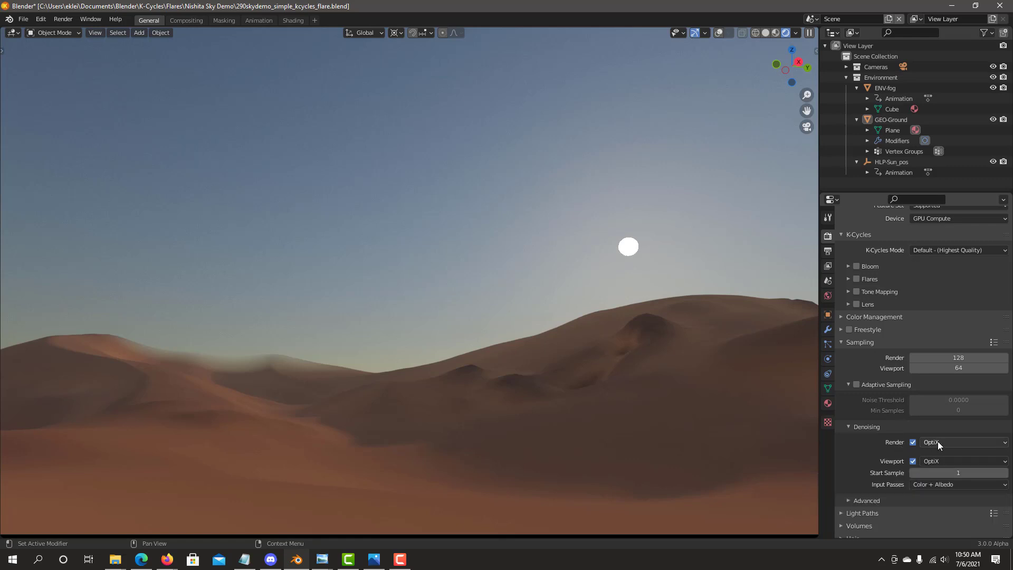
mouse_move(963, 442)
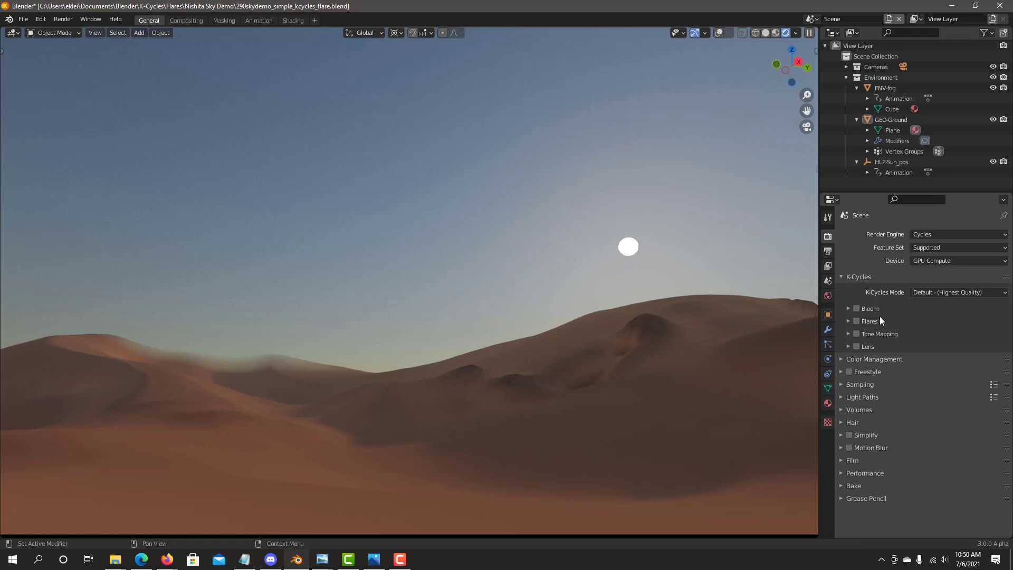
mouse_move(866, 322)
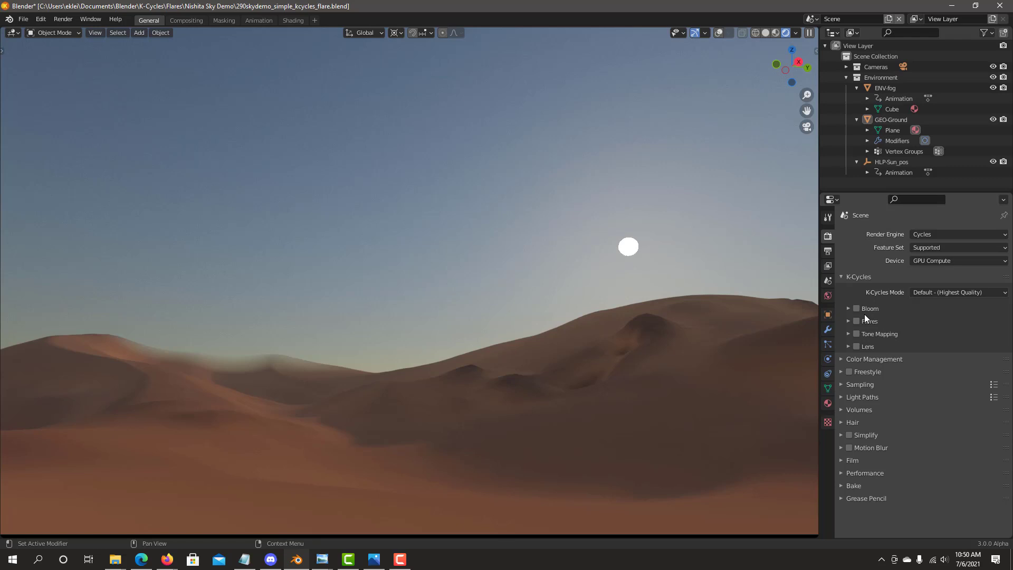
click(855, 308)
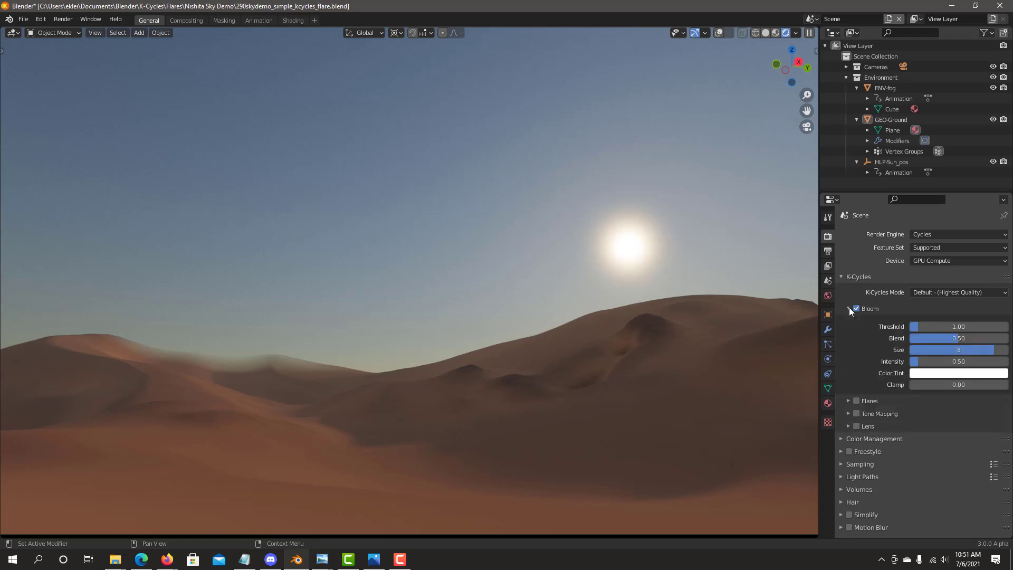
mouse_move(722, 230)
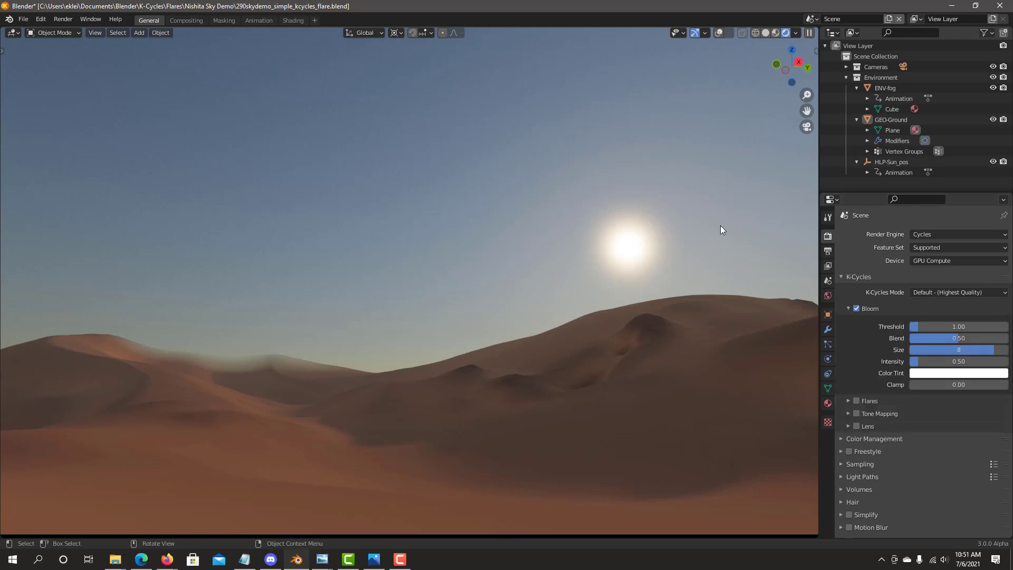
mouse_move(733, 273)
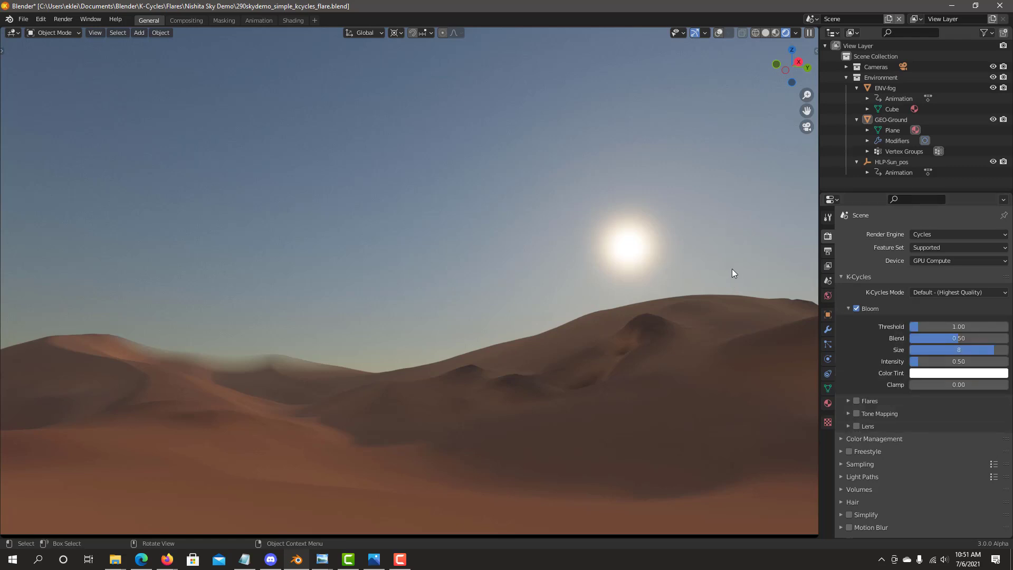
mouse_move(948, 326)
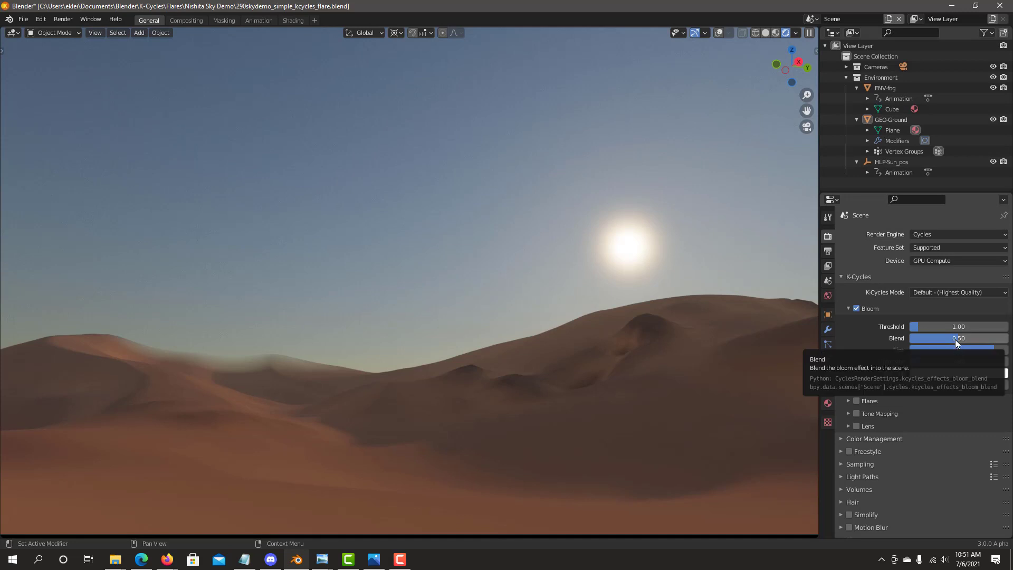
mouse_move(959, 345)
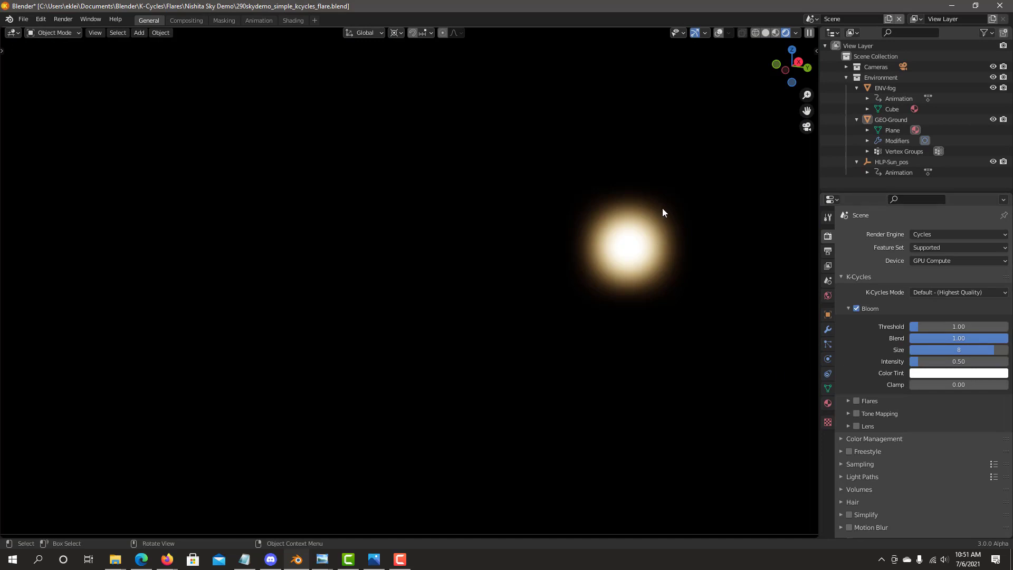
mouse_move(640, 278)
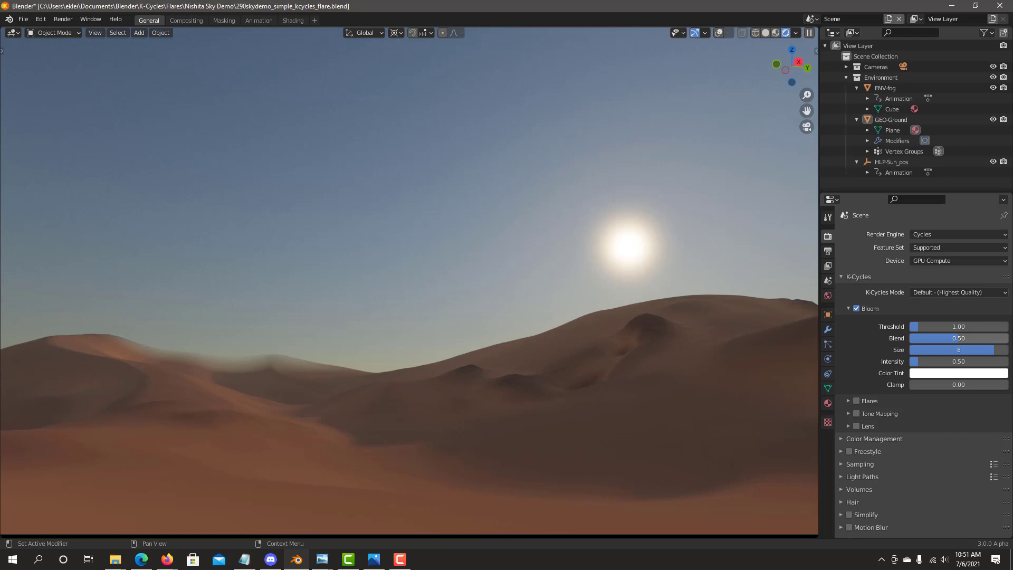
mouse_move(953, 342)
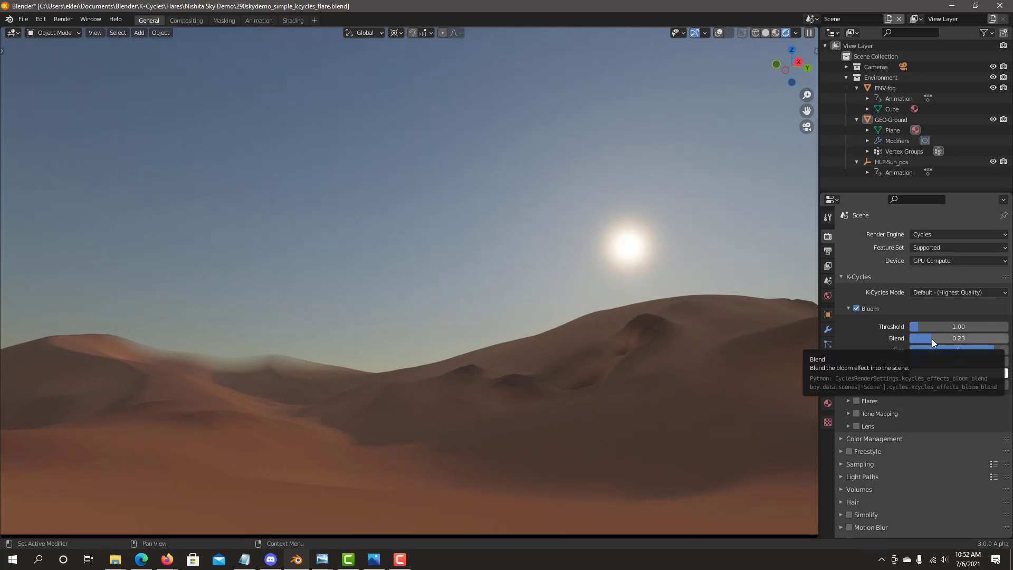
mouse_move(930, 342)
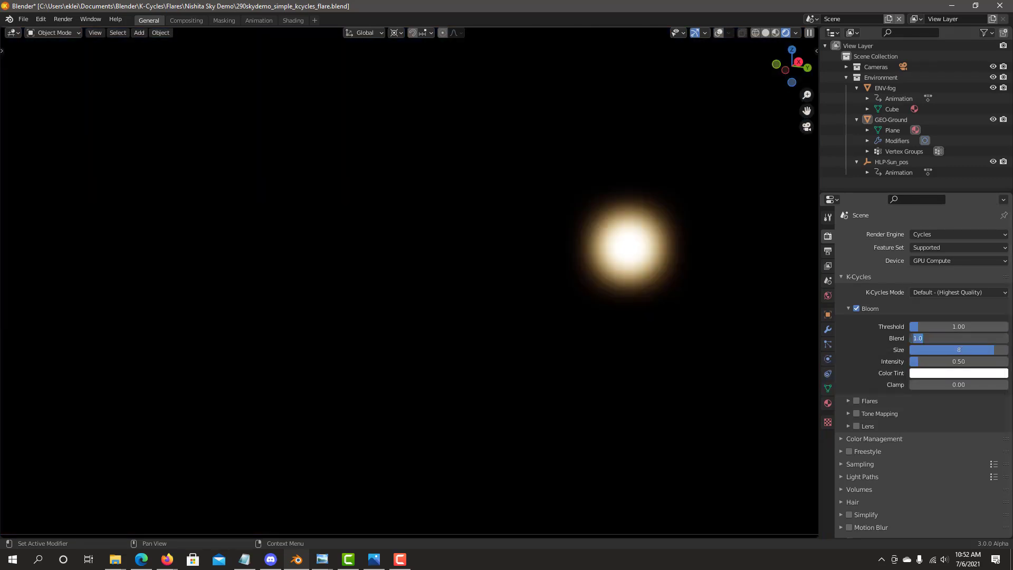
text(0.50)
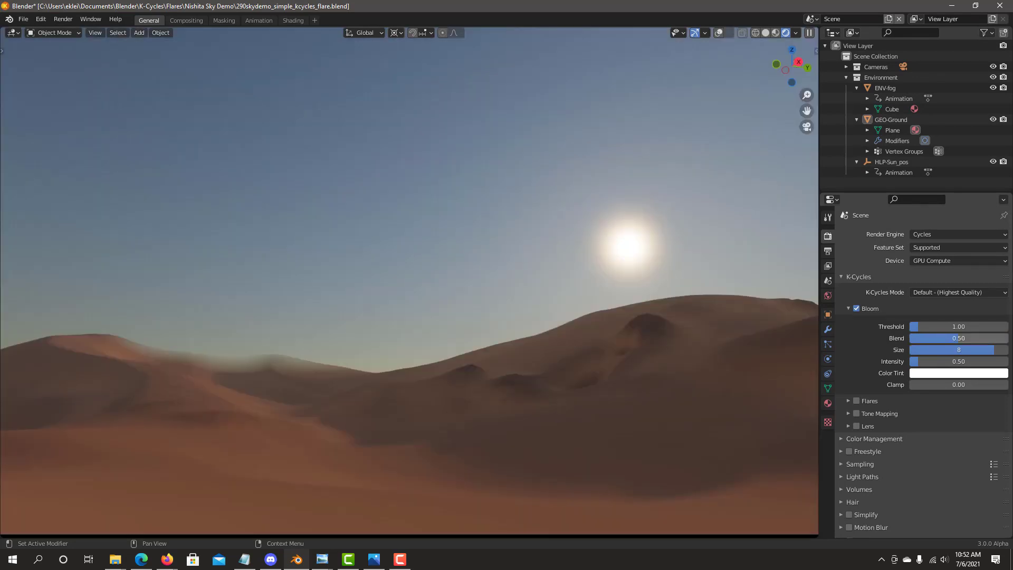
mouse_move(986, 349)
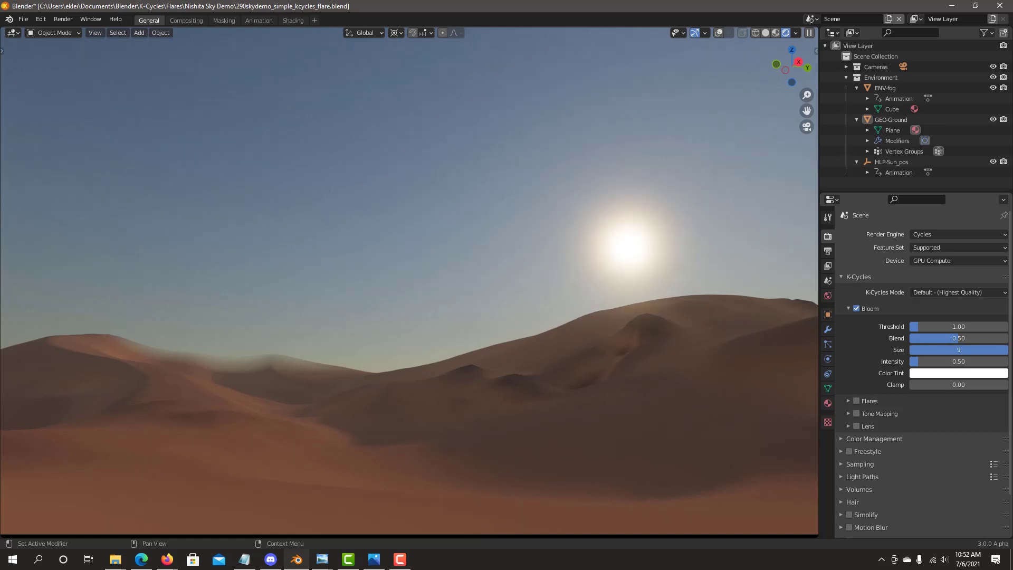
- Raise the Bloom intensity to 0.90, keeping size at 8
click(958, 349)
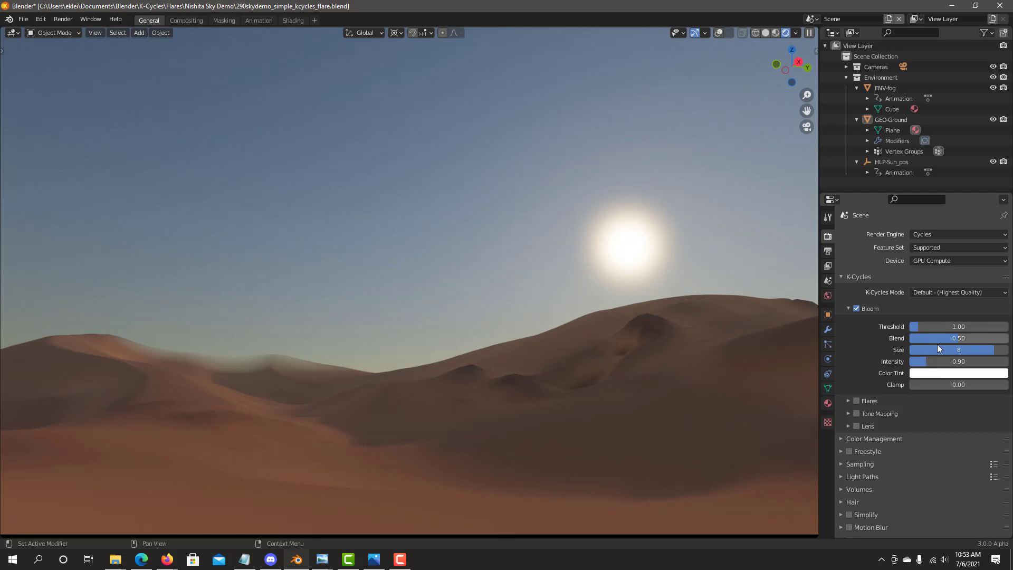
- Tint the bloom warm peach after trying yellow-green and blue tints
click(959, 373)
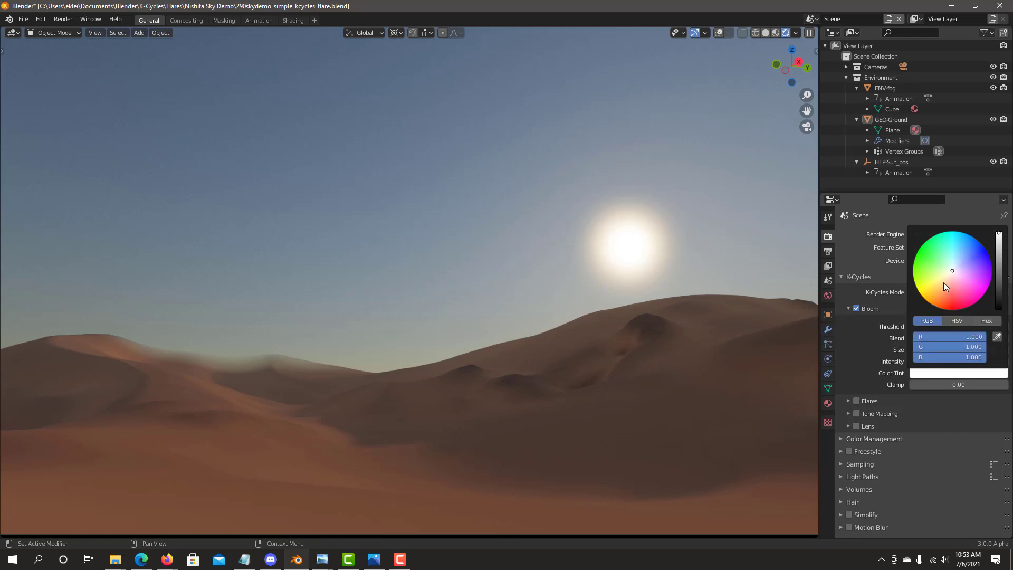
click(935, 267)
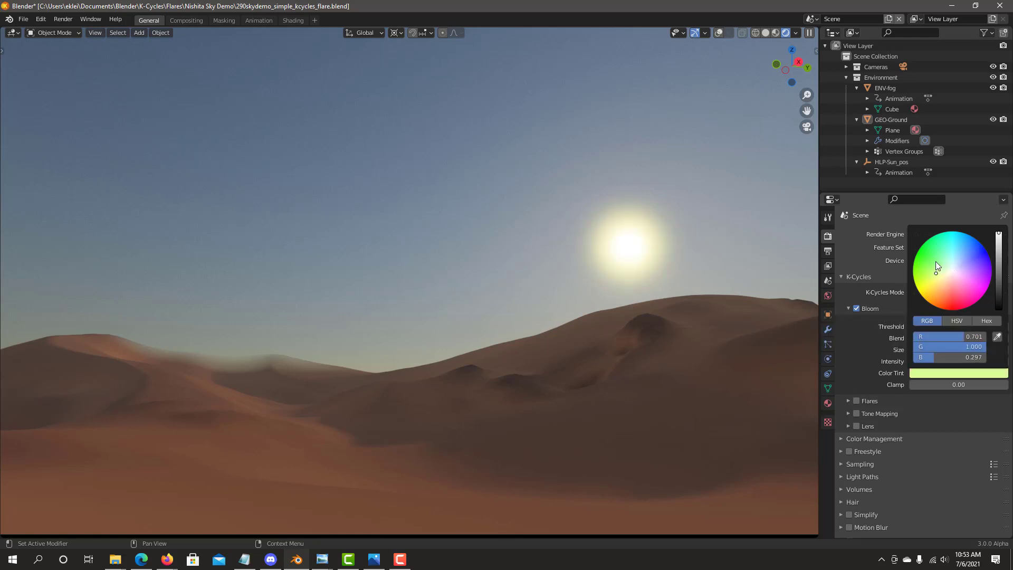
click(964, 252)
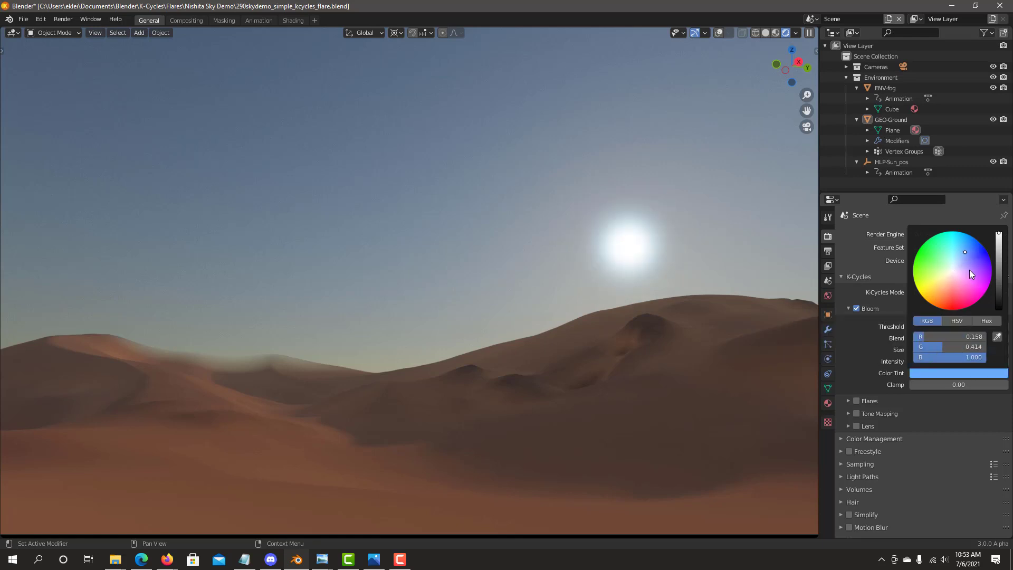
click(955, 260)
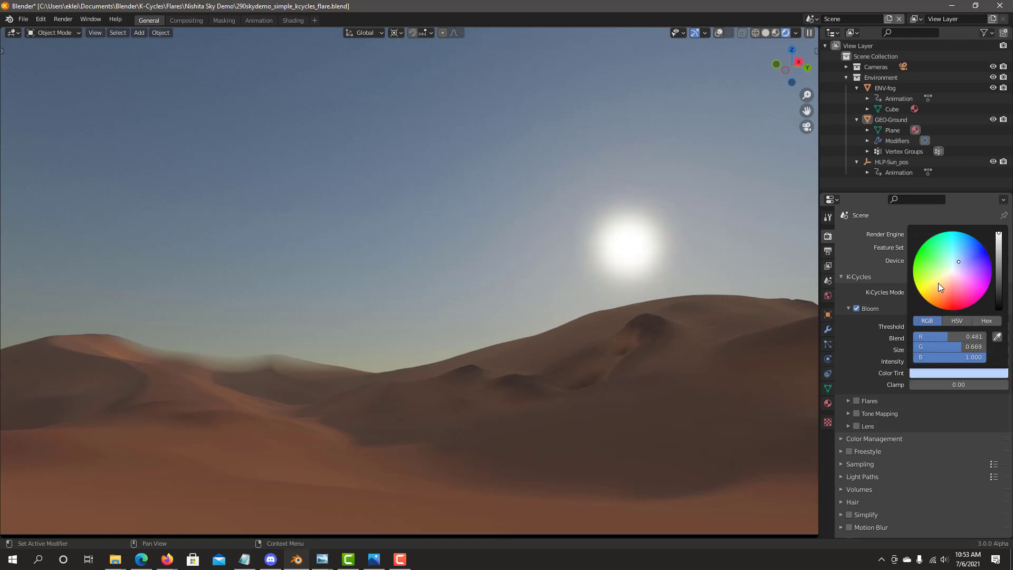
click(949, 283)
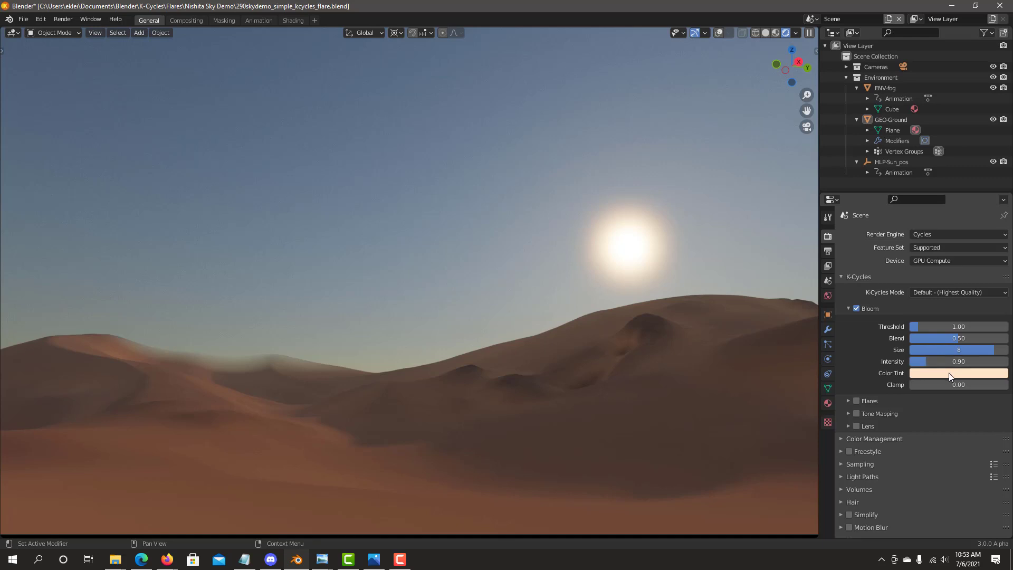
click(959, 373)
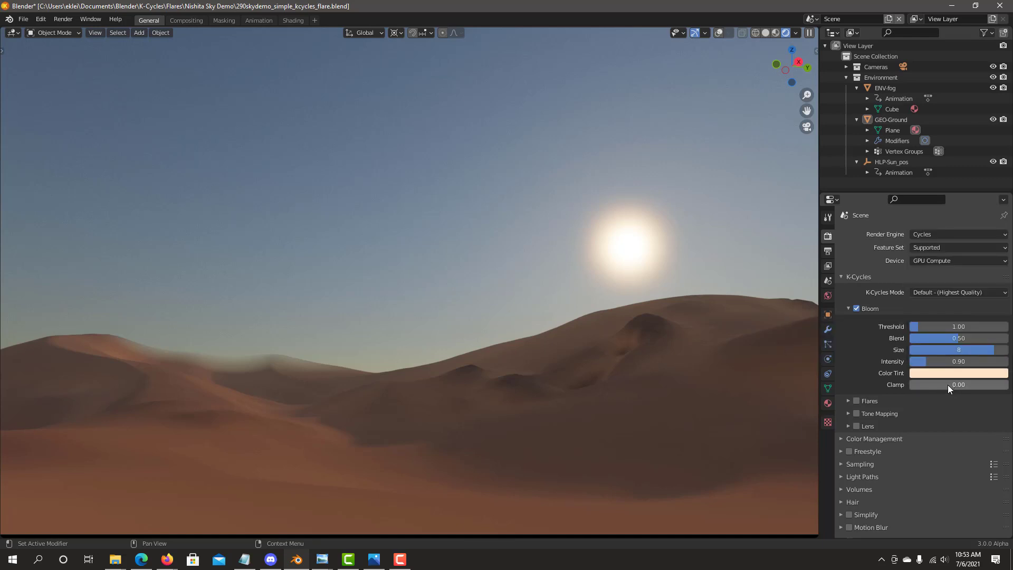
mouse_move(950, 385)
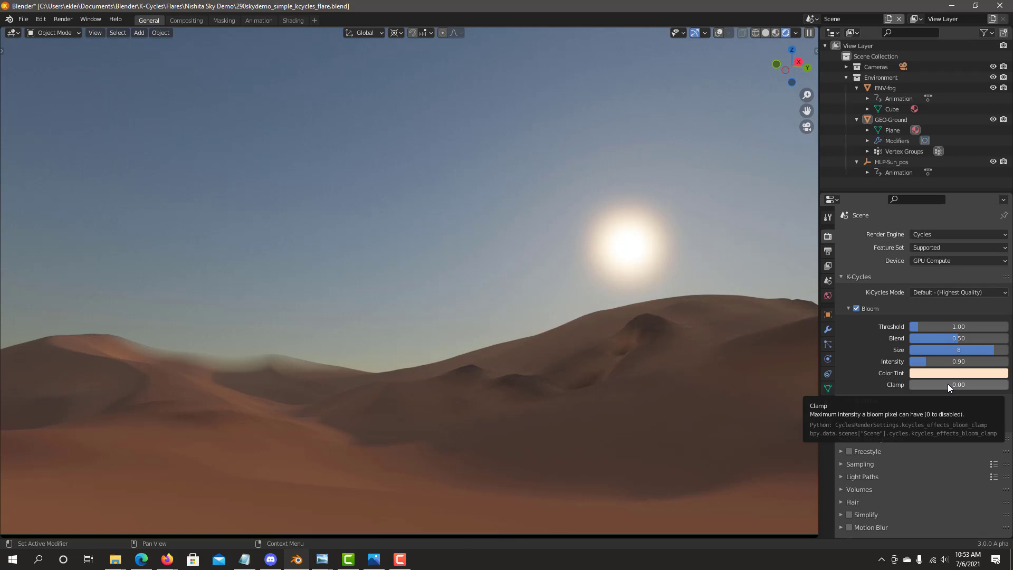
click(958, 384)
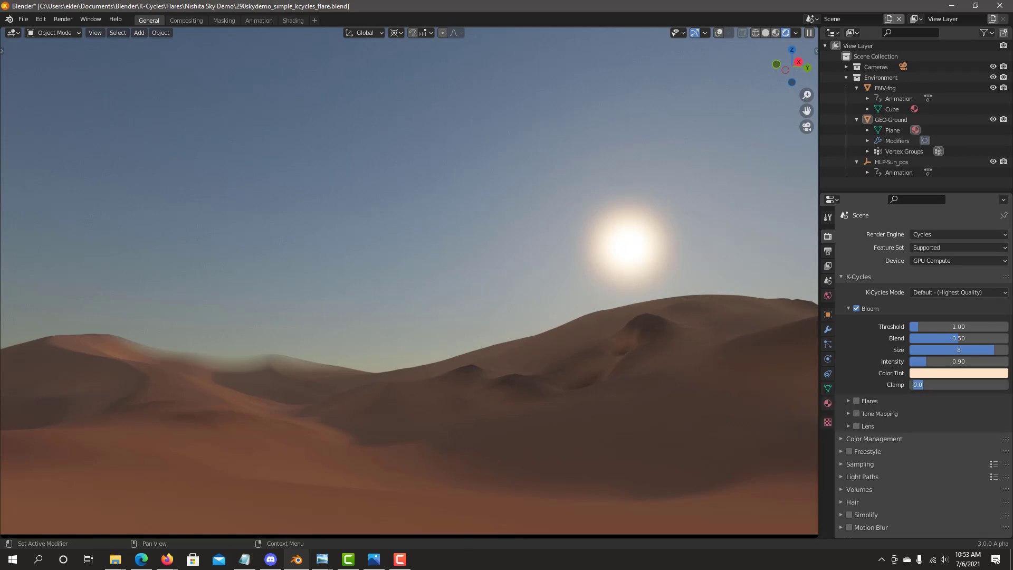
text(1)
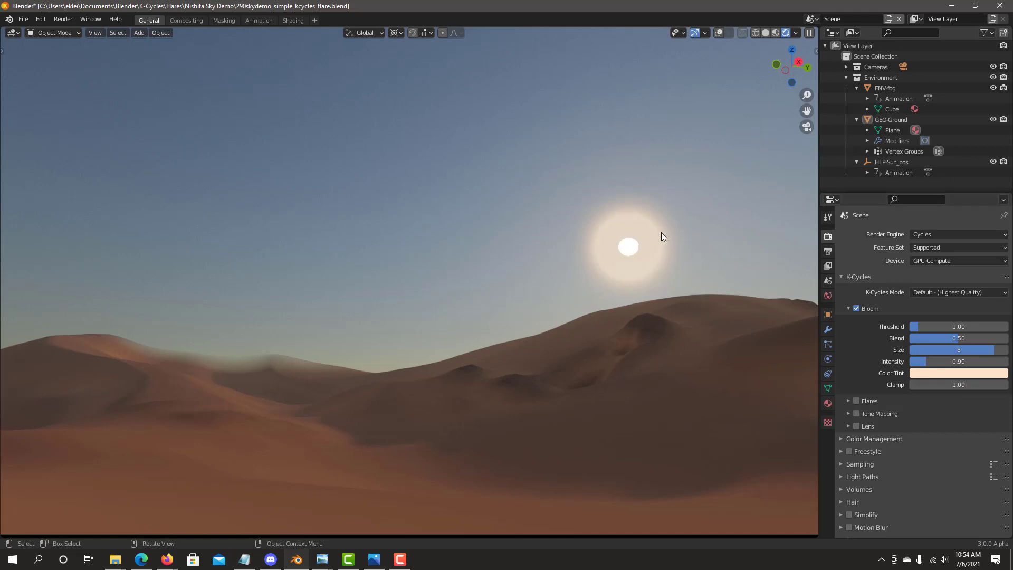
mouse_move(951, 385)
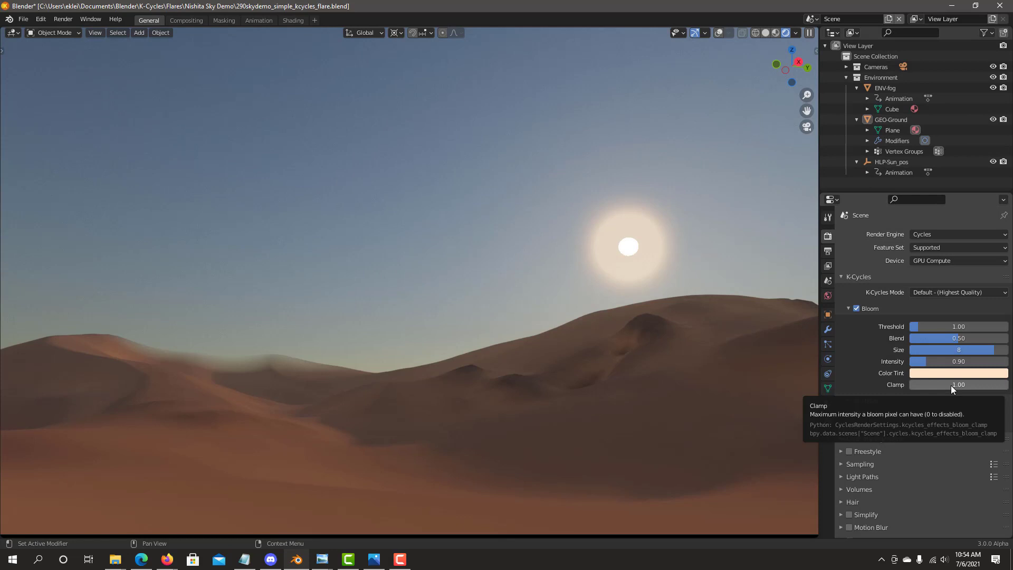
mouse_move(942, 384)
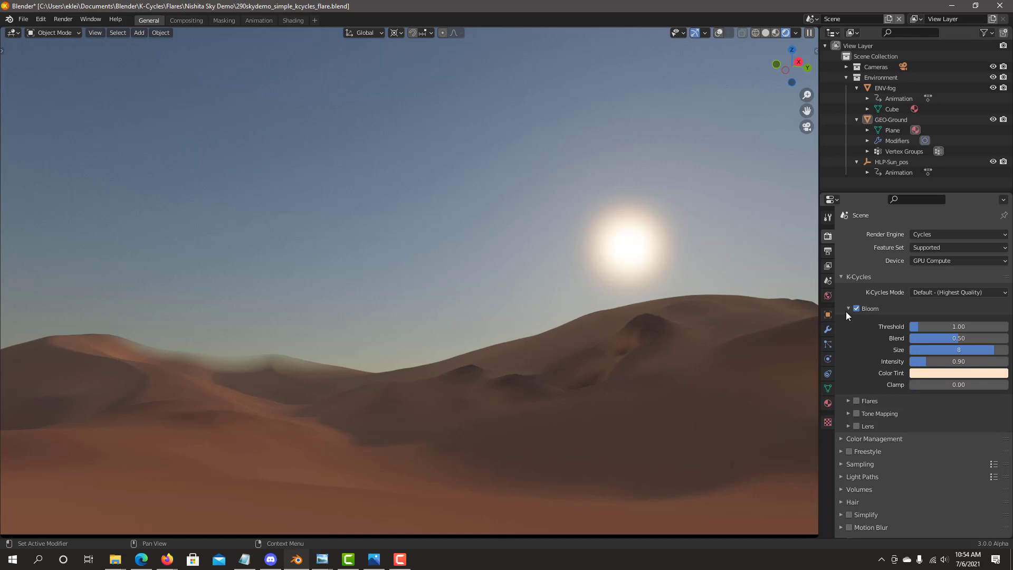
- Collapse the Bloom settings and show the Flares settings
click(849, 308)
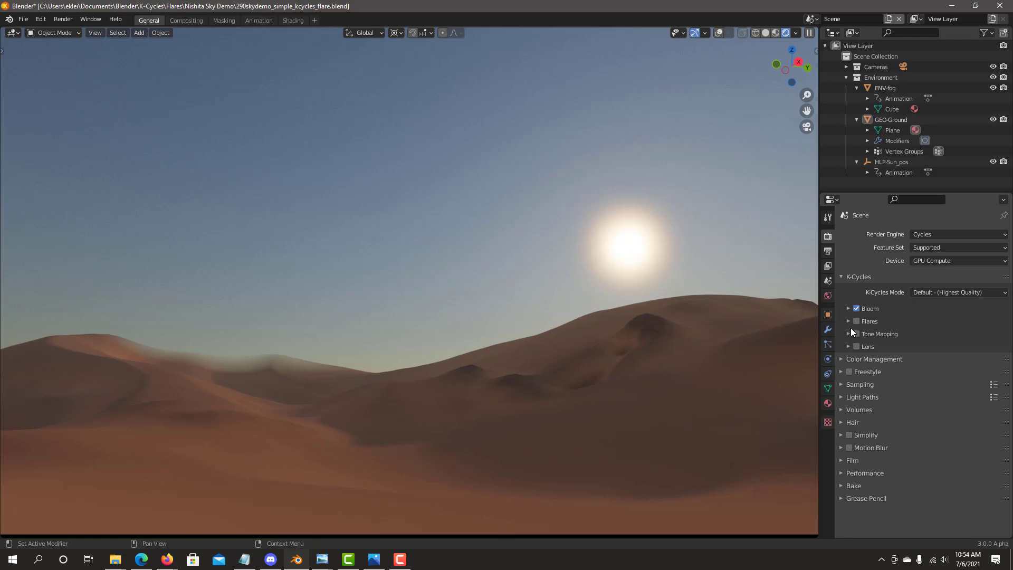
click(856, 322)
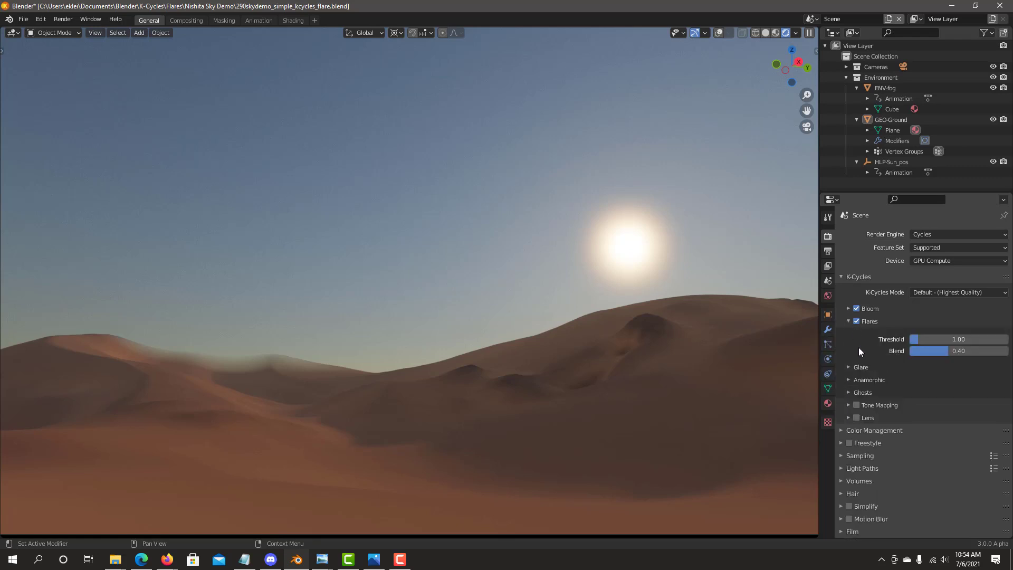
mouse_move(937, 367)
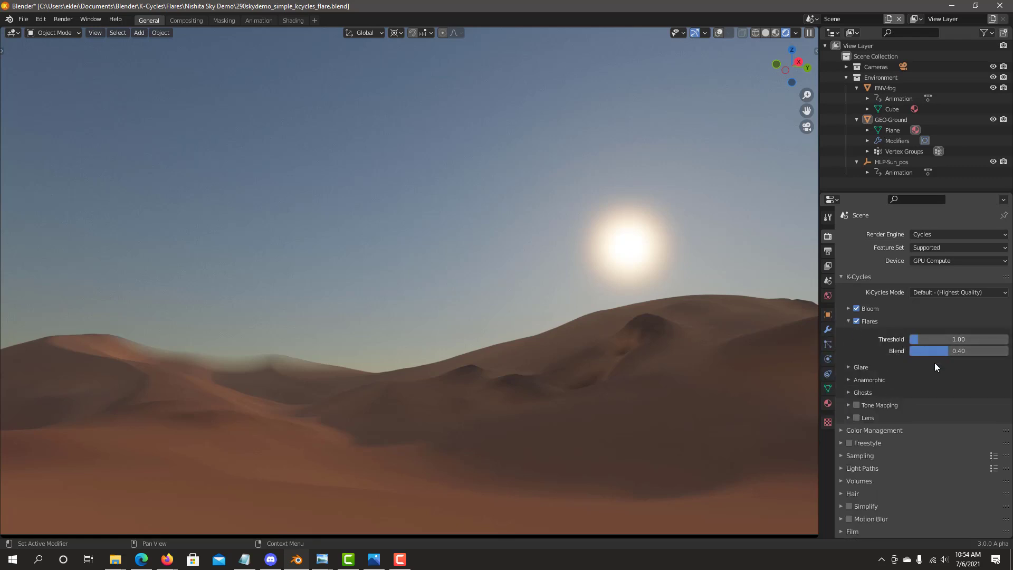
mouse_move(918, 339)
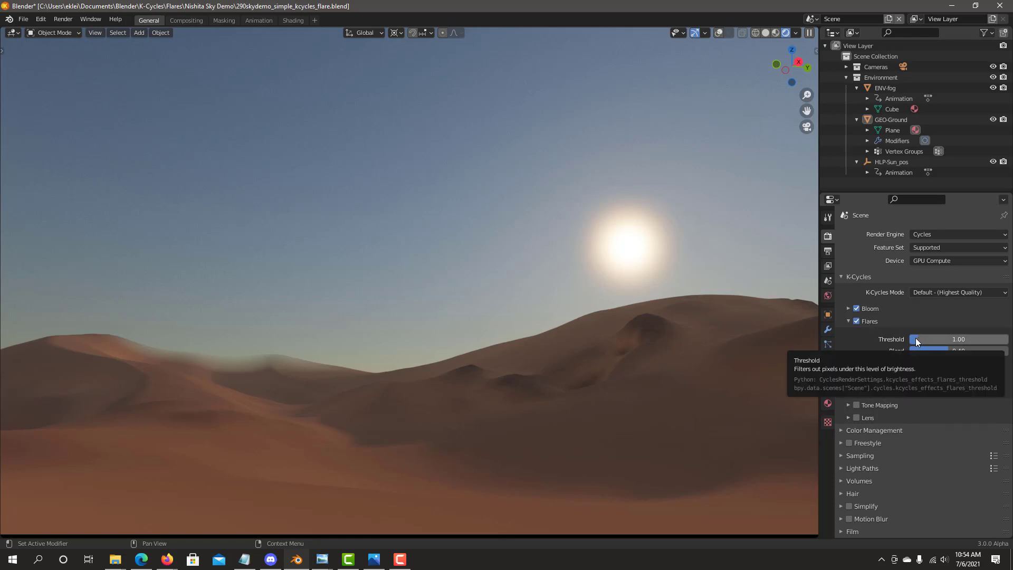
mouse_move(947, 351)
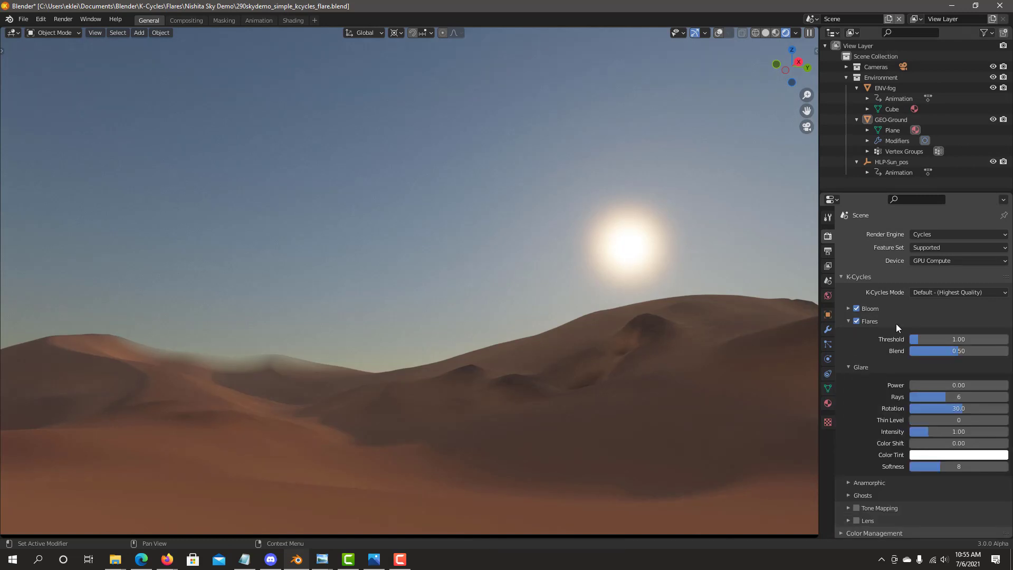
- Switch the K-Cycles Bloom effect off
scroll(down, 3)
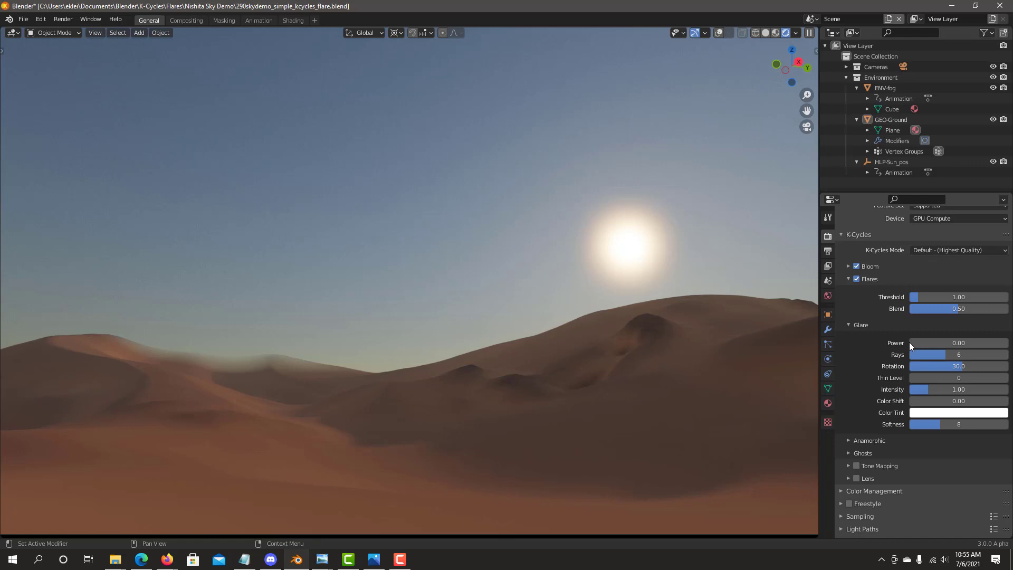
mouse_move(943, 342)
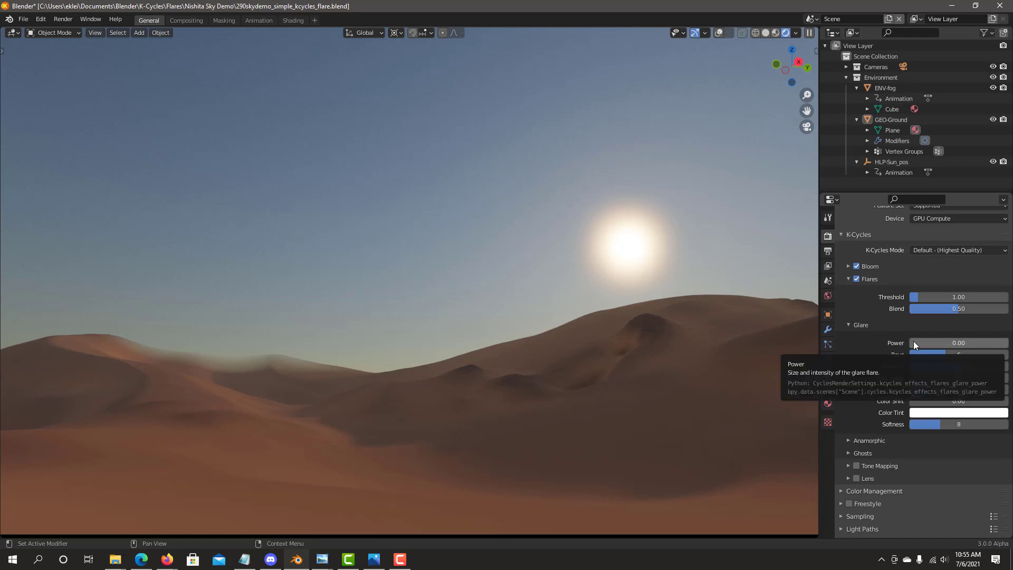
mouse_move(912, 346)
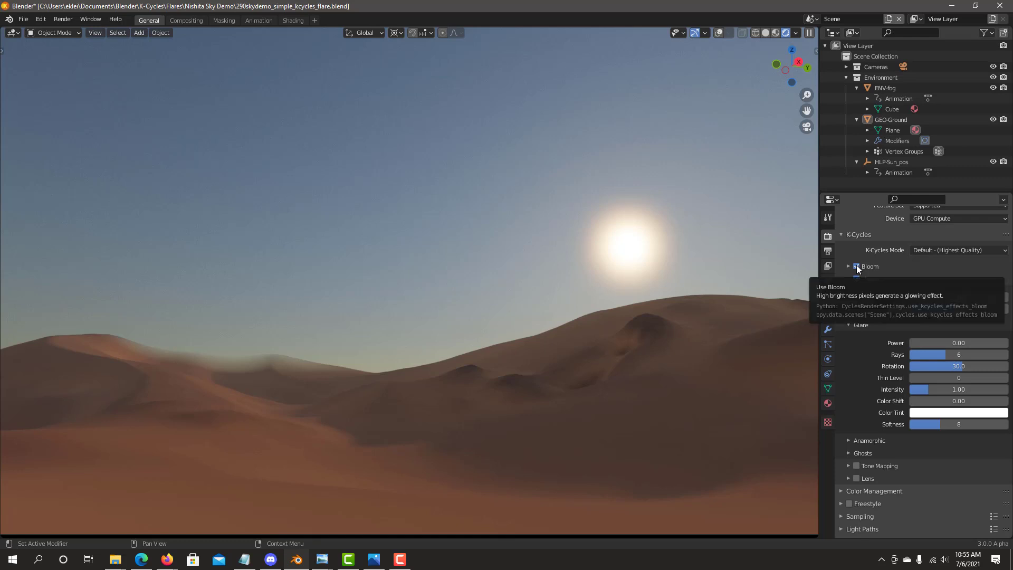
click(857, 265)
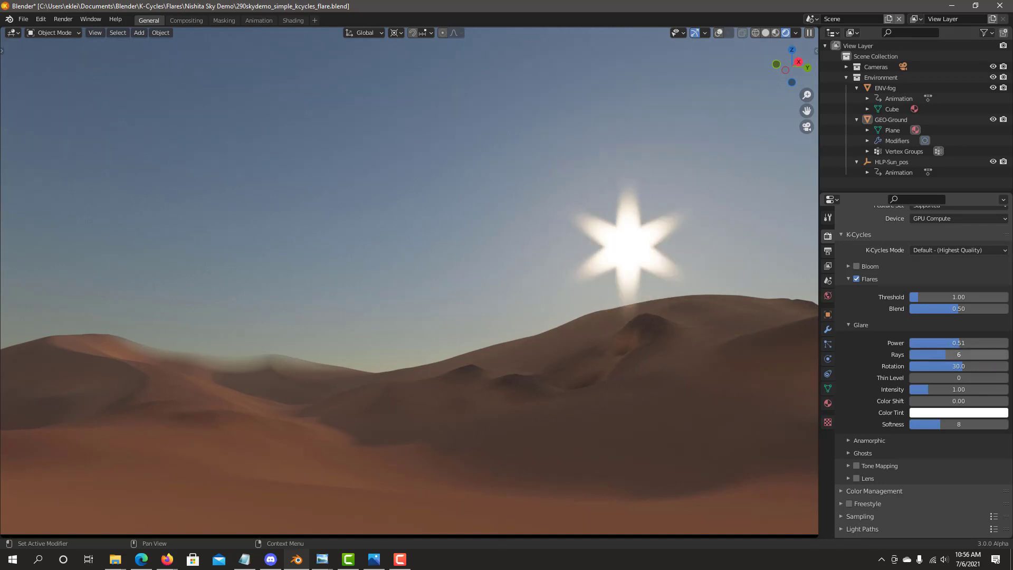
mouse_move(353, 152)
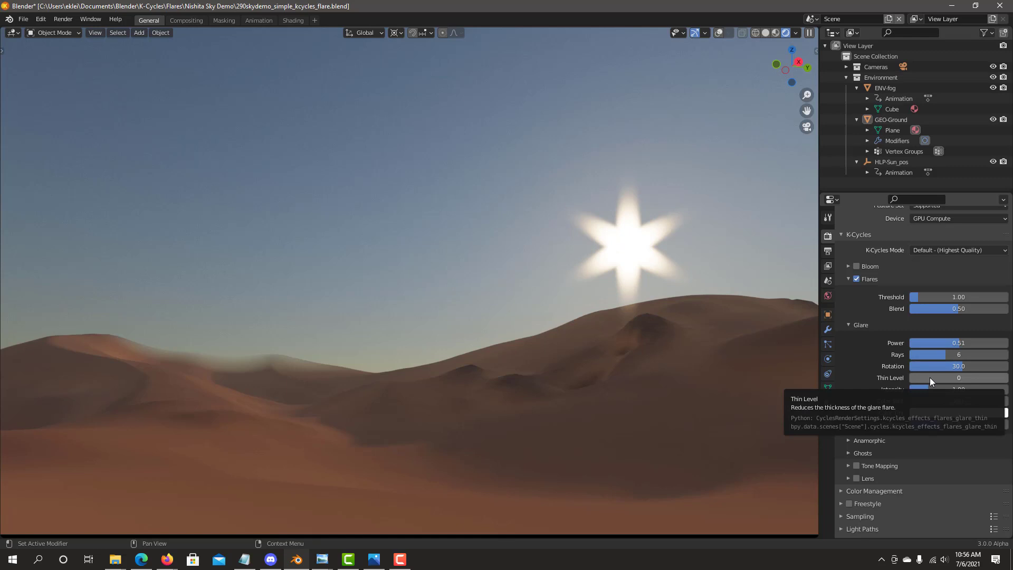
mouse_move(908, 380)
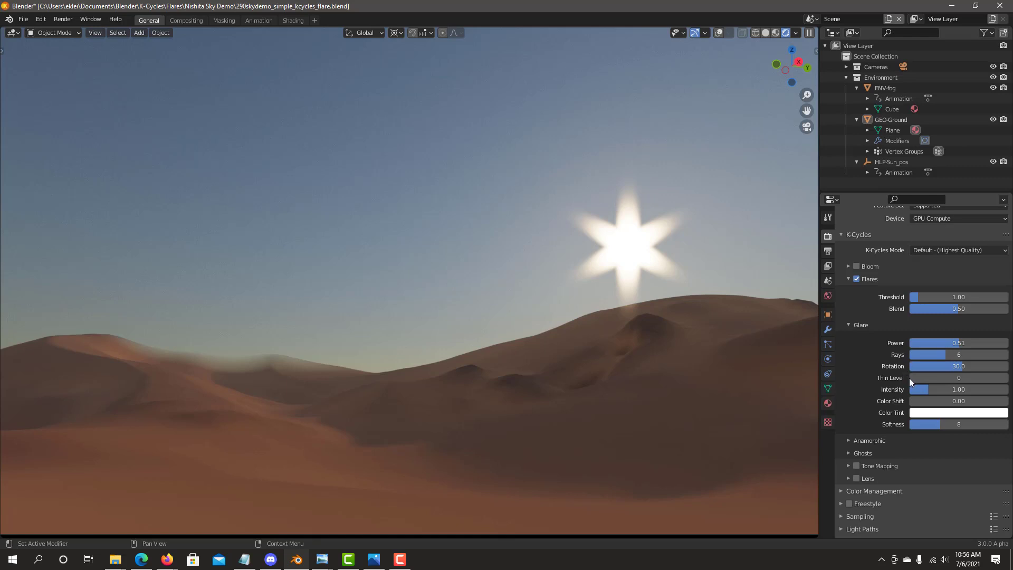
mouse_move(911, 380)
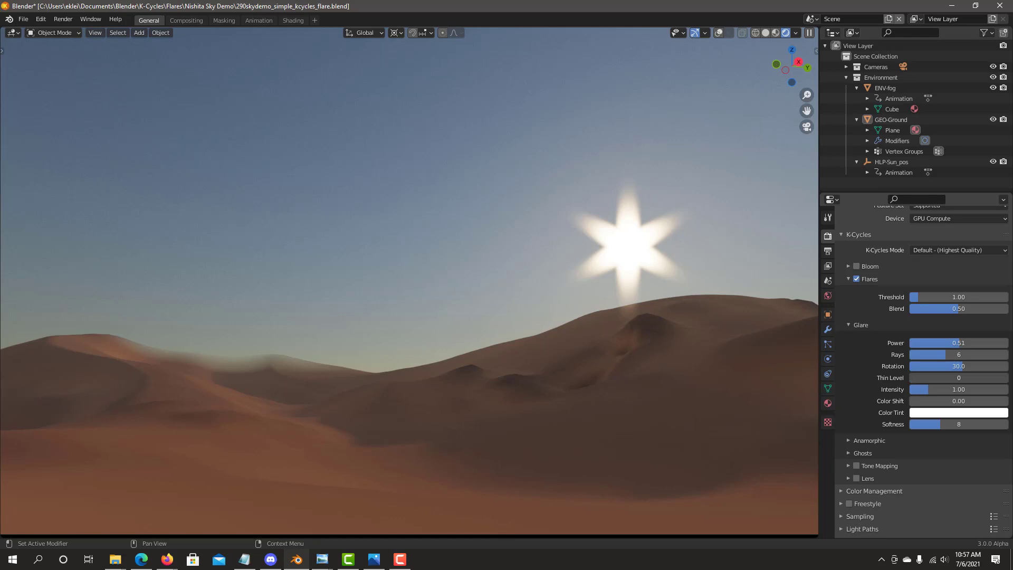
- Set glare Thin Level to 10 and lower Color Shift to 0.34
click(958, 378)
text(10)
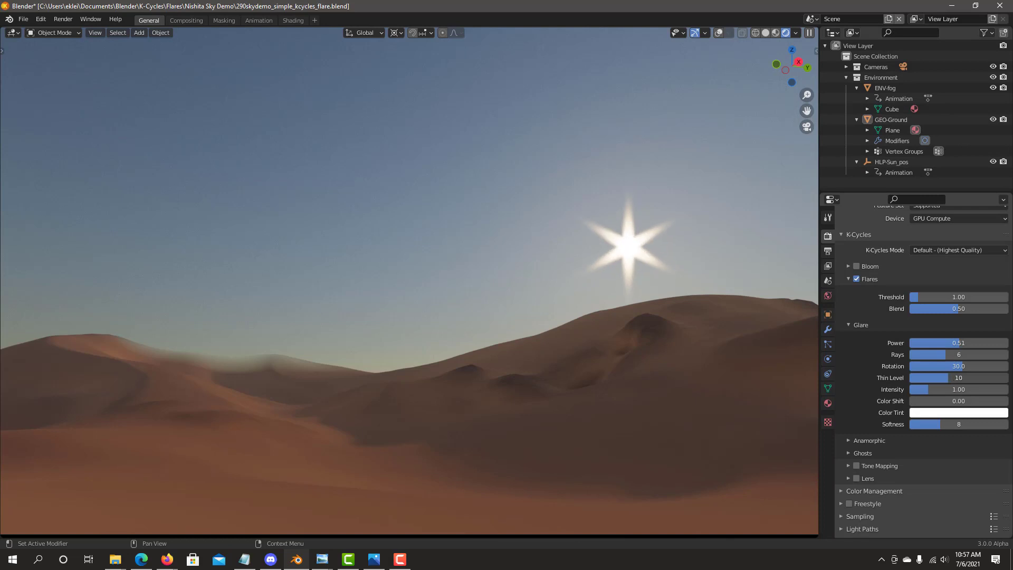
mouse_move(946, 386)
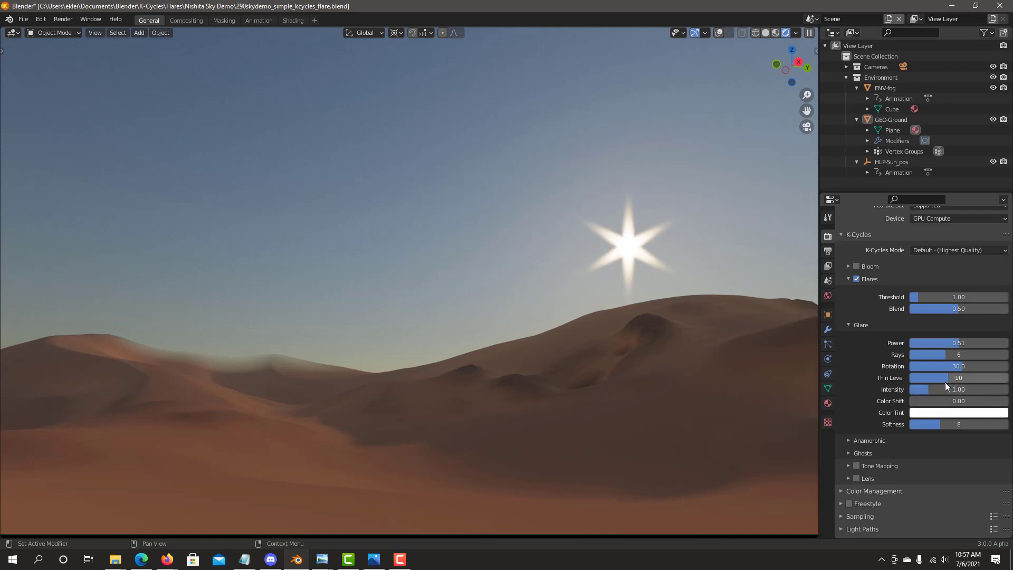
mouse_move(948, 264)
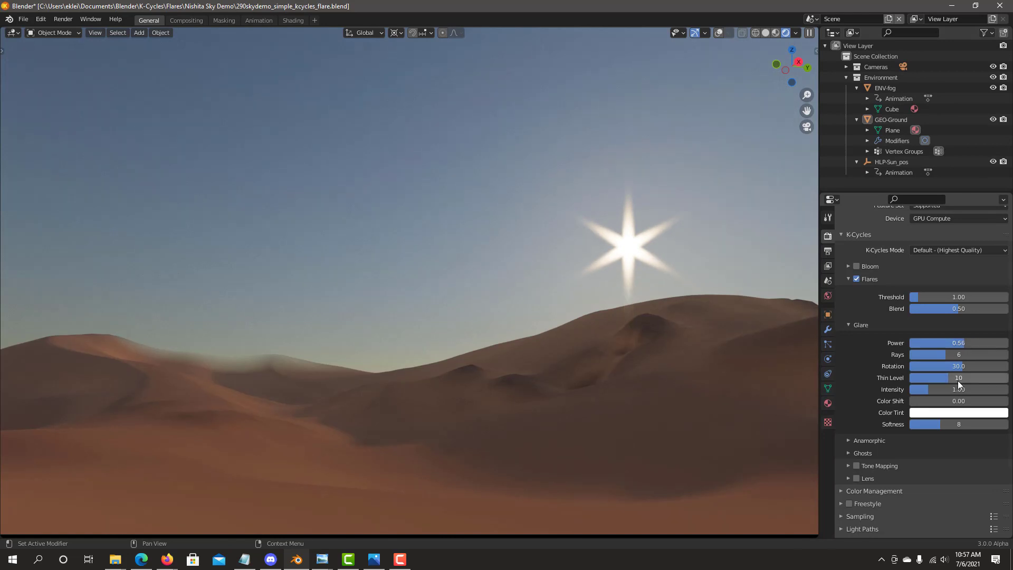
mouse_move(958, 343)
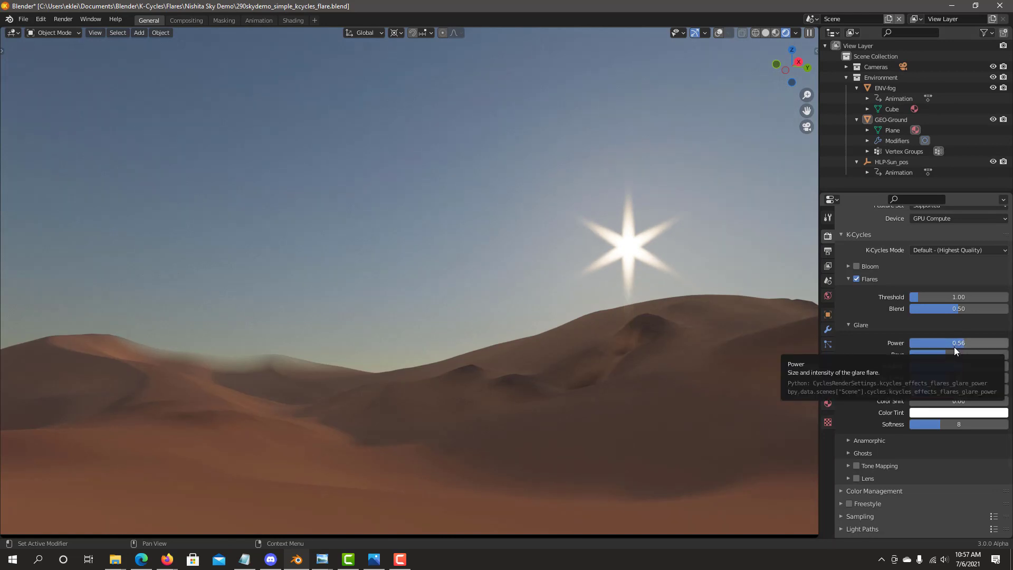
mouse_move(950, 372)
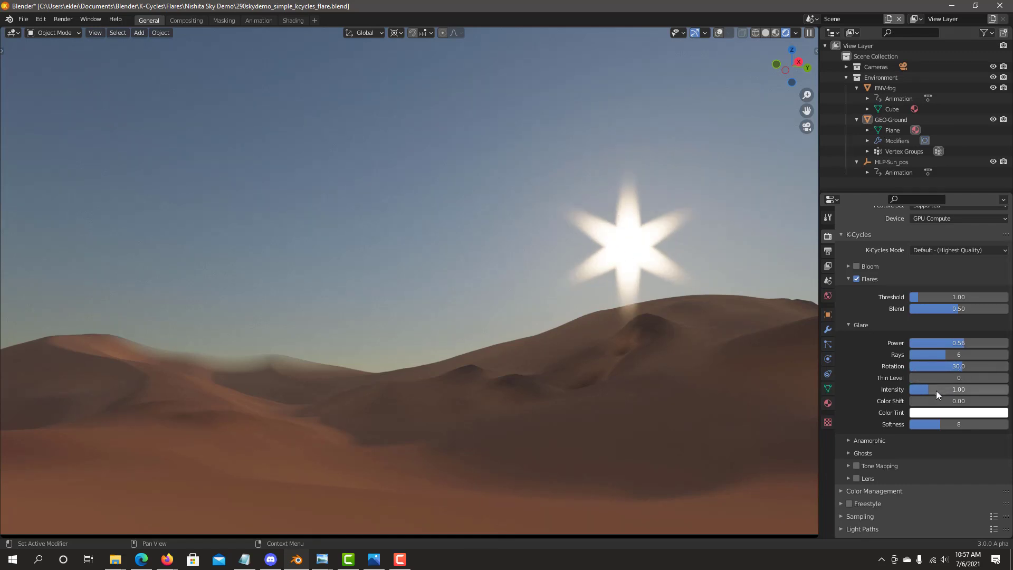
mouse_move(927, 378)
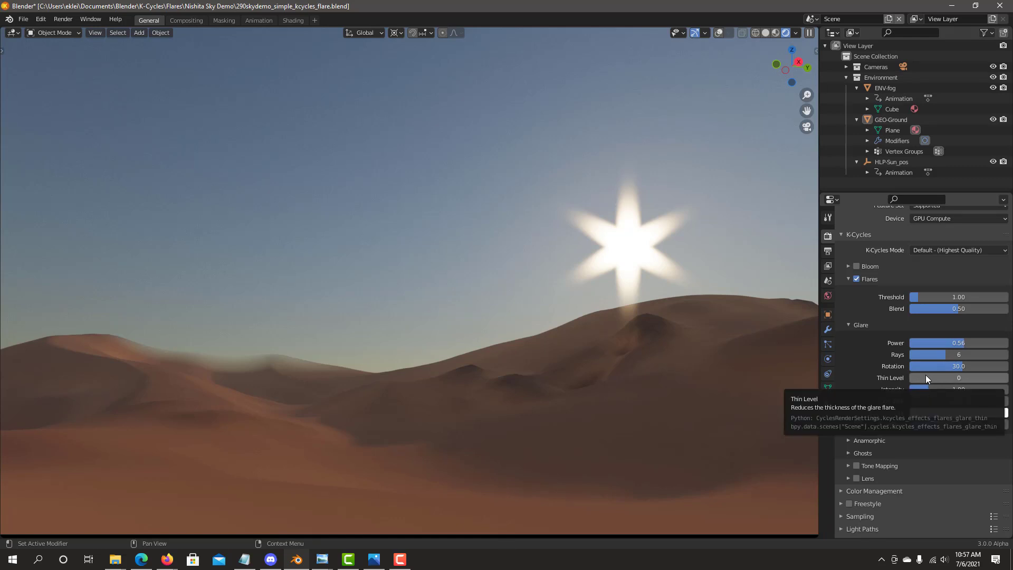
mouse_move(920, 383)
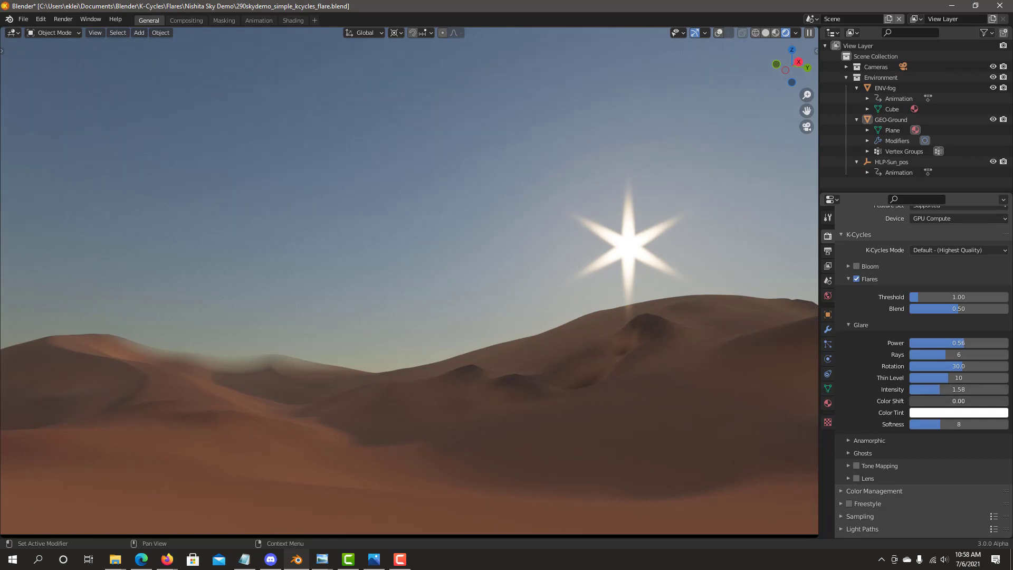
click(958, 400)
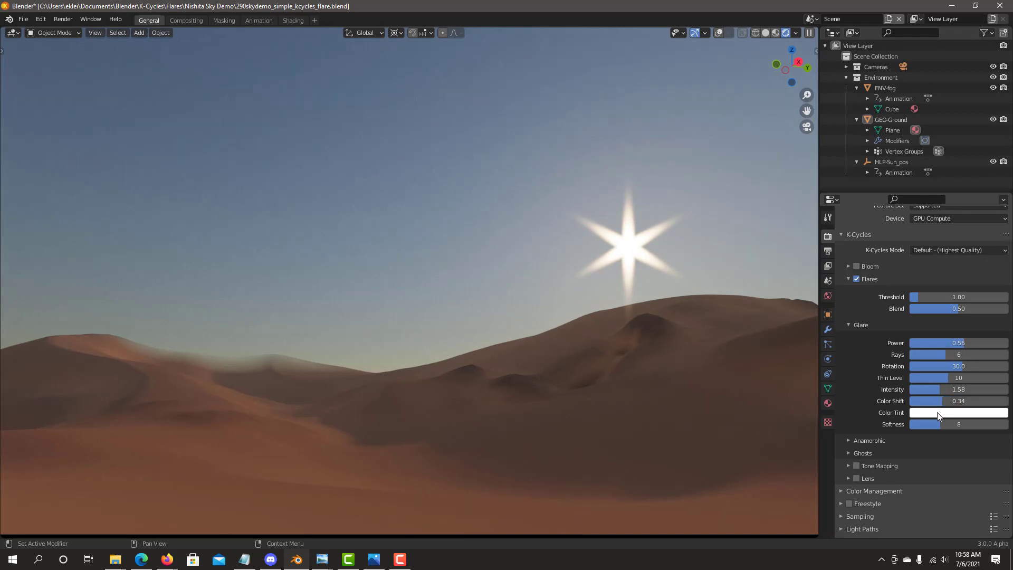
- Give the glare star a pale yellow colour tint
click(958, 412)
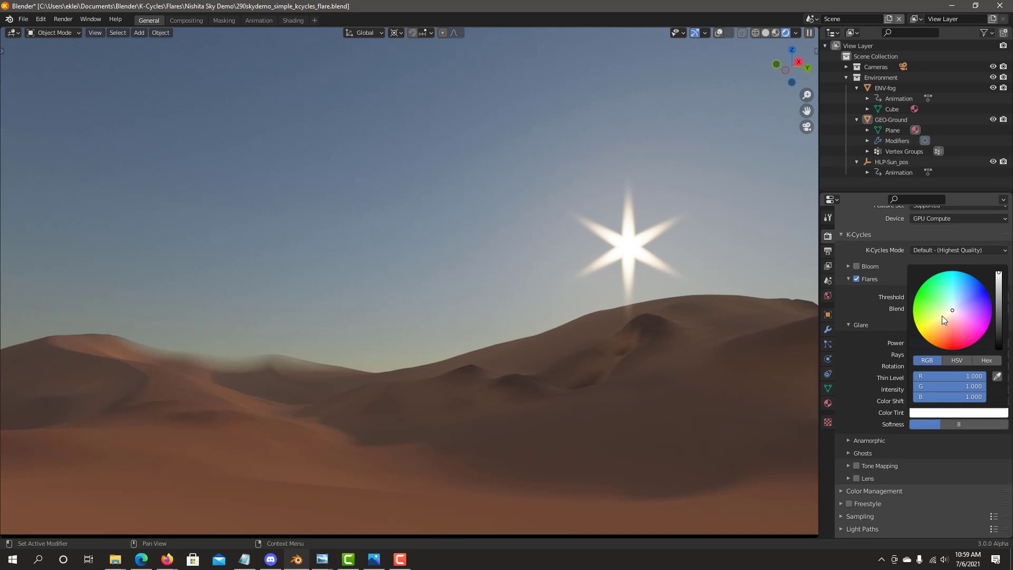
click(944, 316)
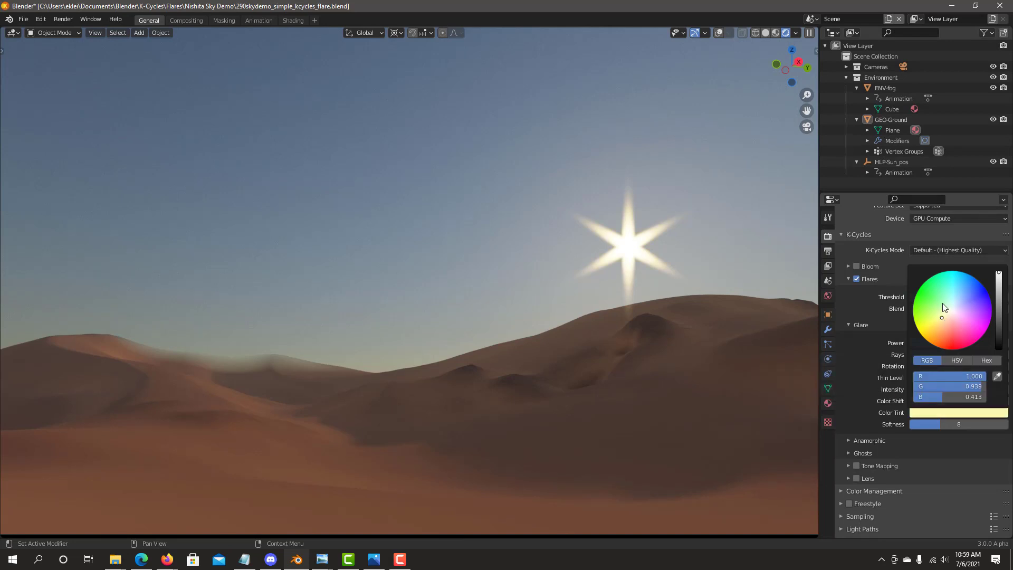
mouse_move(945, 314)
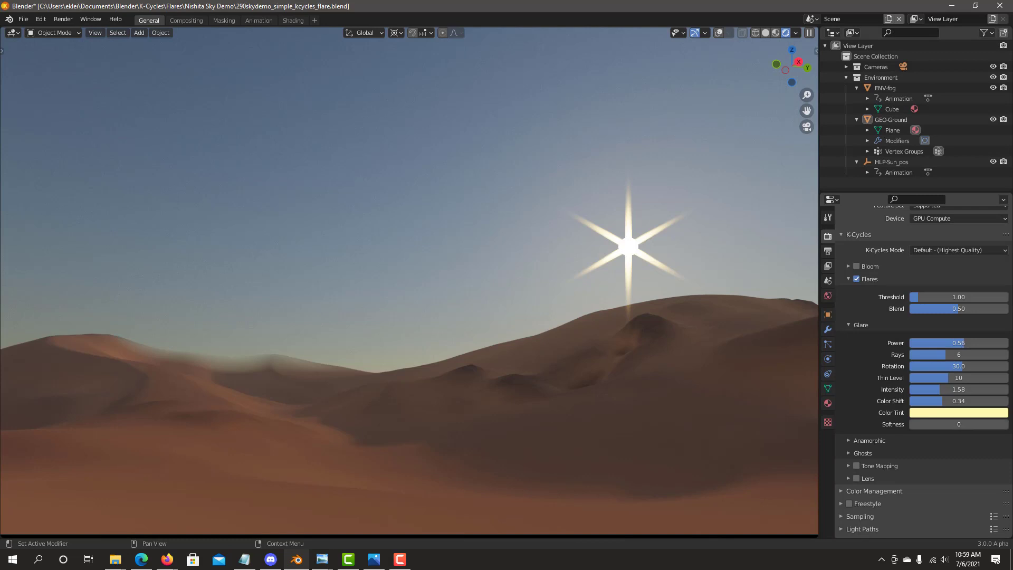
mouse_move(916, 424)
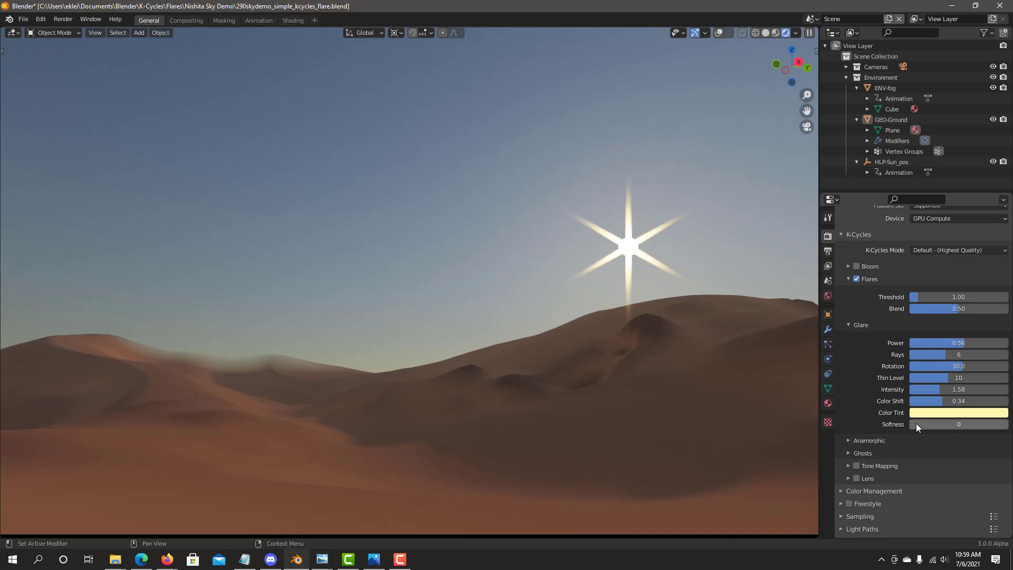
mouse_move(930, 424)
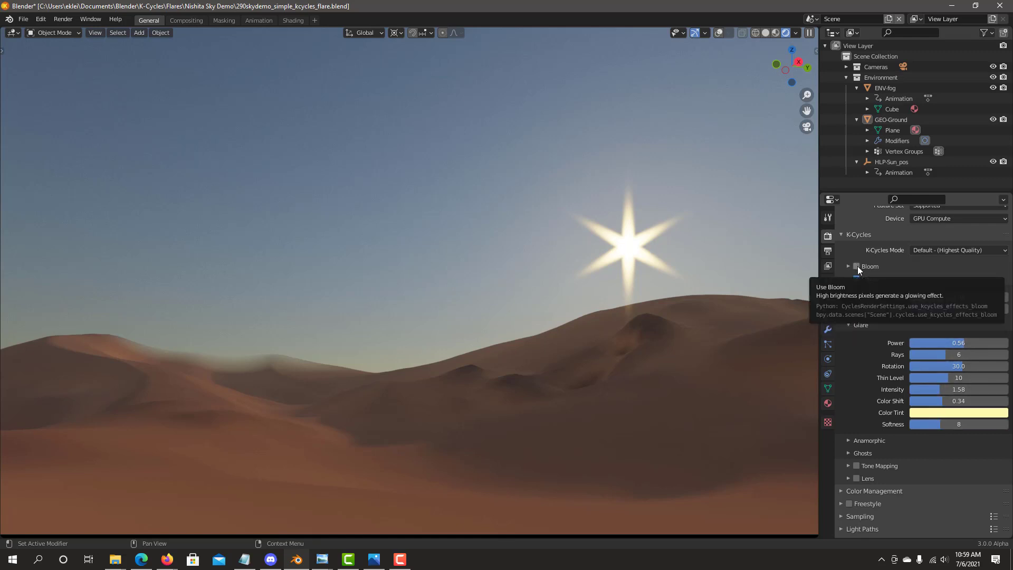
- Turn Bloom back on and nudge glare power to 0.48
click(856, 266)
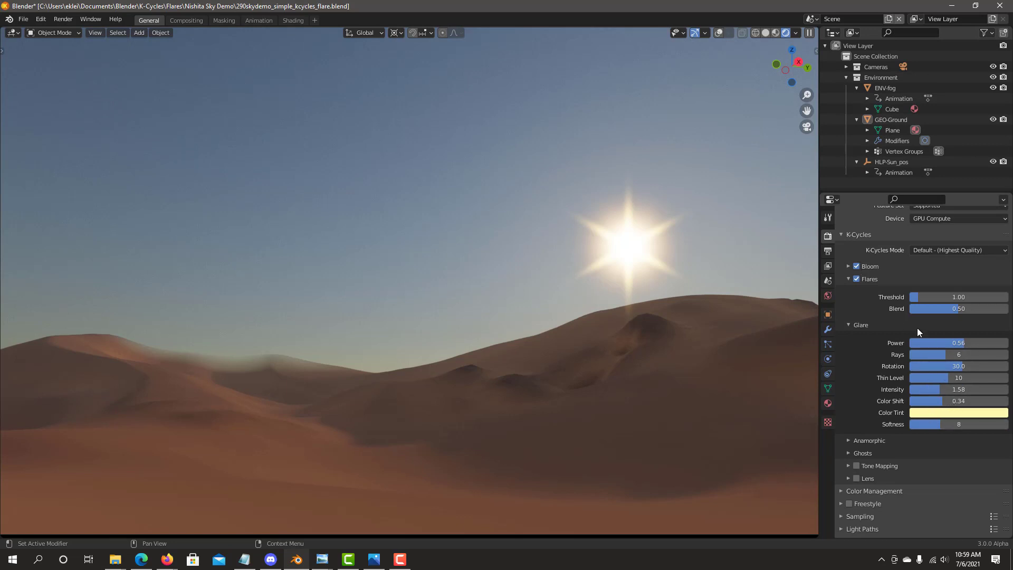
mouse_move(945, 336)
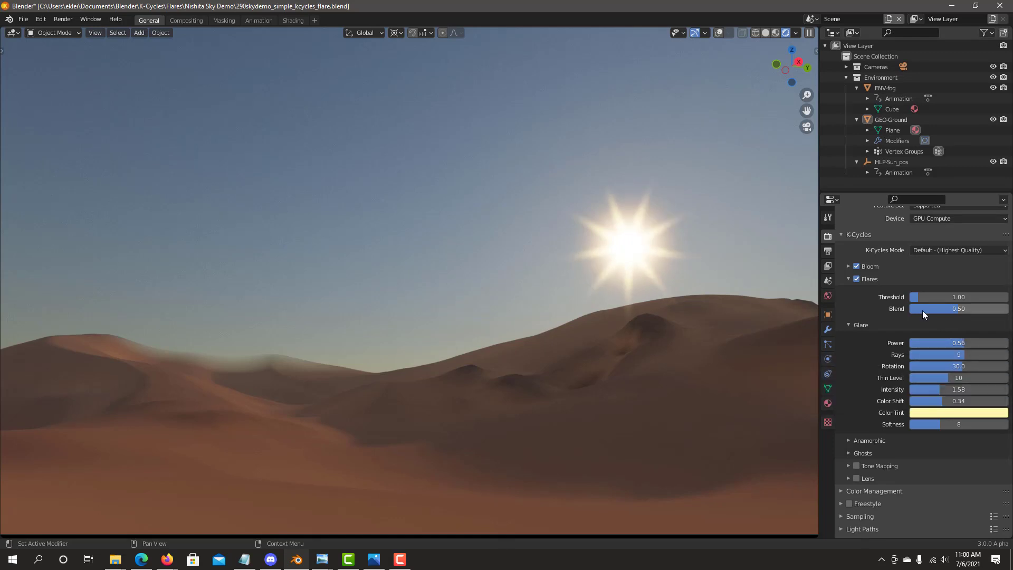
mouse_move(962, 346)
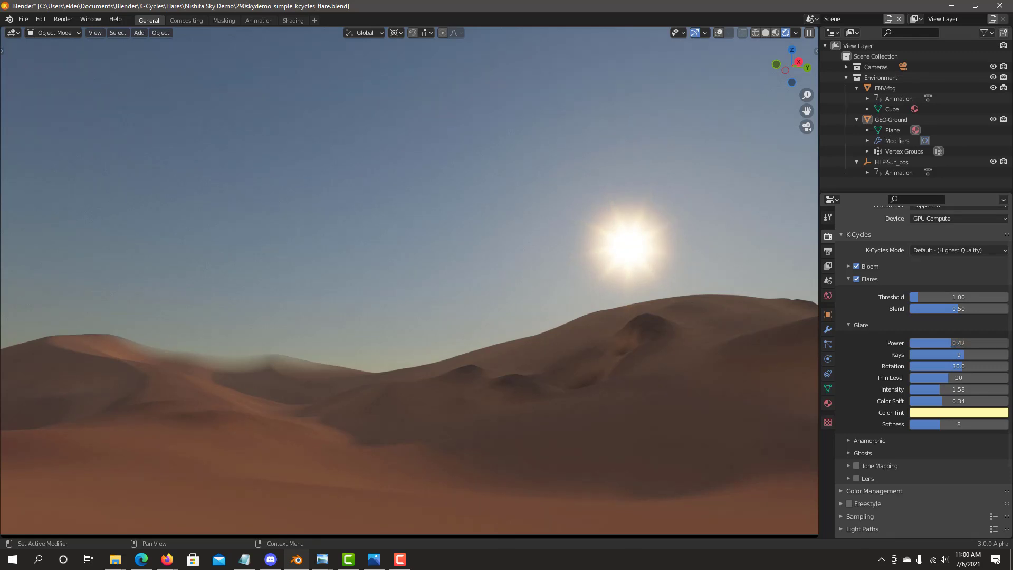
click(958, 342)
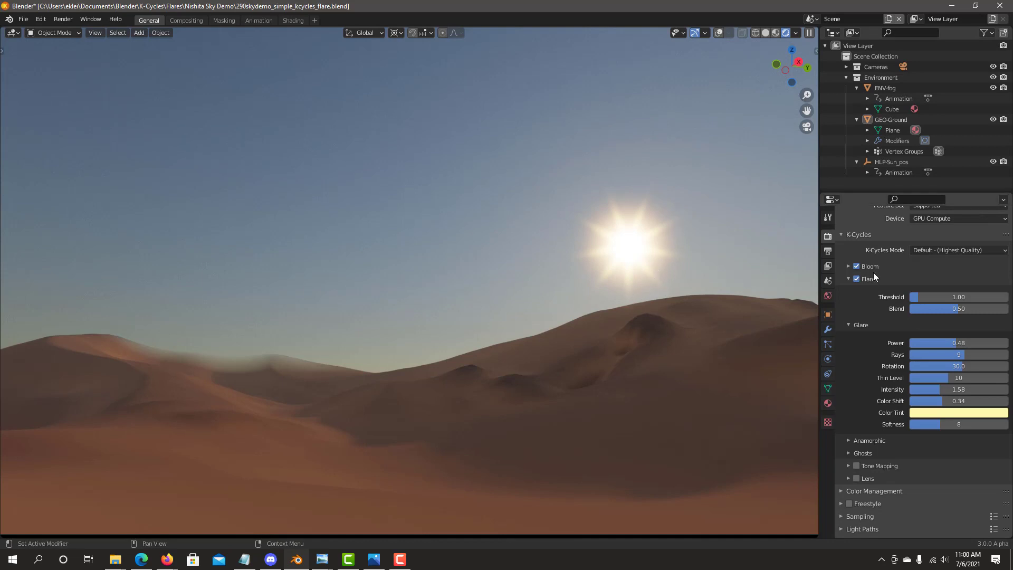
click(848, 266)
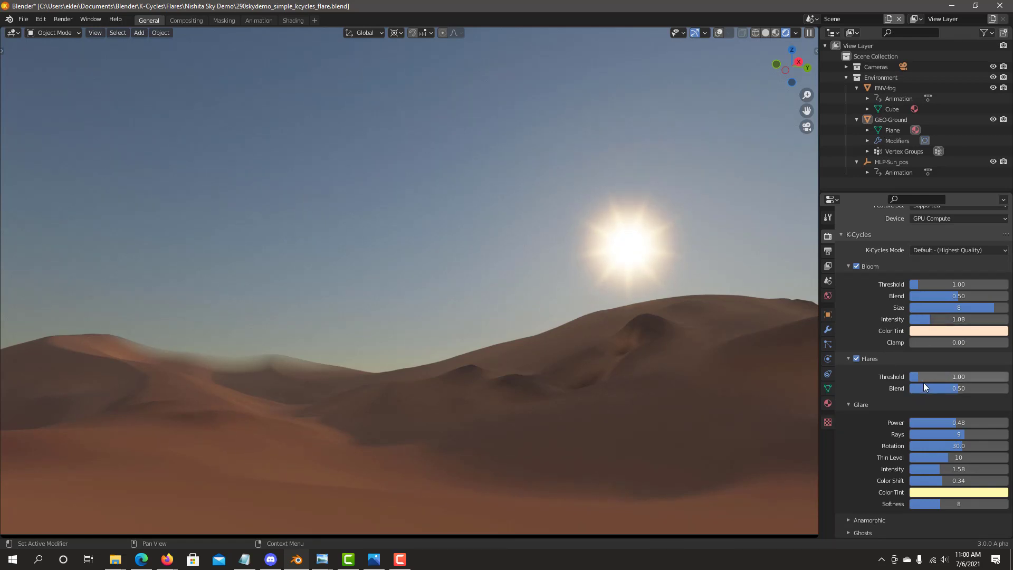
- Give the sun glare 10 rays
scroll(down, 3)
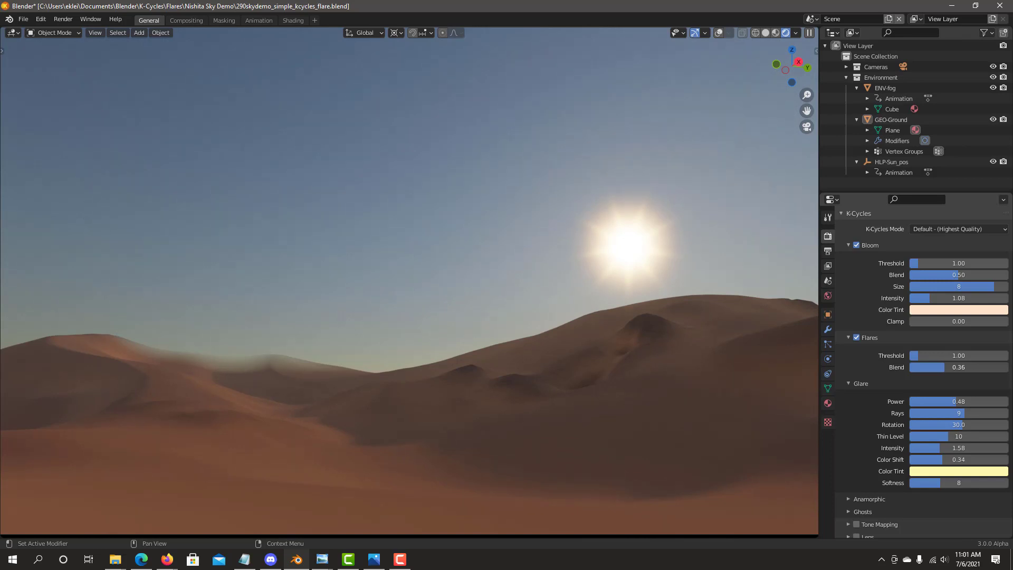
mouse_move(940, 472)
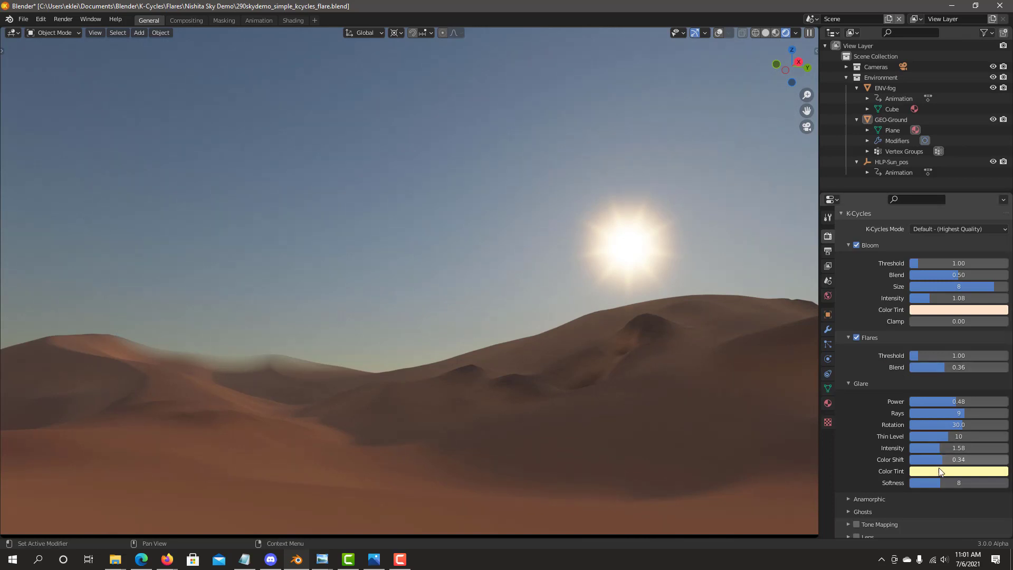
mouse_move(938, 448)
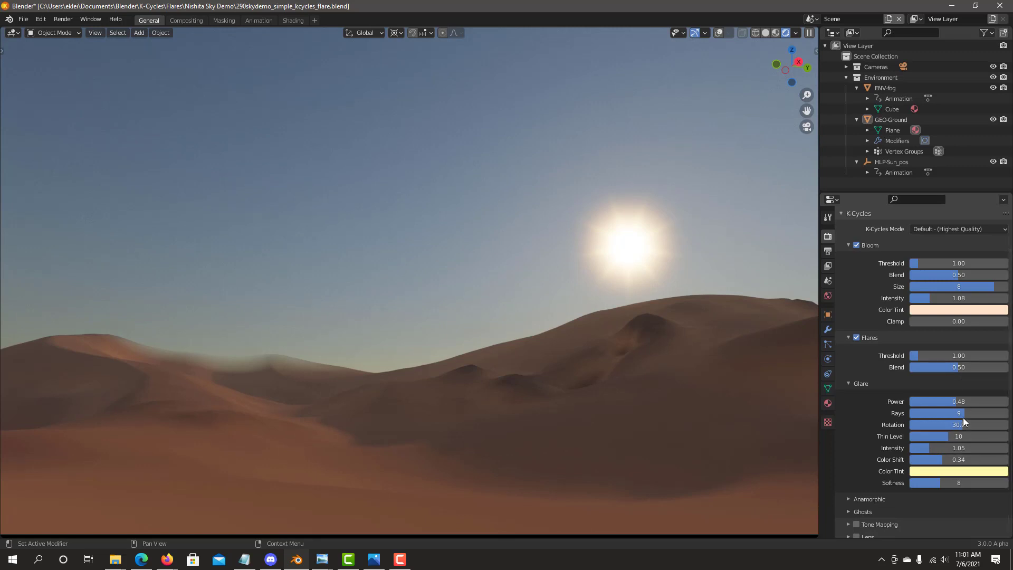
click(958, 413)
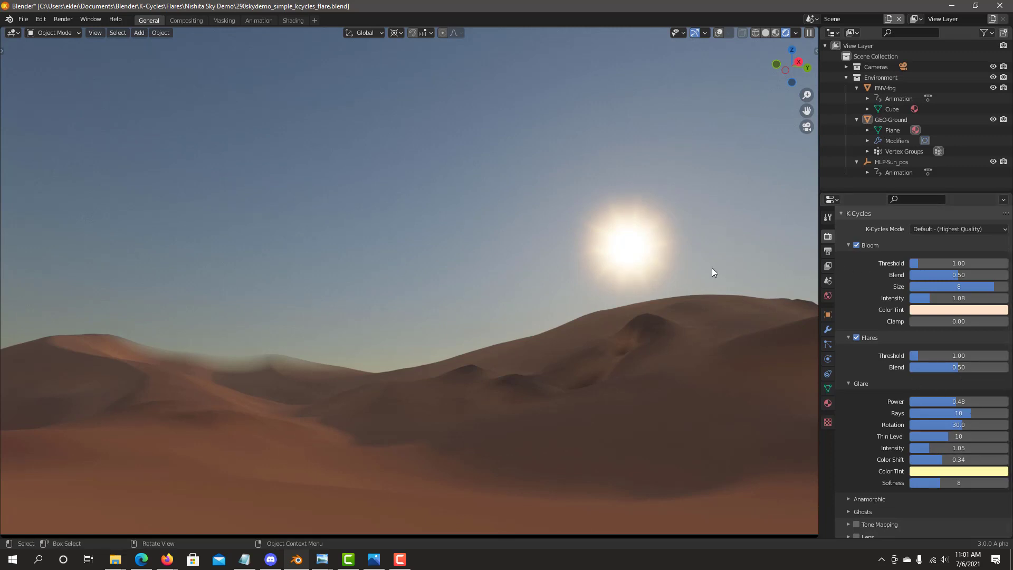
scroll(down, 3)
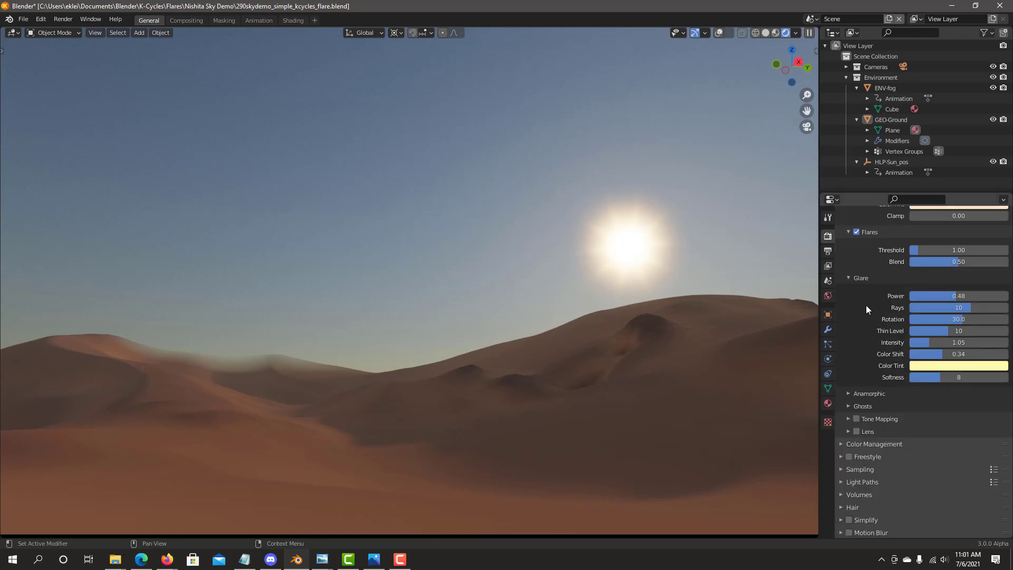
mouse_move(860, 313)
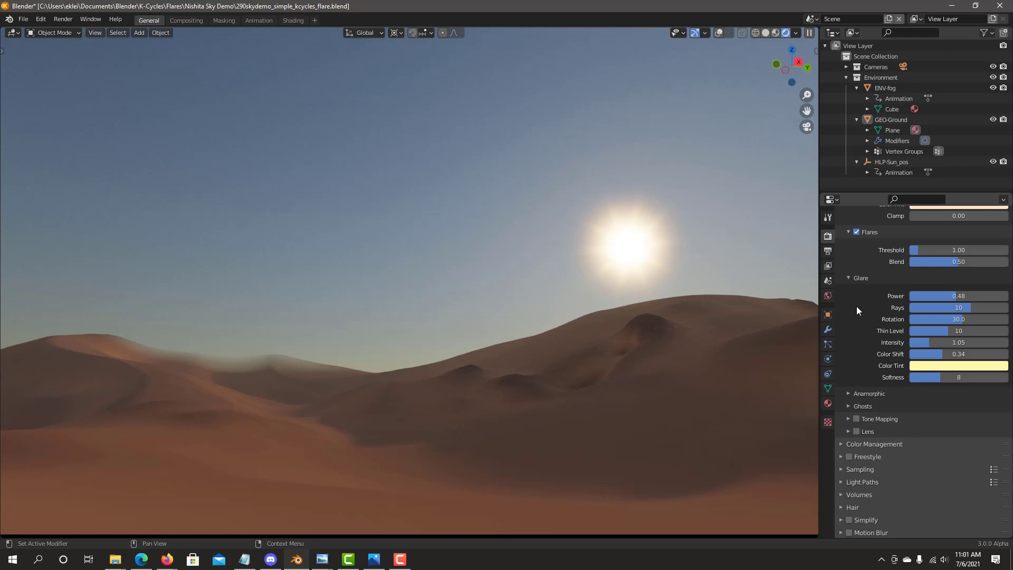
mouse_move(850, 397)
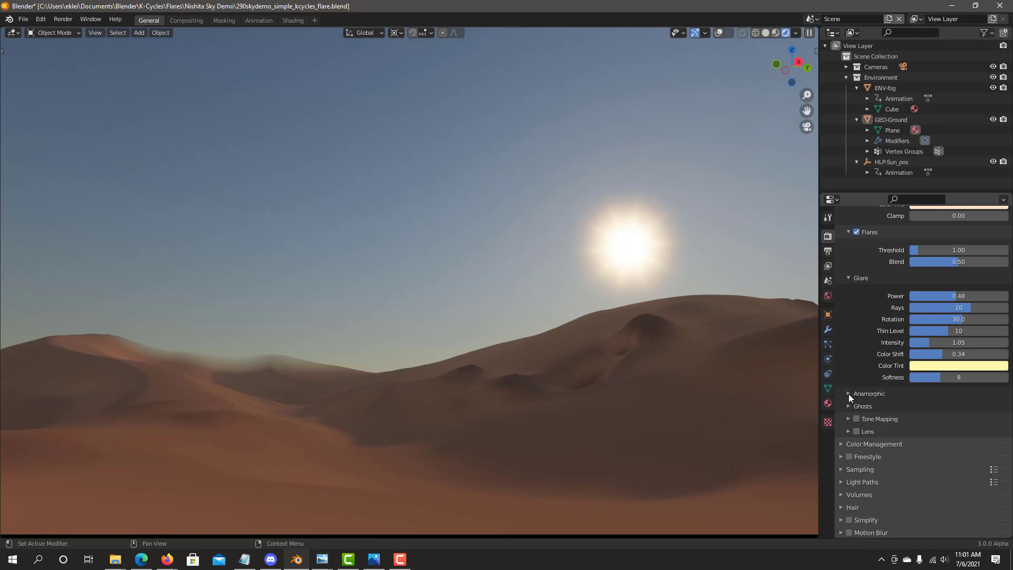
- Show the Anamorphic flare settings under K-Cycles Flares
click(848, 393)
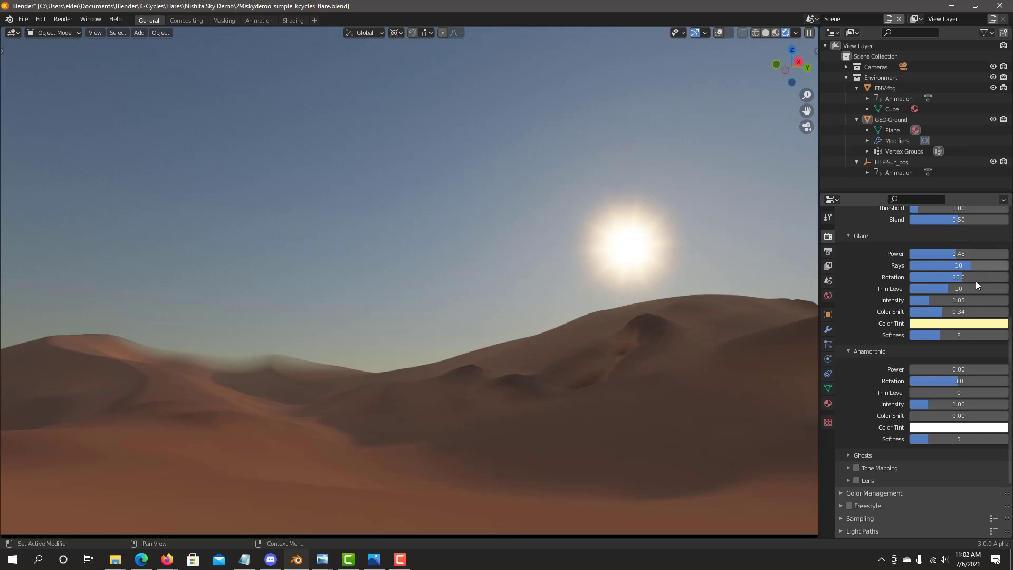
mouse_move(936, 358)
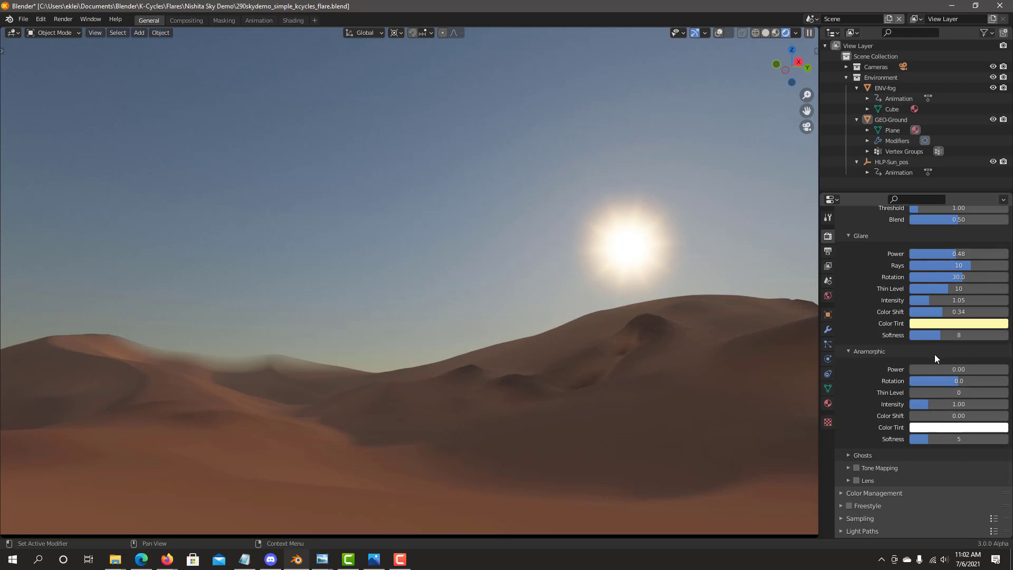
mouse_move(911, 371)
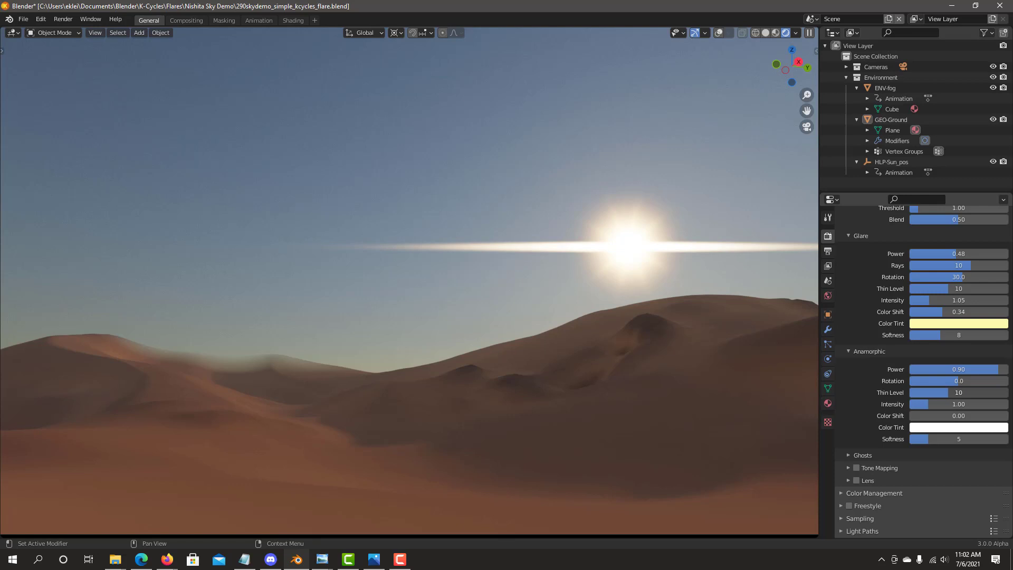
mouse_move(947, 323)
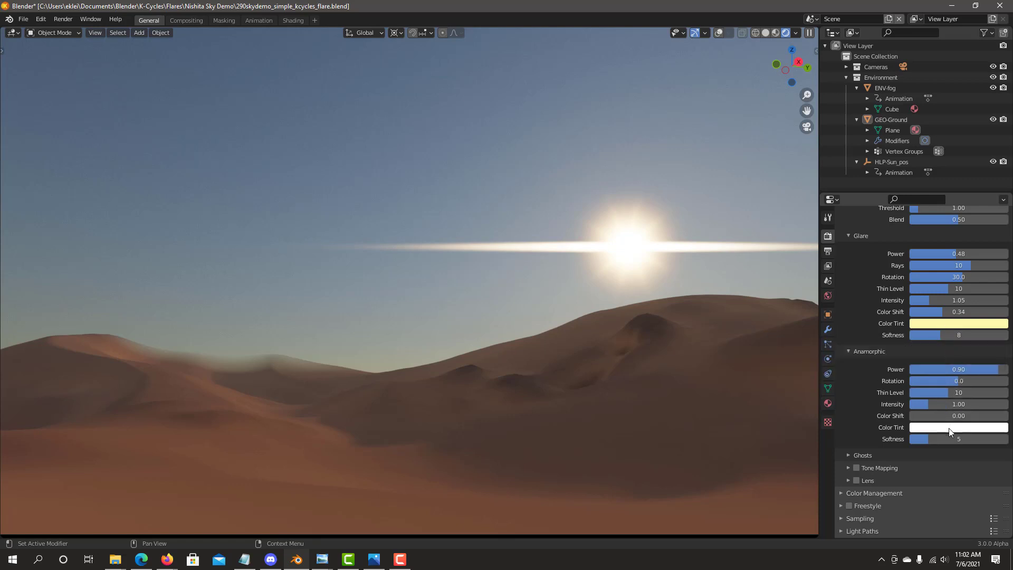
mouse_move(941, 326)
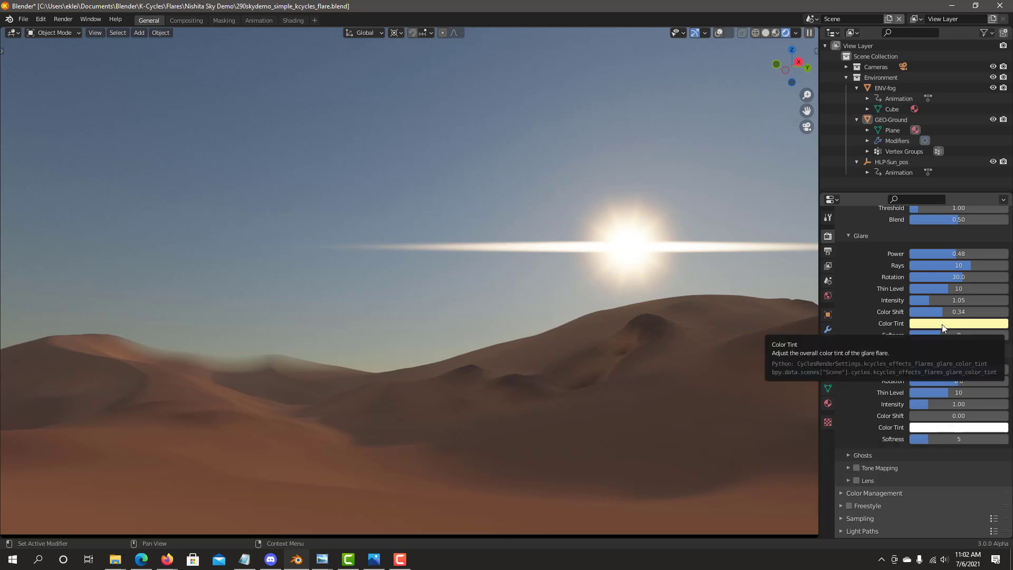
mouse_move(923, 304)
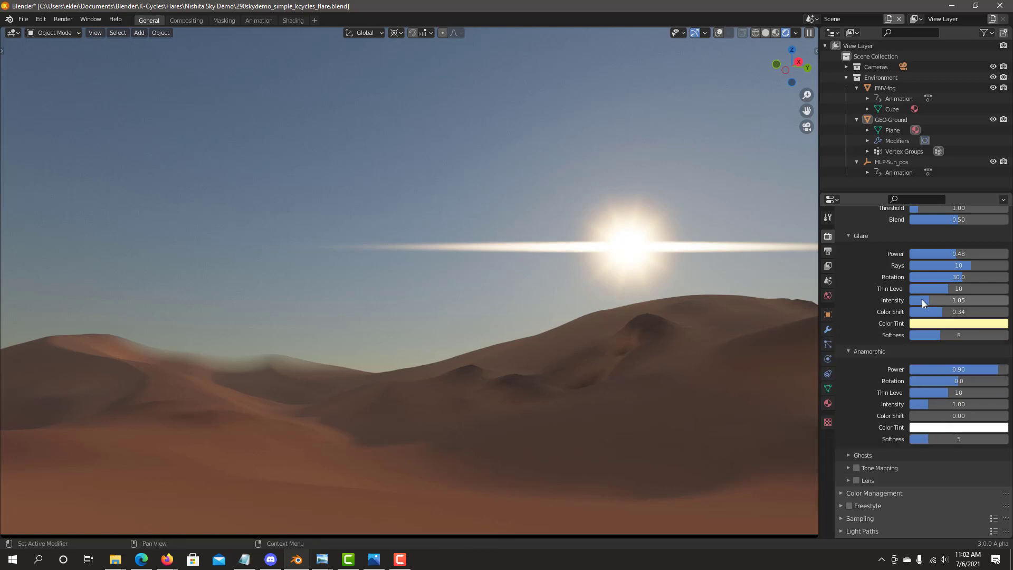
mouse_move(959, 427)
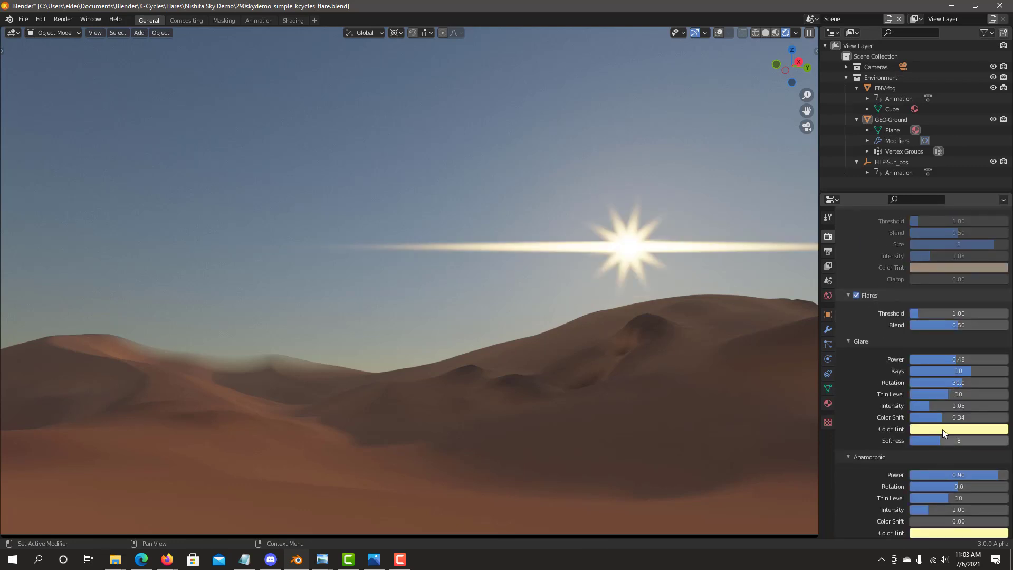
mouse_move(886, 423)
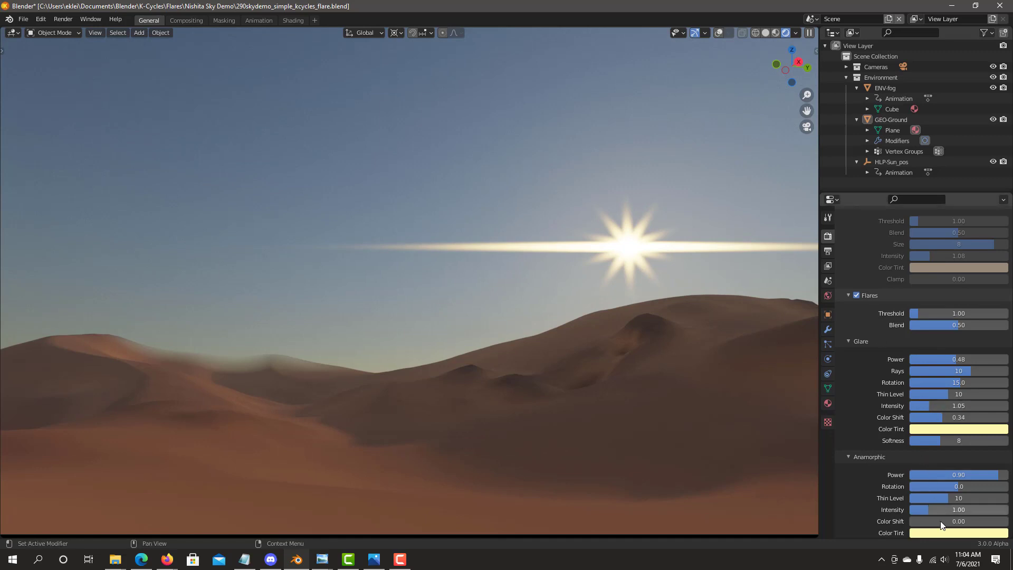
- Raise the anamorphic thin level to 11, keeping softness at 5
scroll(down, 3)
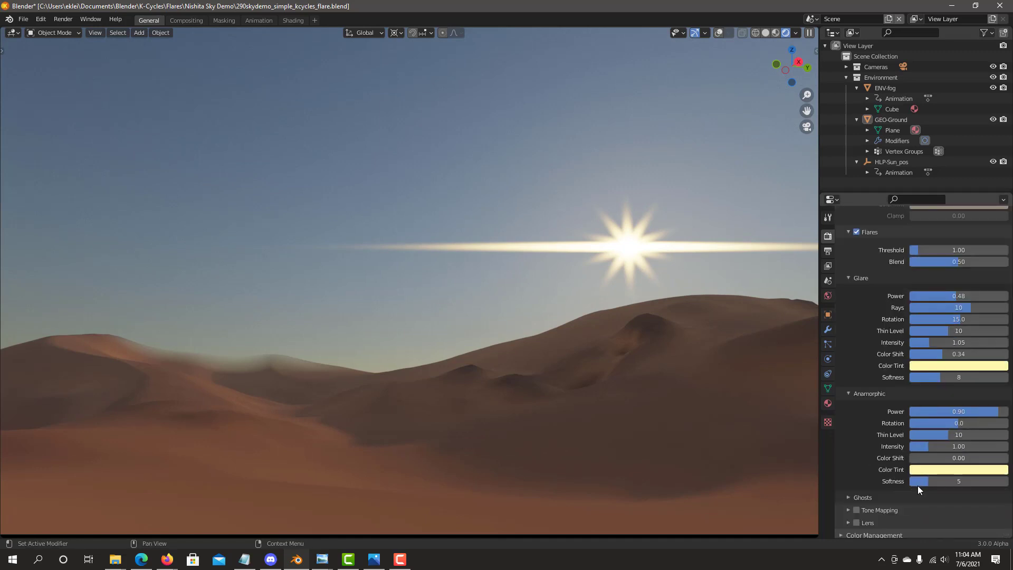
click(950, 434)
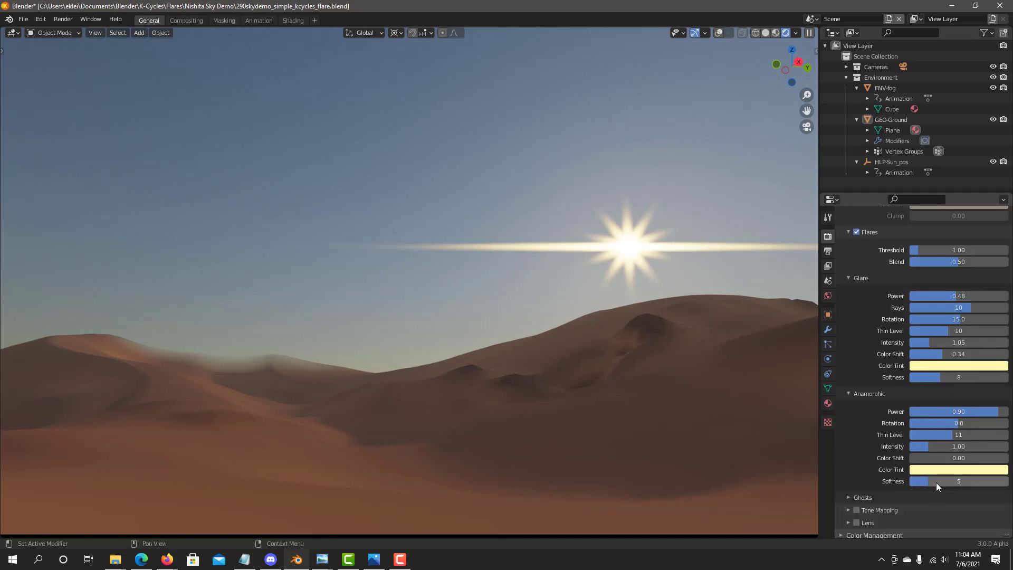
mouse_move(924, 481)
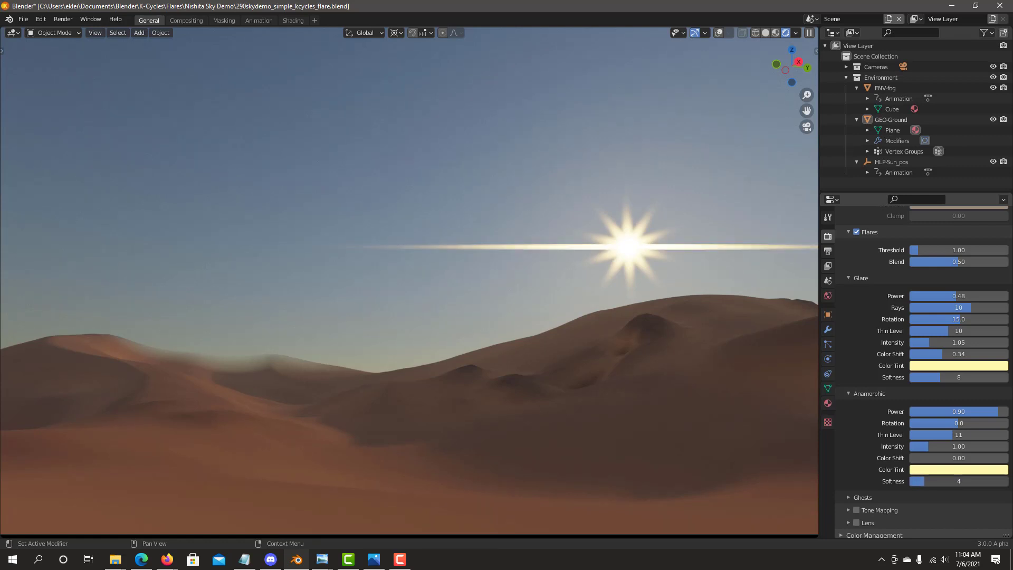
click(958, 481)
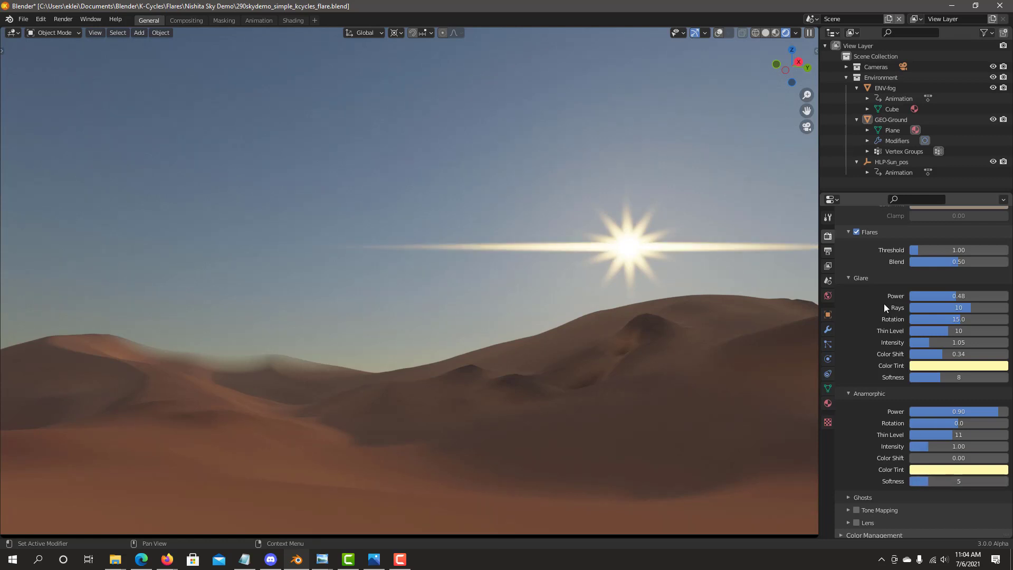
scroll(up, 3)
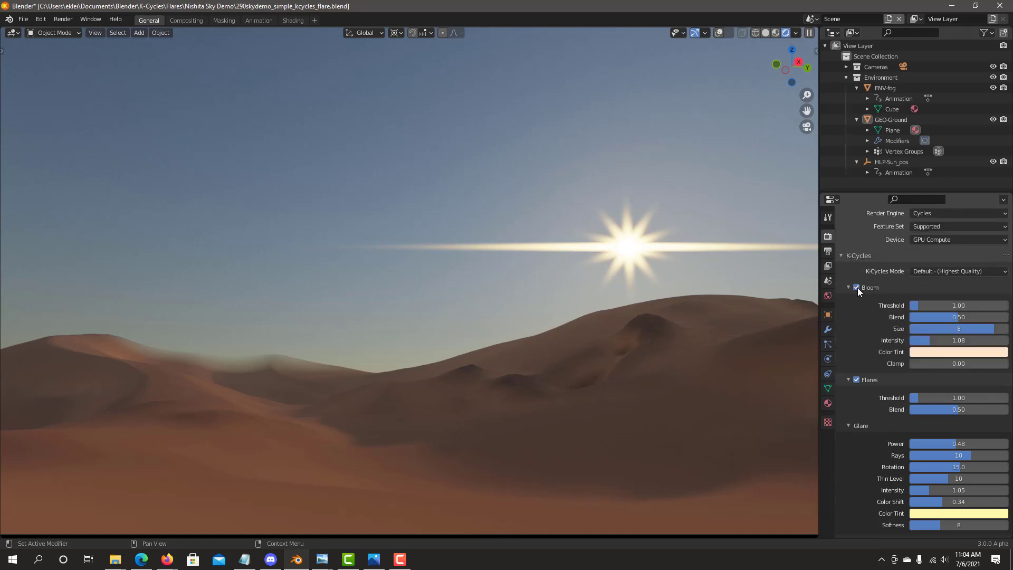
- Scroll through the K-Cycles Flares settings to reach the Ghosts panel
scroll(down, 3)
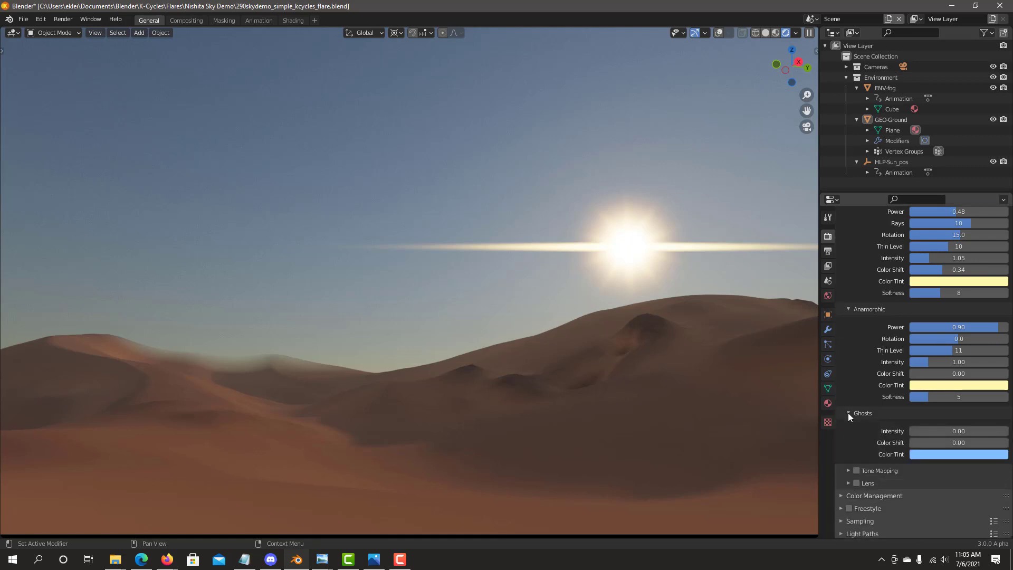
mouse_move(851, 411)
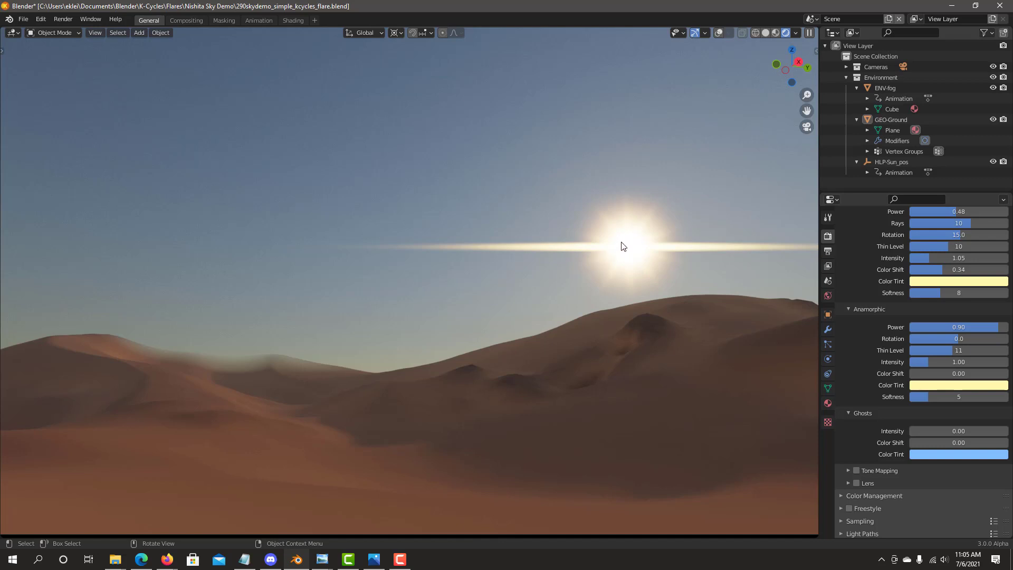
mouse_move(619, 253)
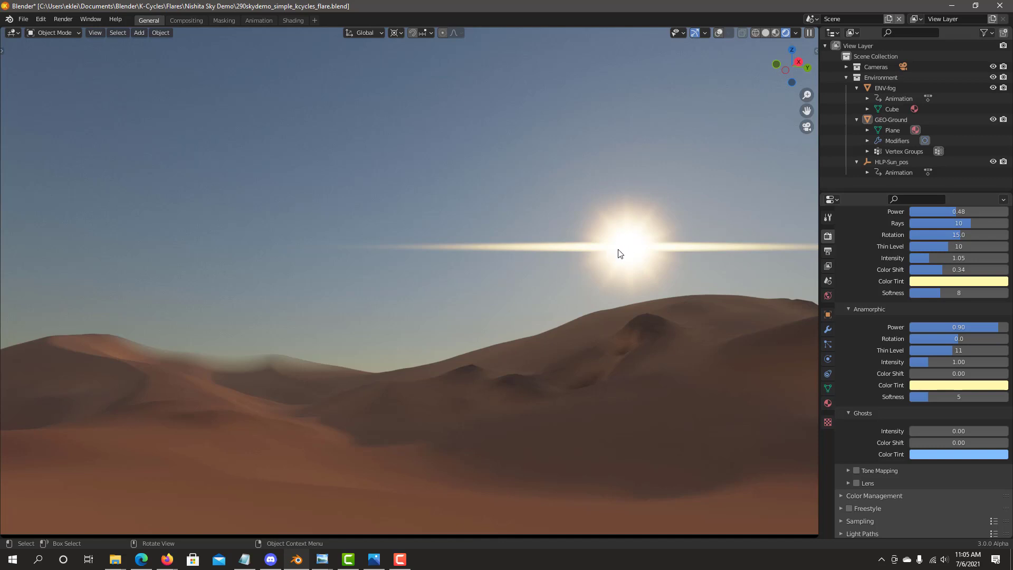
mouse_move(599, 379)
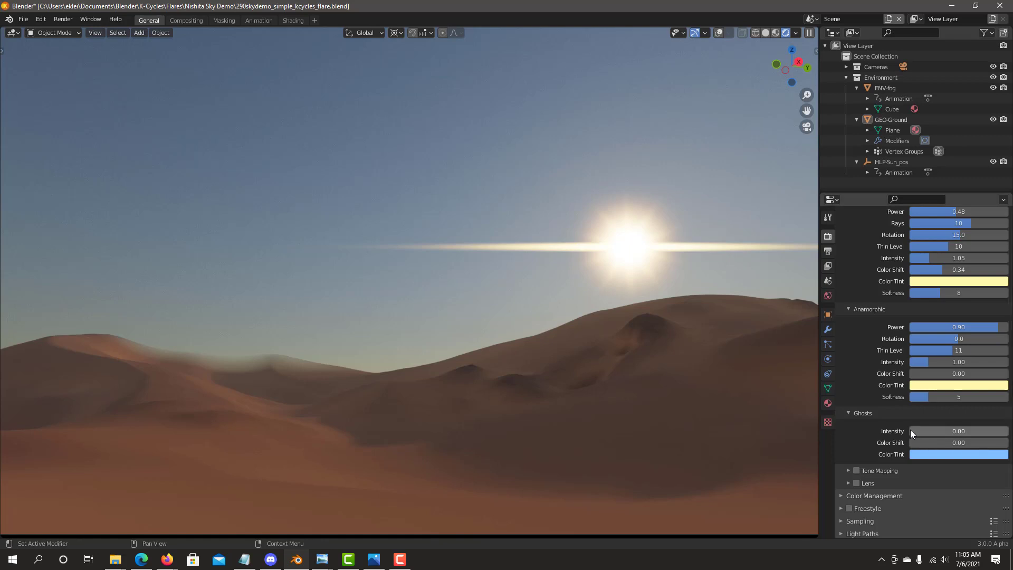
mouse_move(916, 435)
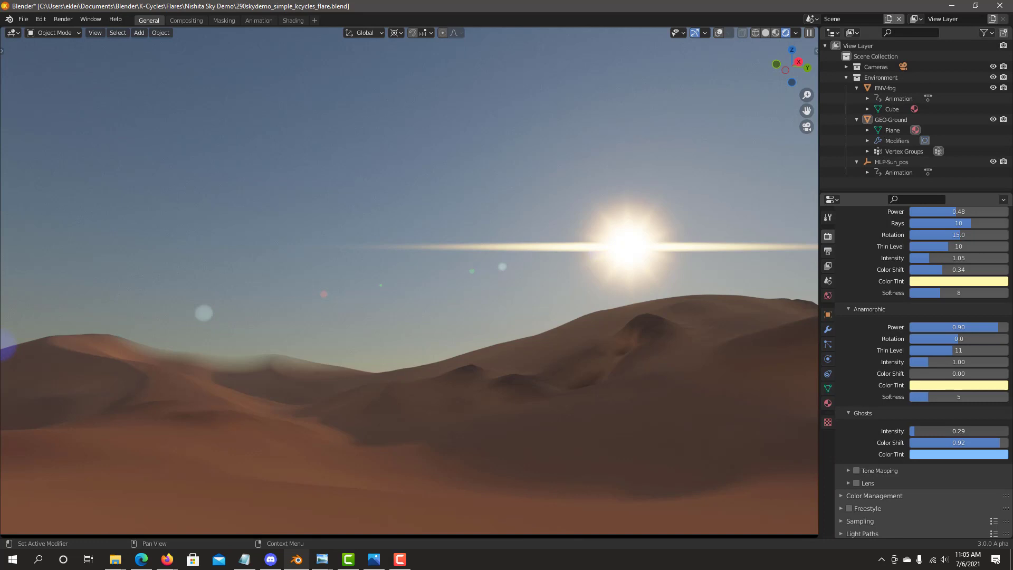
scroll(down, 3)
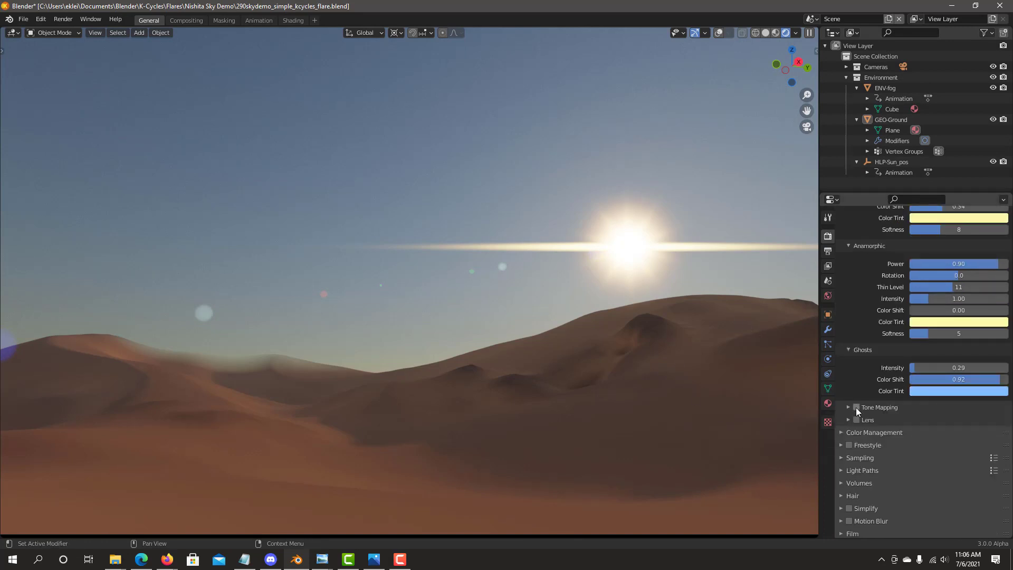
- Enable Tone Mapping and expand the Tone Mapping and Lens effect subpanels
click(856, 407)
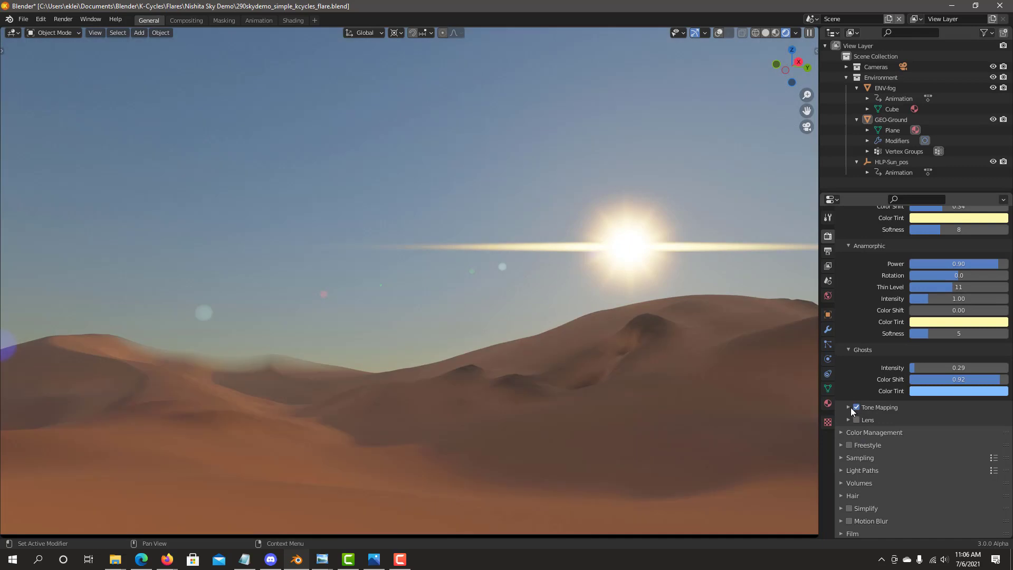
click(848, 407)
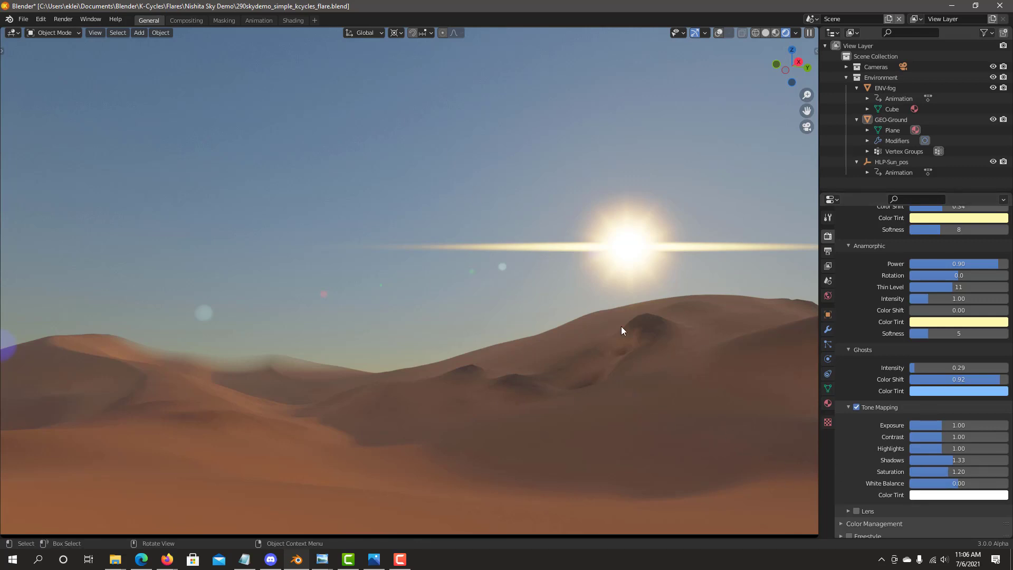
mouse_move(926, 460)
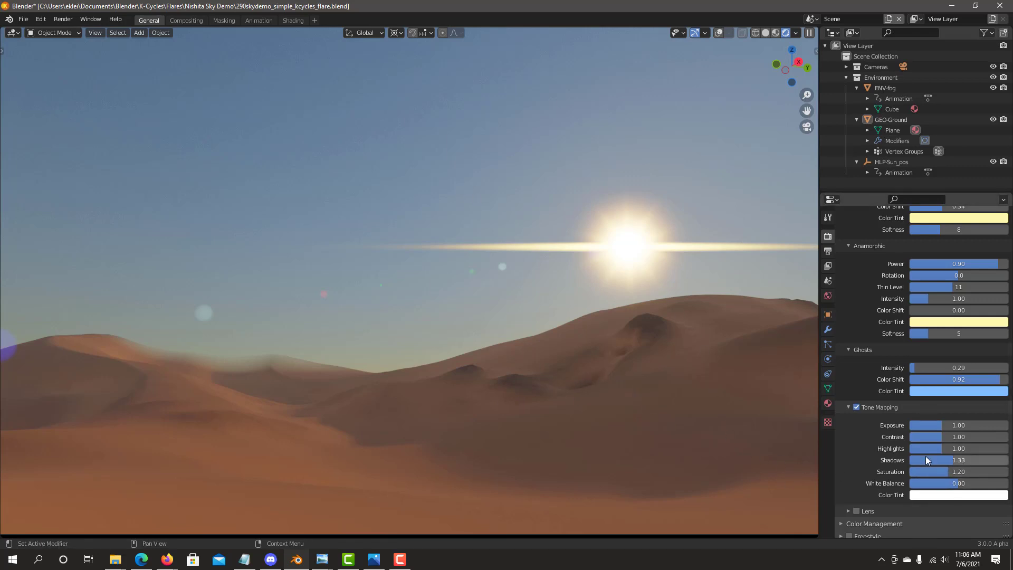
scroll(up, 3)
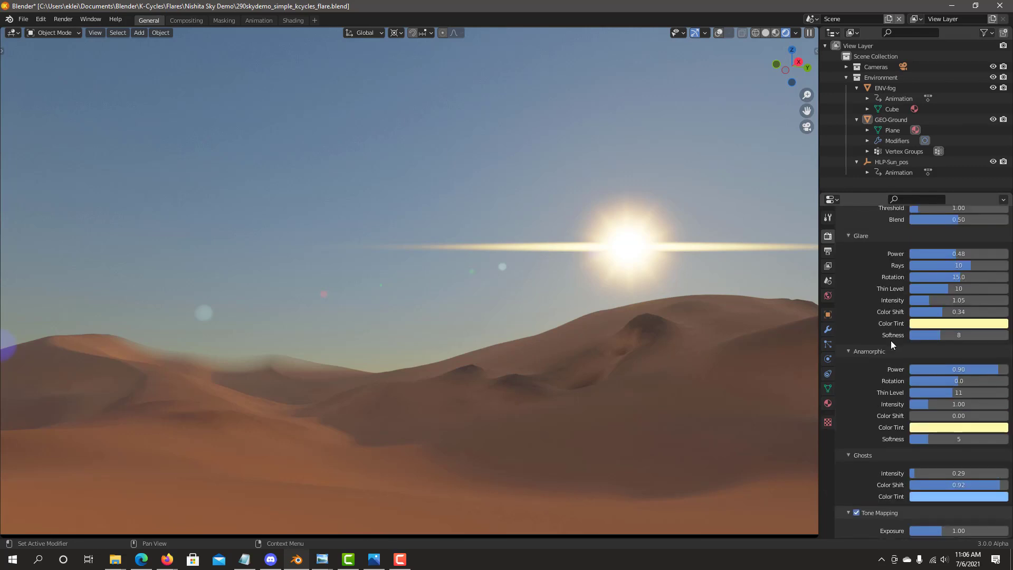
scroll(down, 3)
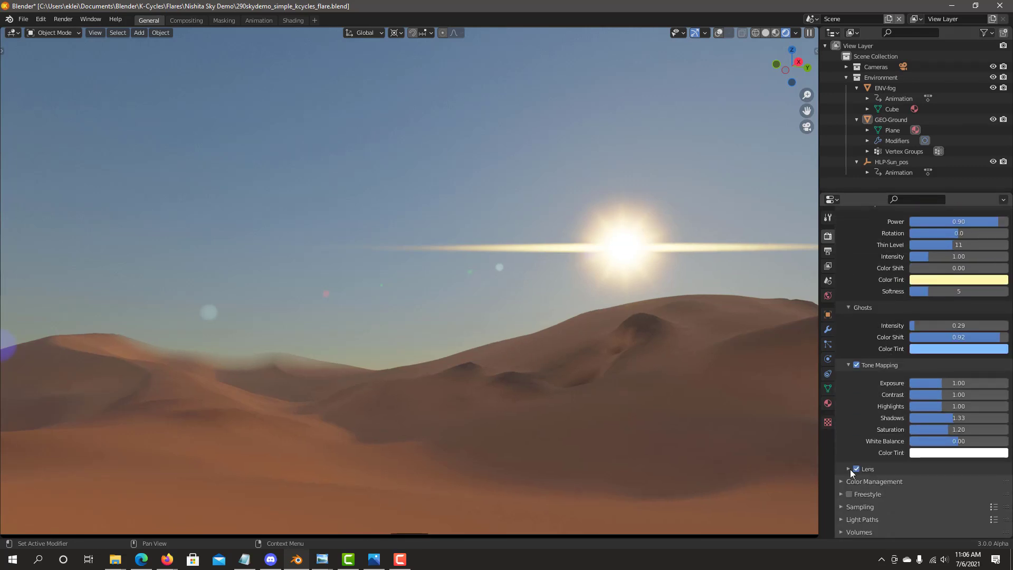
click(849, 469)
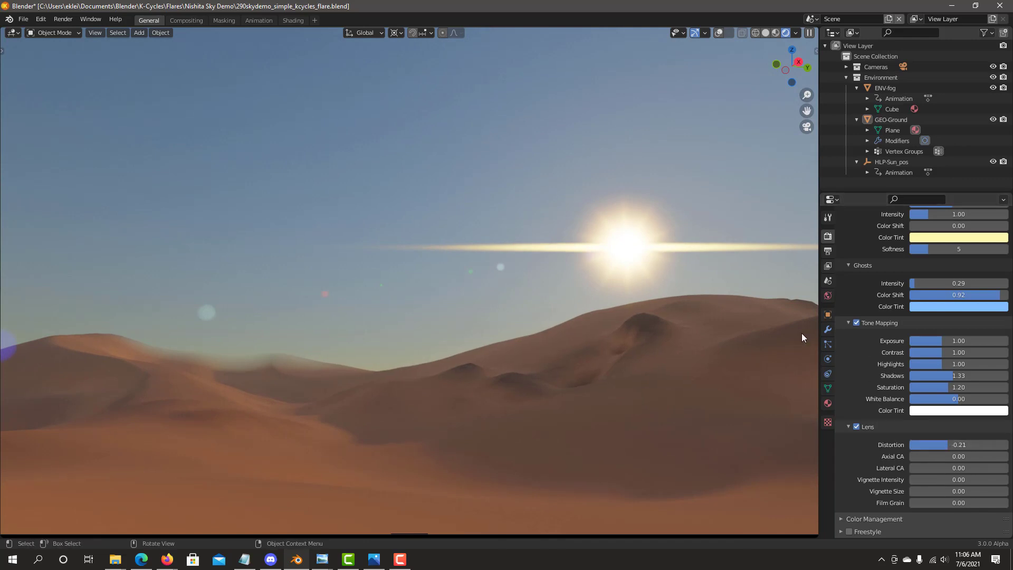
mouse_move(922, 352)
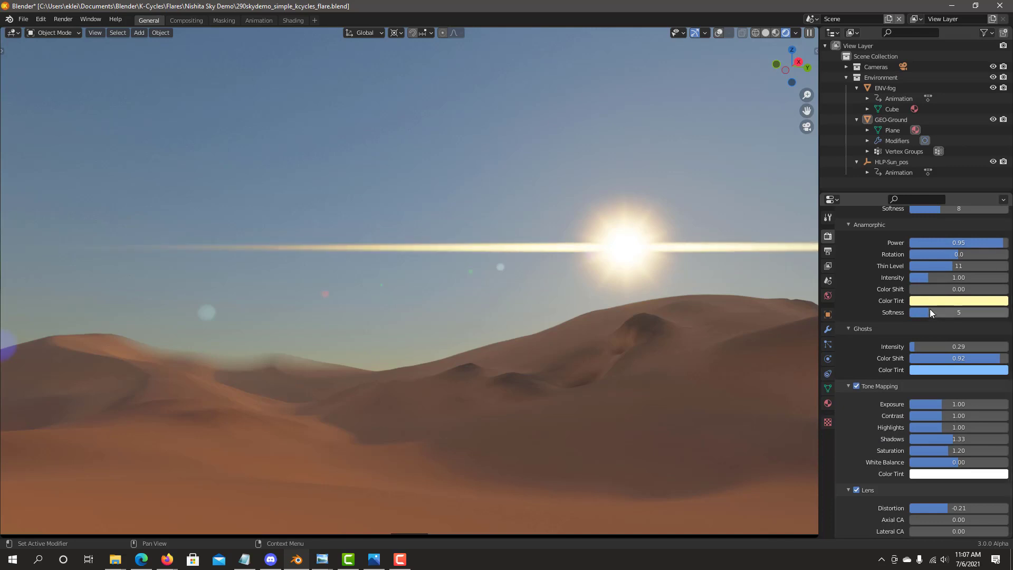
mouse_move(924, 277)
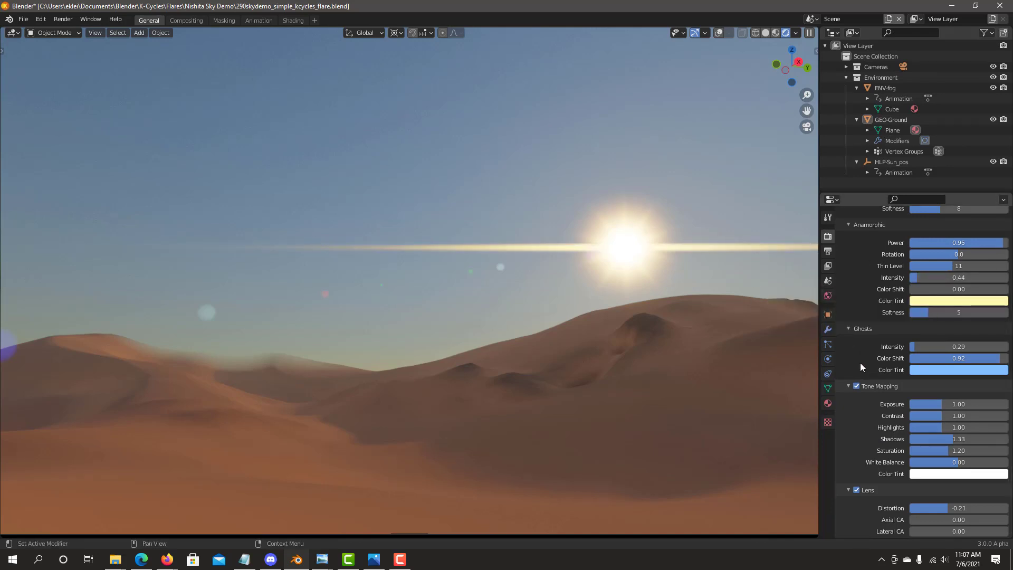
scroll(up, 3)
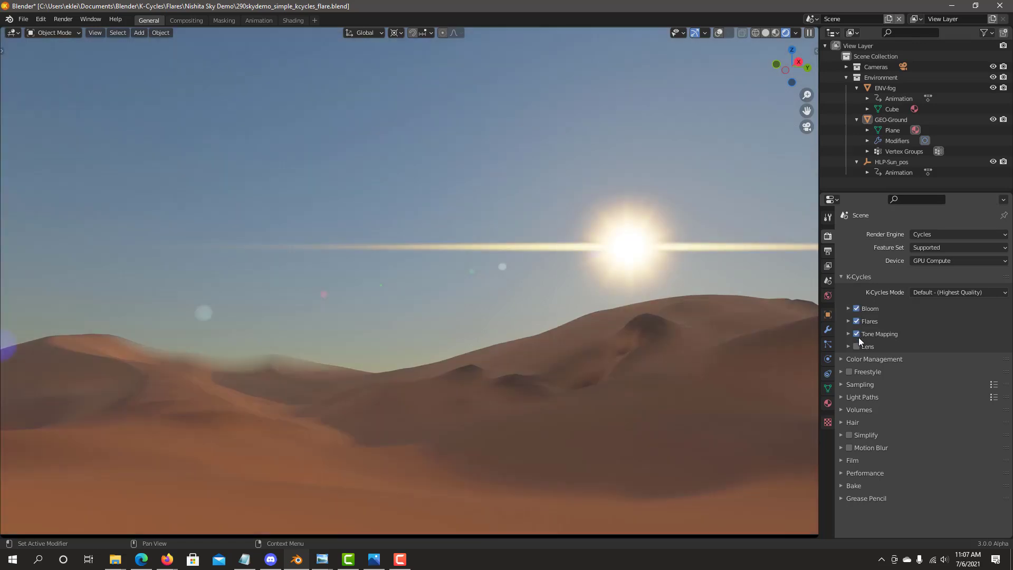
click(855, 346)
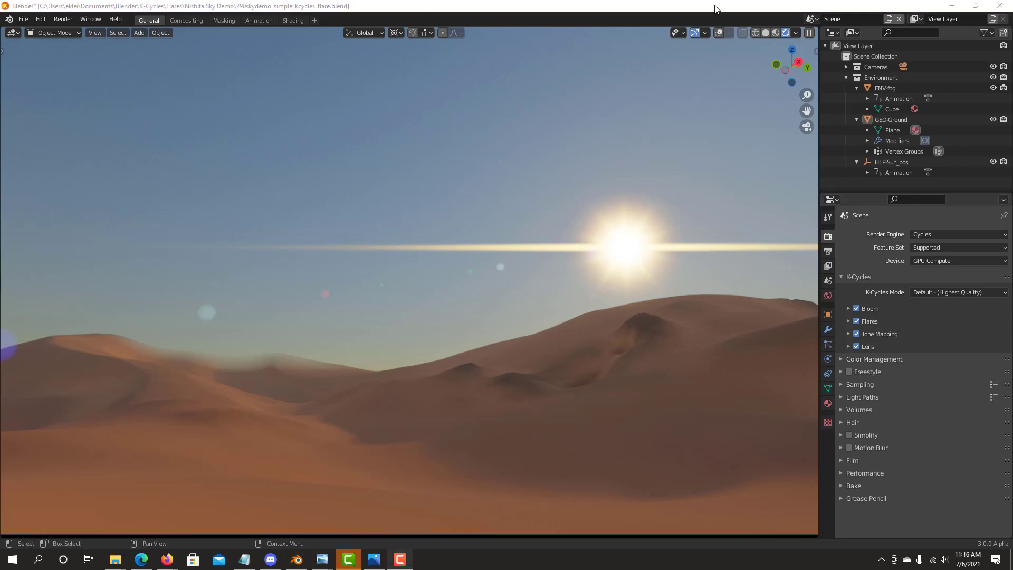
mouse_move(859, 31)
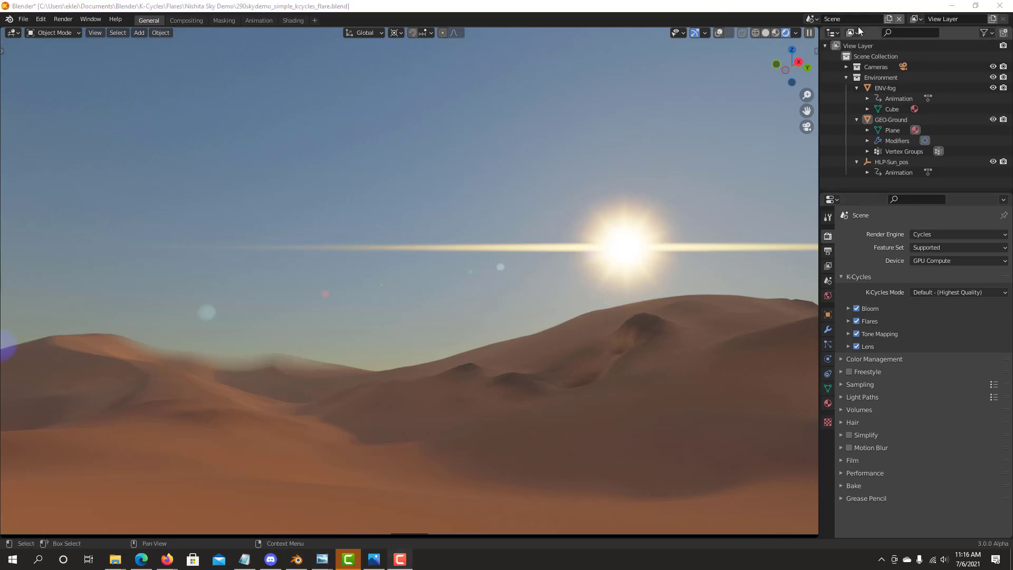
mouse_move(869, 8)
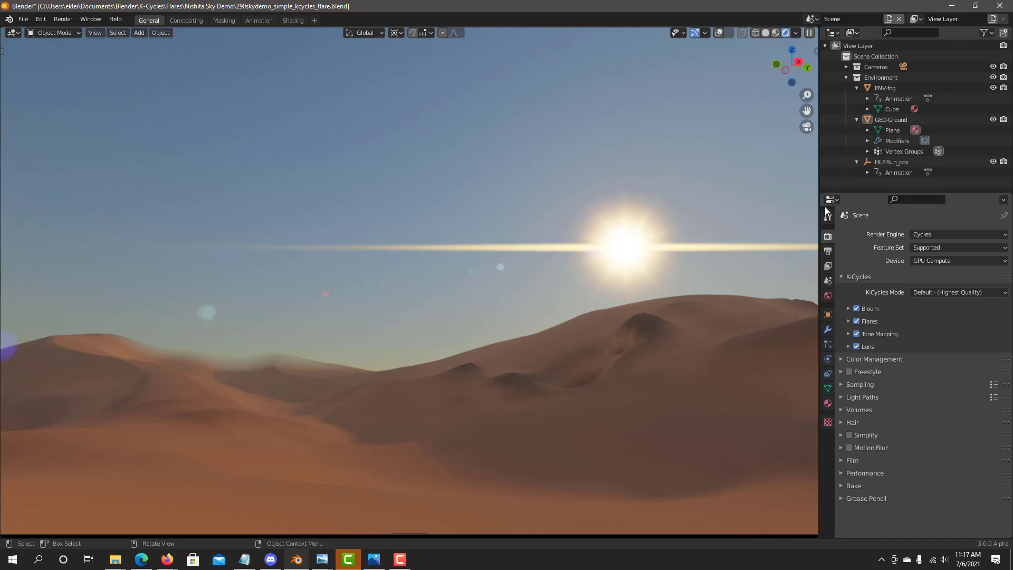
mouse_move(830, 271)
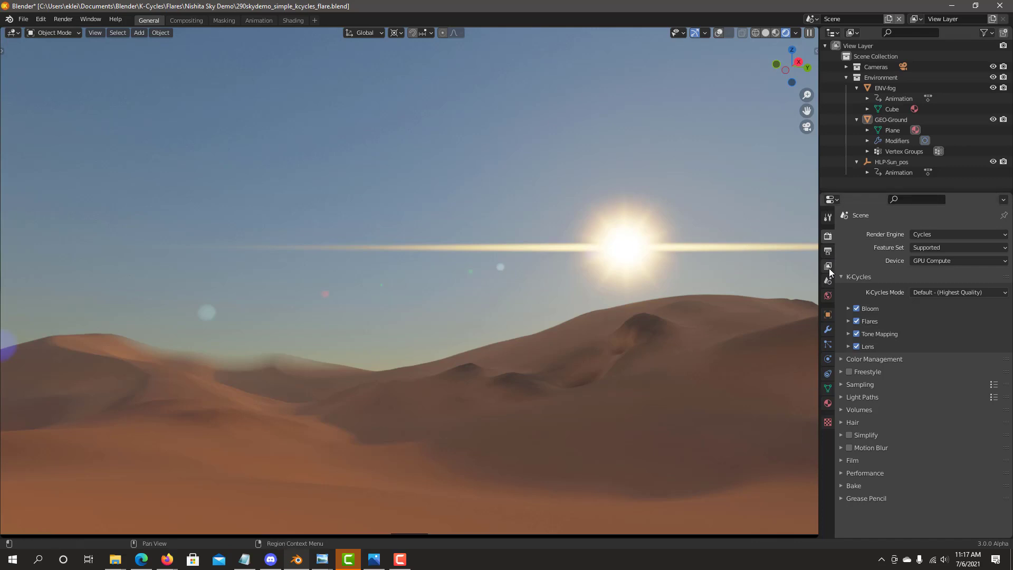
- Change the camera's focal length to frame the sun closely, and expand K-Cycles Flares
click(828, 359)
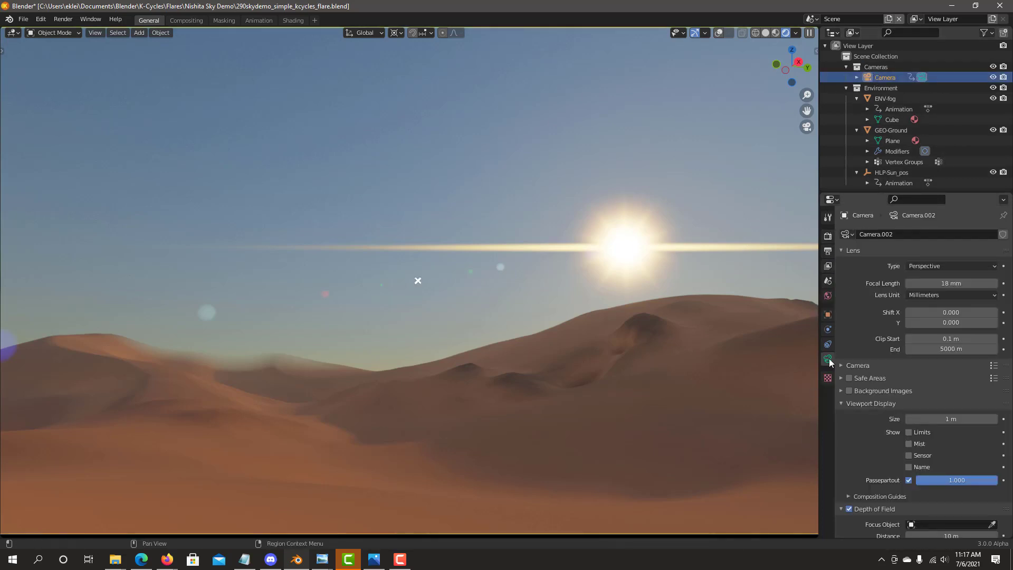
mouse_move(949, 283)
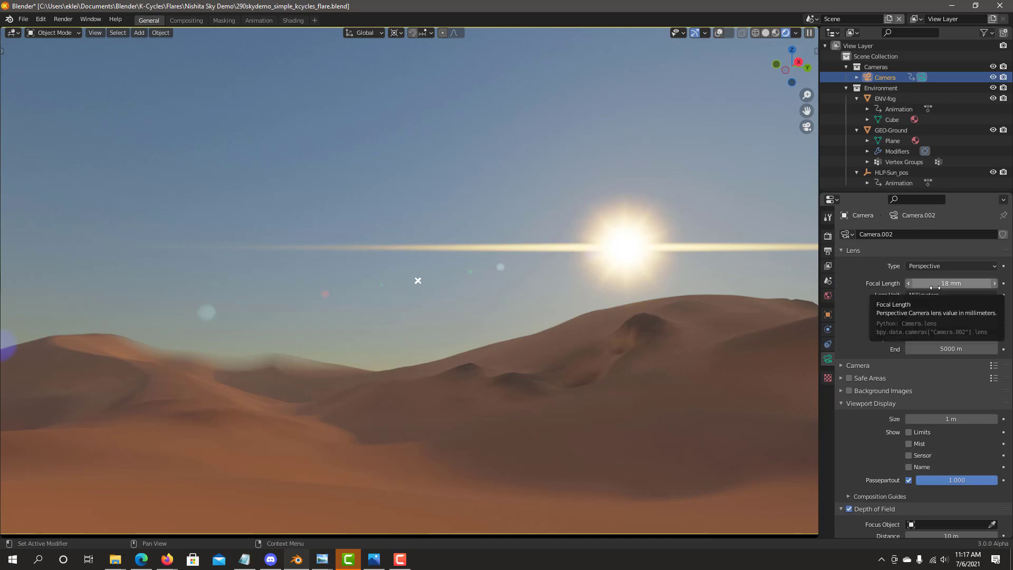
click(951, 283)
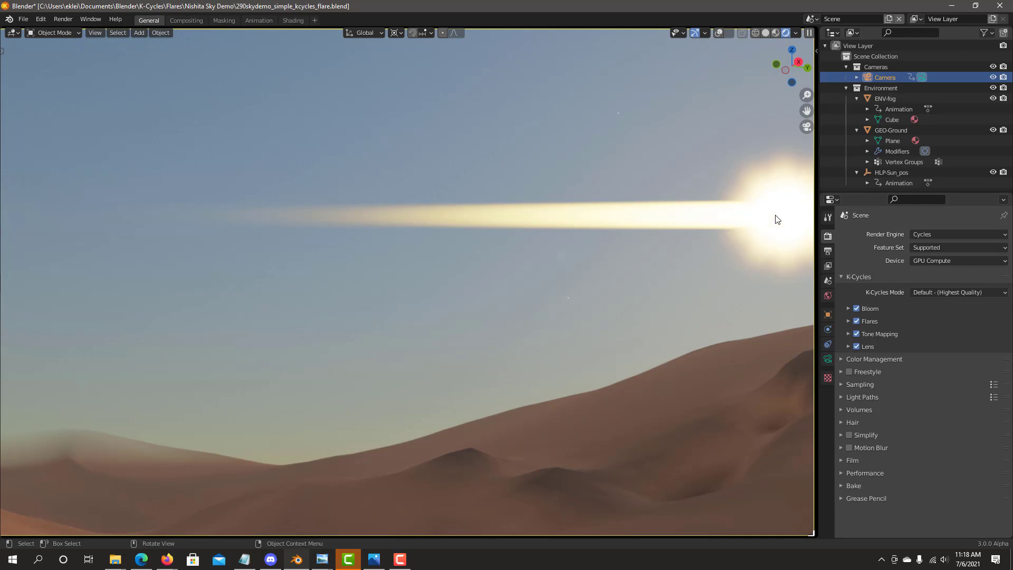
mouse_move(792, 239)
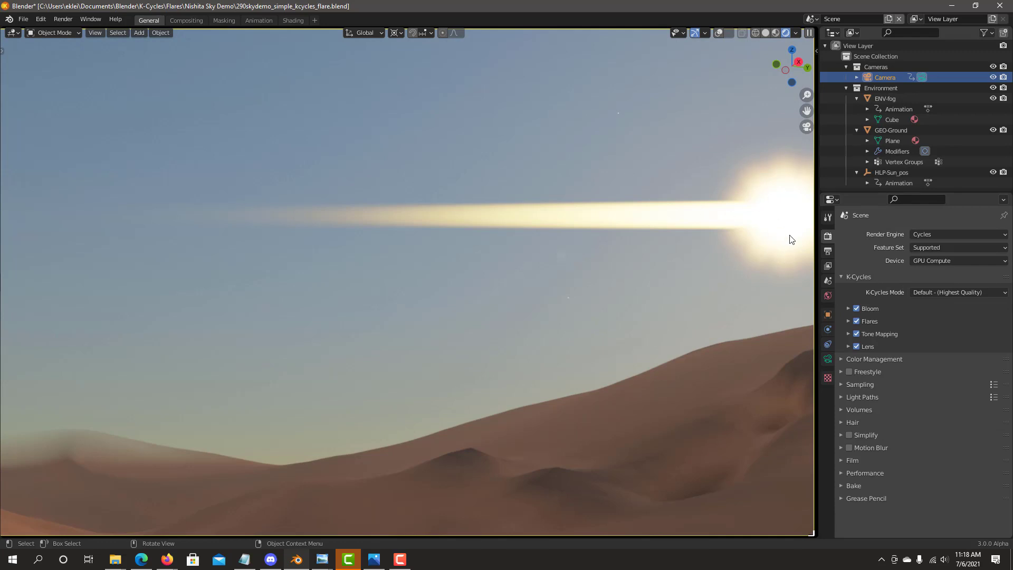
click(849, 321)
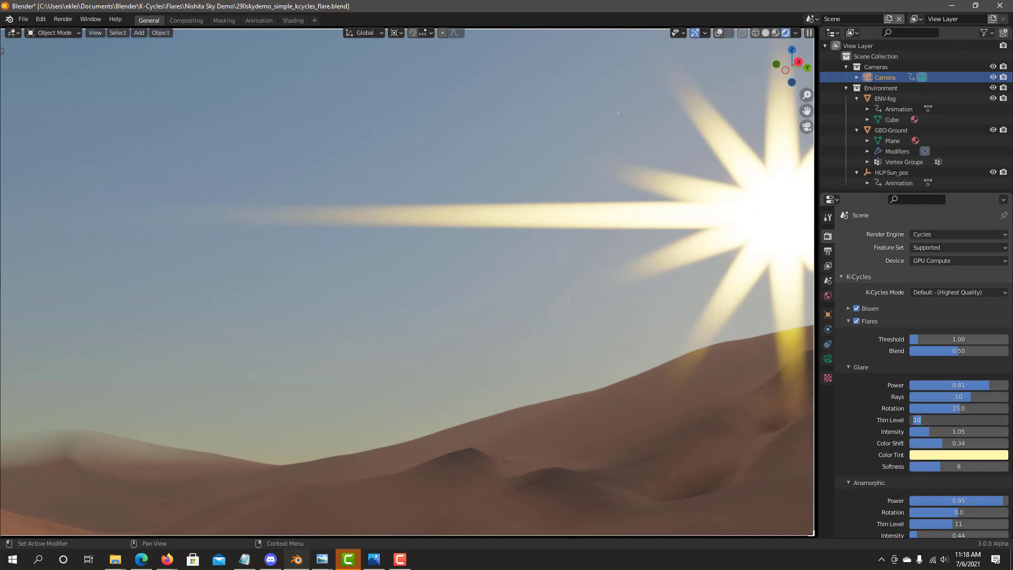
- Set the glare ray thickness to Thin Level 16 and expand the Bloom settings
click(958, 419)
text(17)
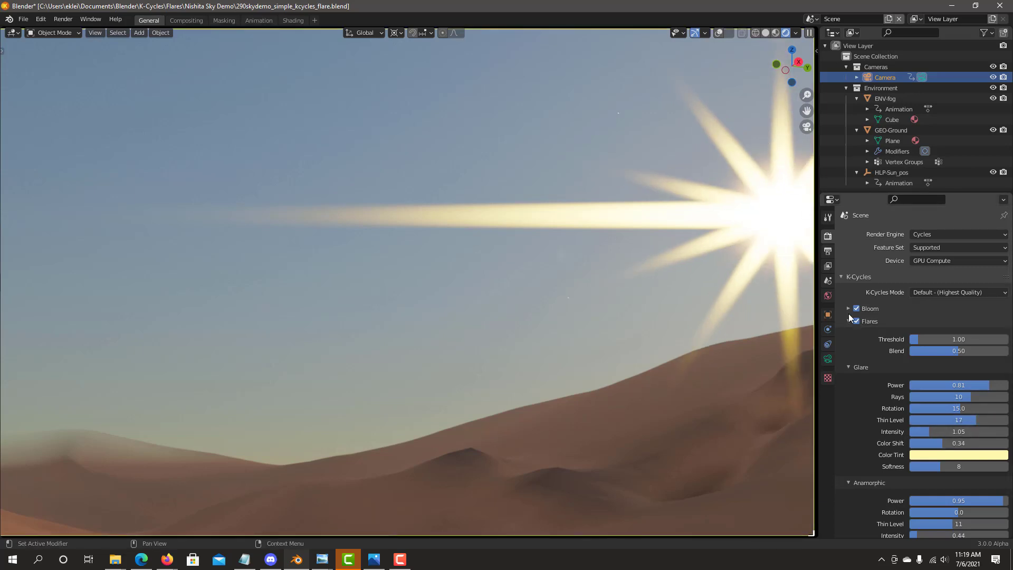
click(848, 308)
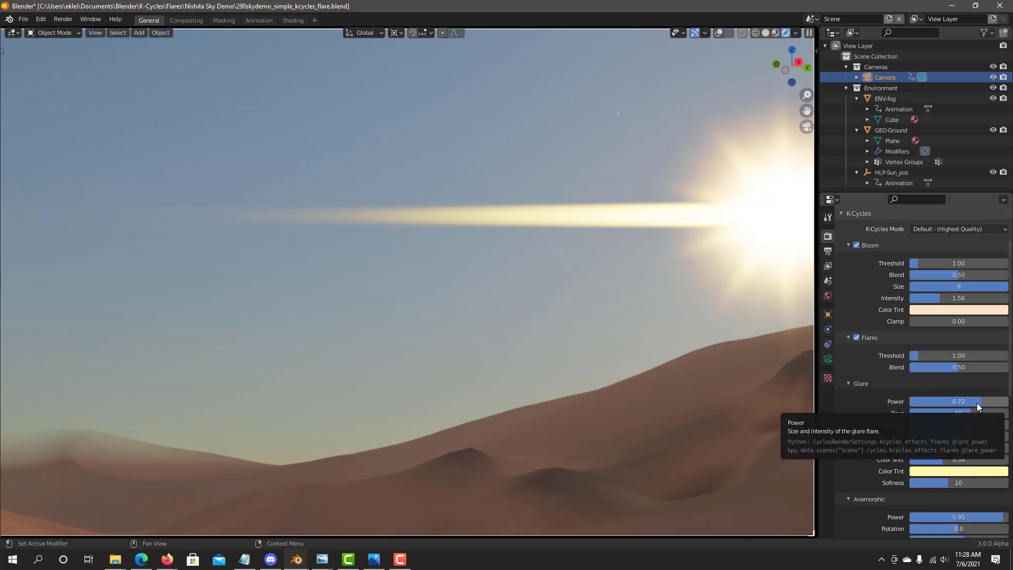
mouse_move(947, 488)
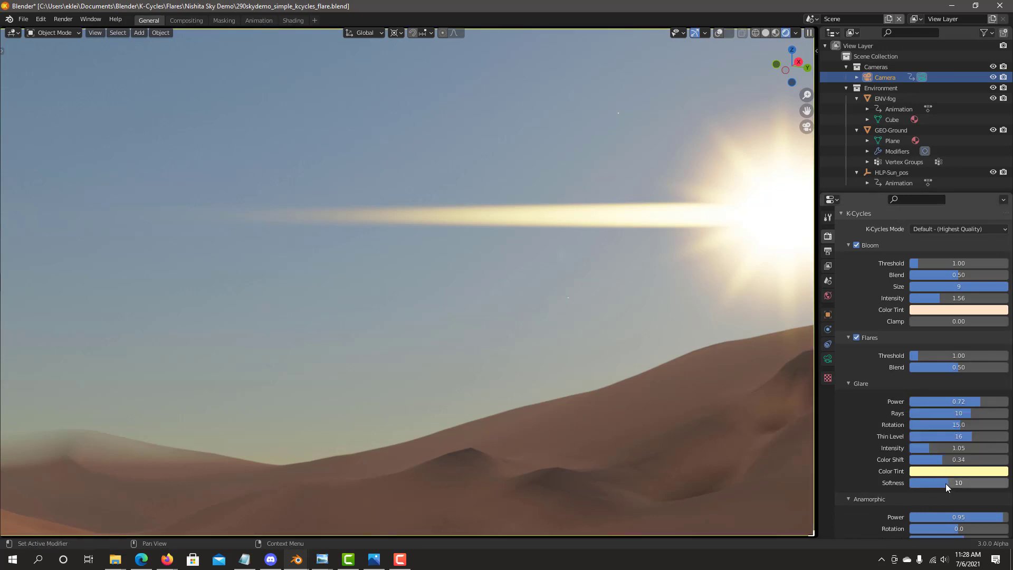
scroll(down, 3)
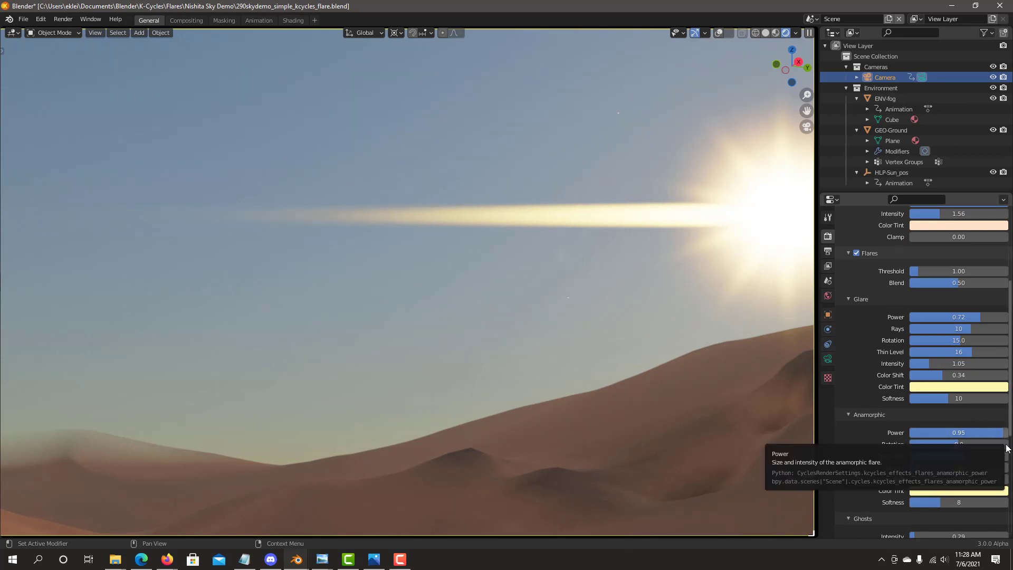
mouse_move(952, 408)
text(170)
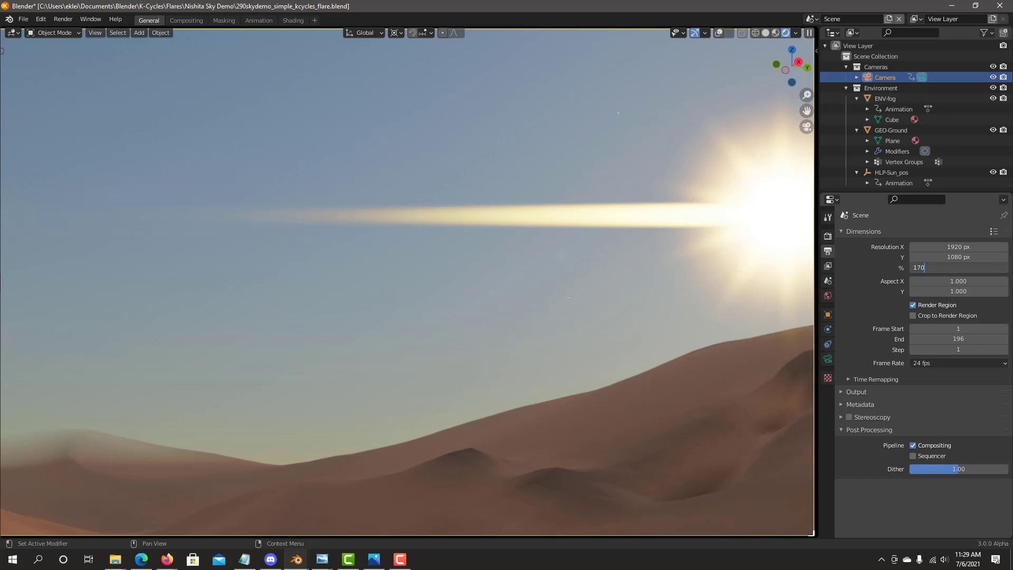
- Set the camera focal length to 18 mm and check render Resolution is 170%
click(826, 359)
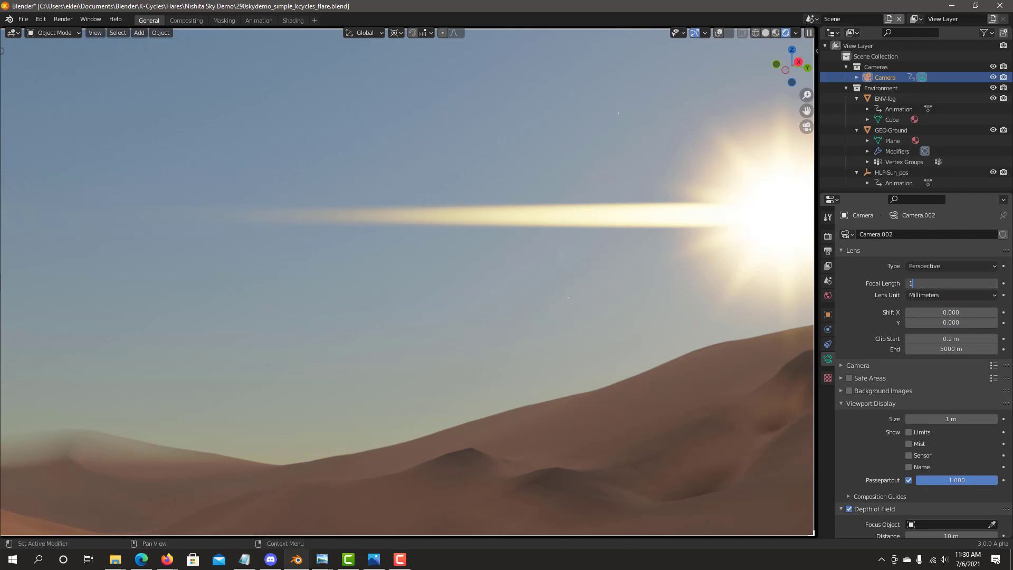
text(18 mm)
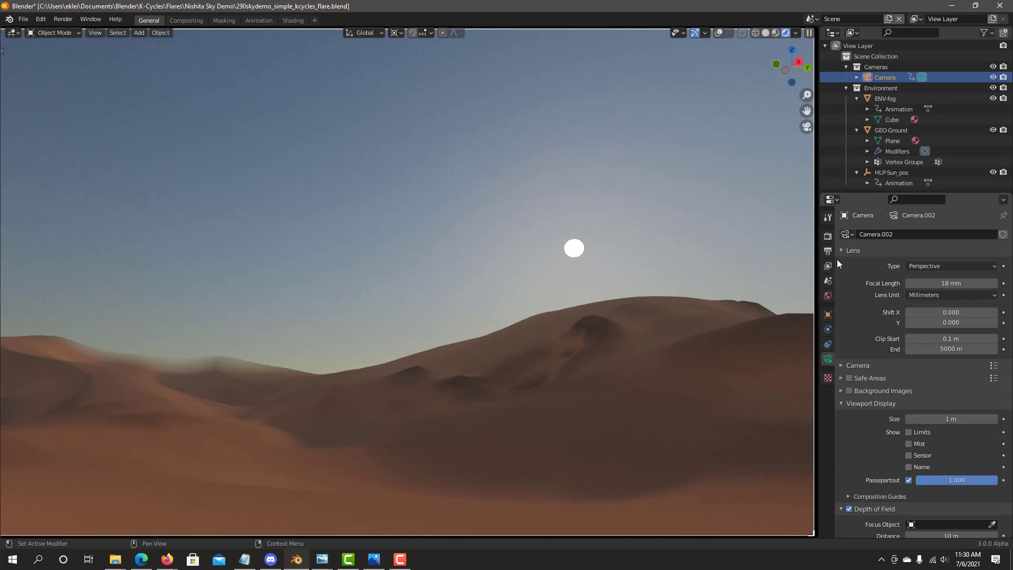
click(827, 236)
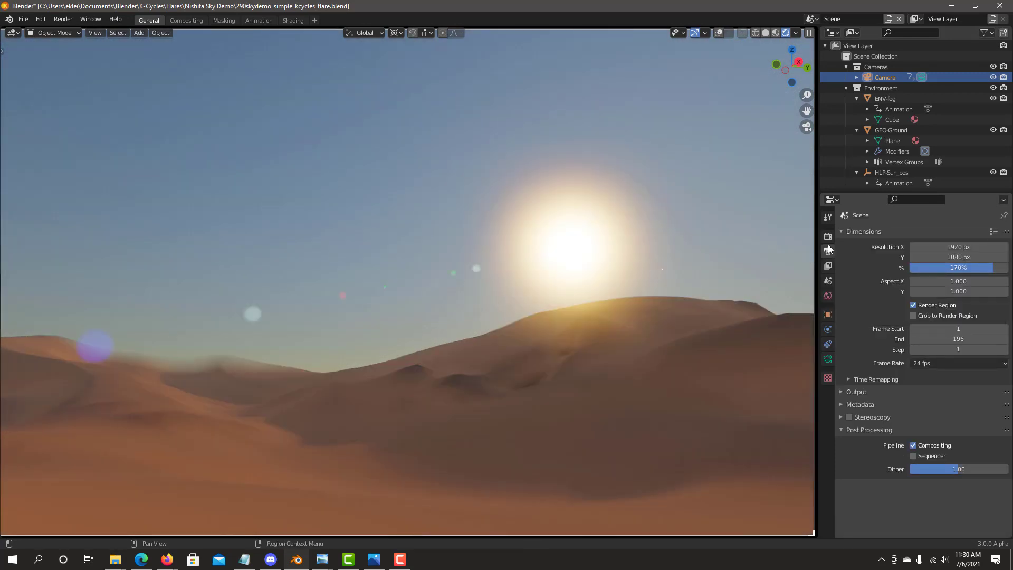
click(827, 236)
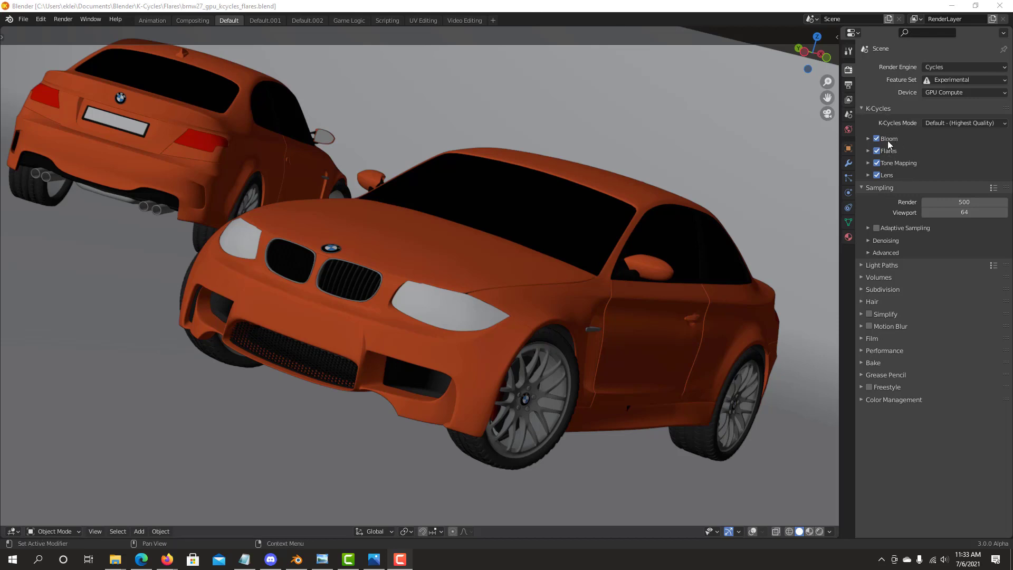
mouse_move(883, 147)
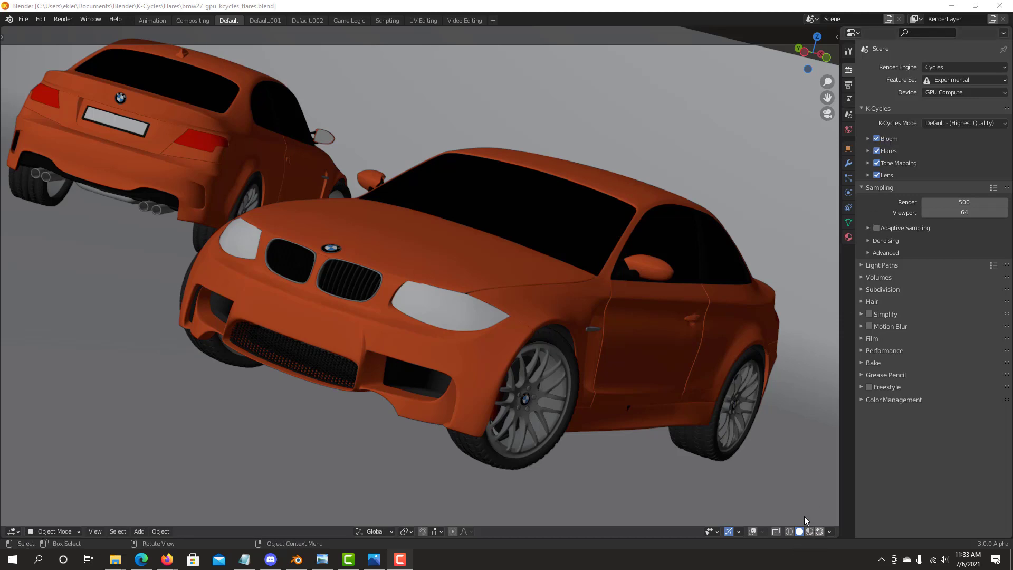
mouse_move(706, 26)
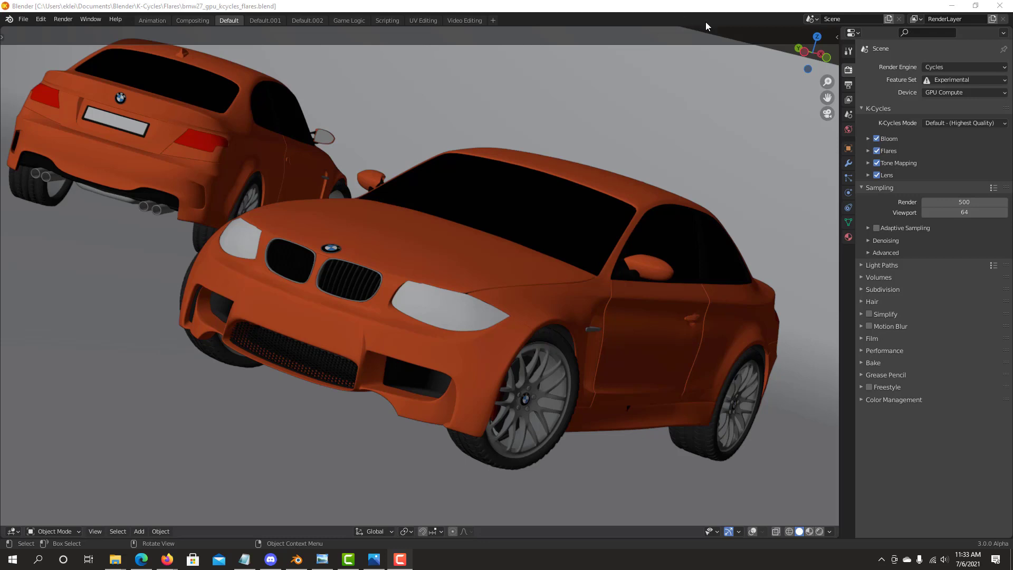
mouse_move(819, 253)
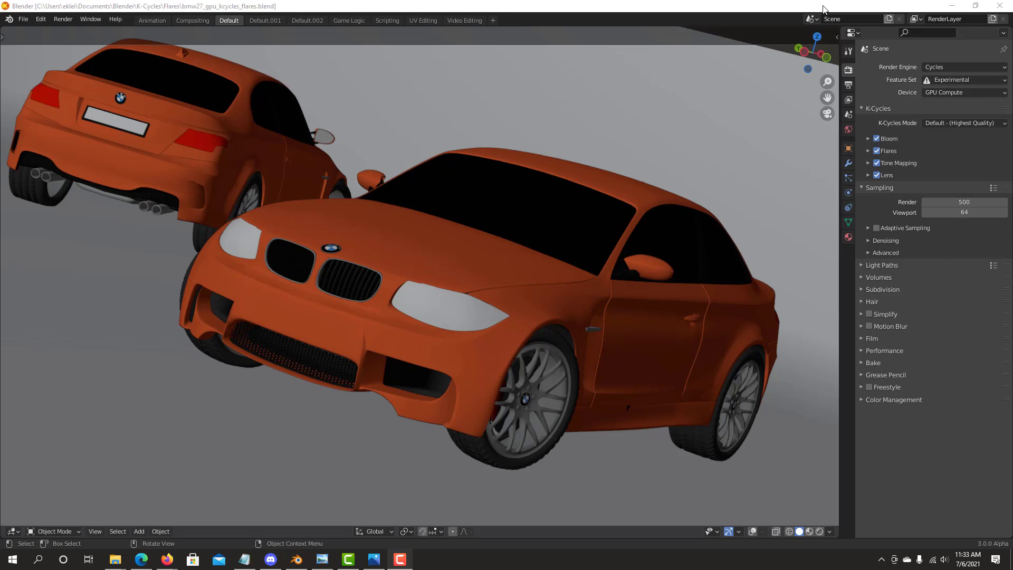
- Switch the viewport to Rendered shading and enable the K-Cycles Bloom effect
click(869, 138)
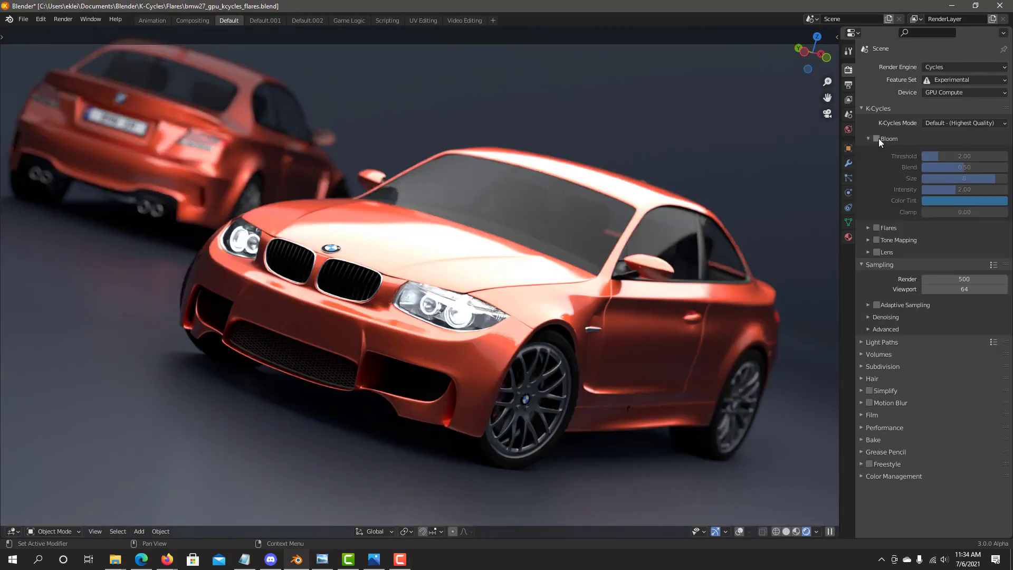
click(876, 138)
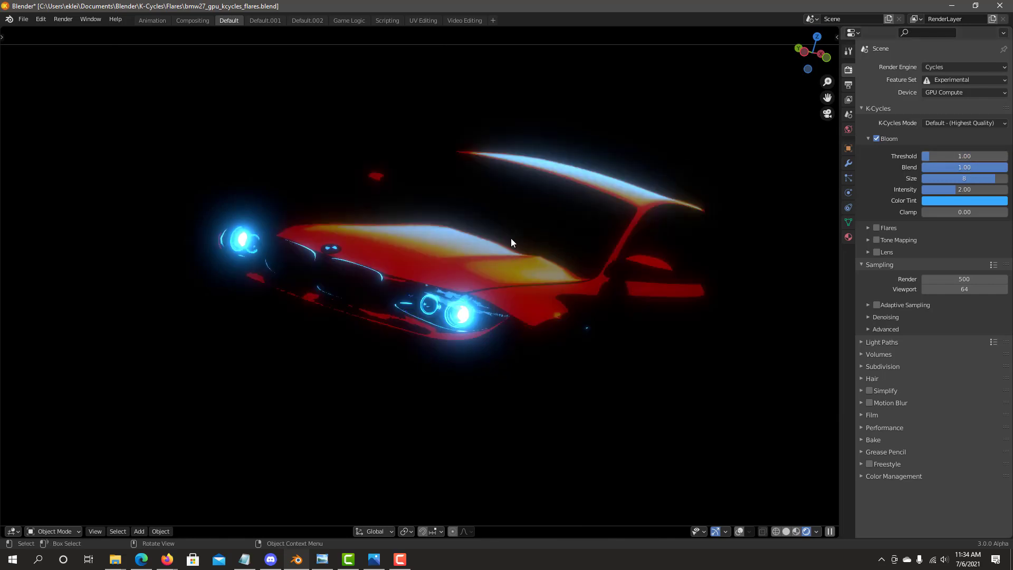
mouse_move(462, 248)
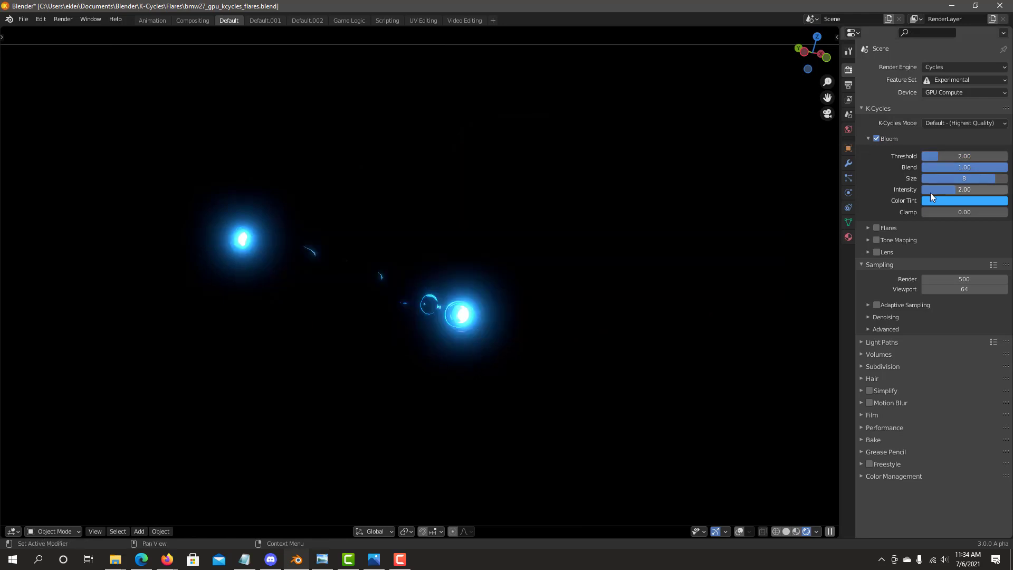
mouse_move(949, 196)
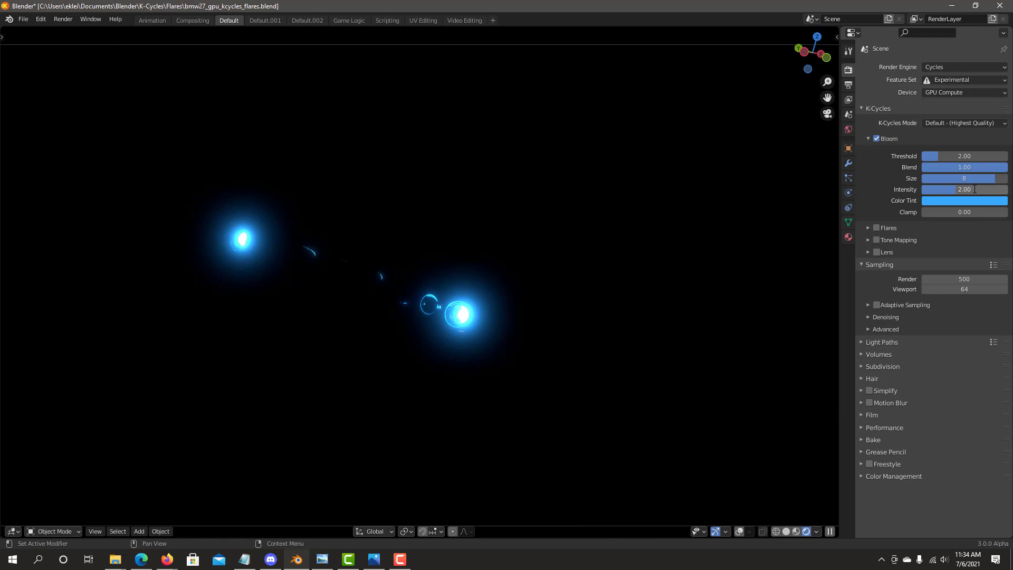
mouse_move(964, 201)
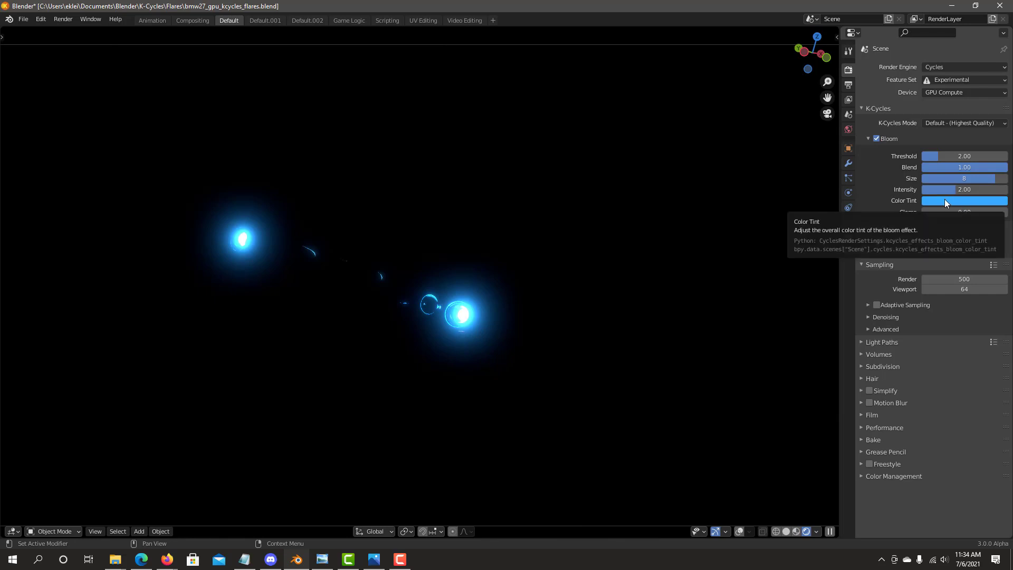
mouse_move(935, 235)
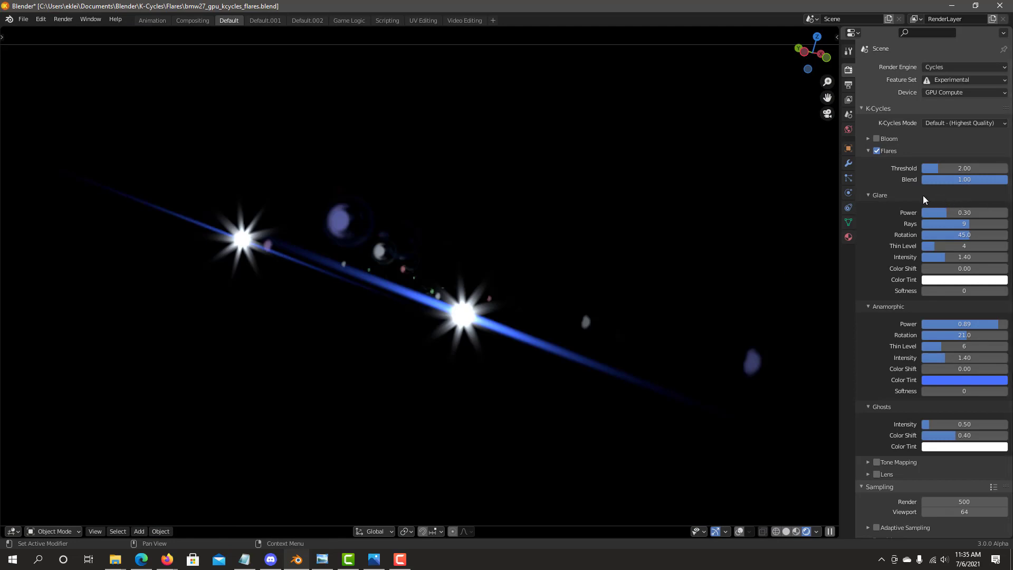
mouse_move(947, 220)
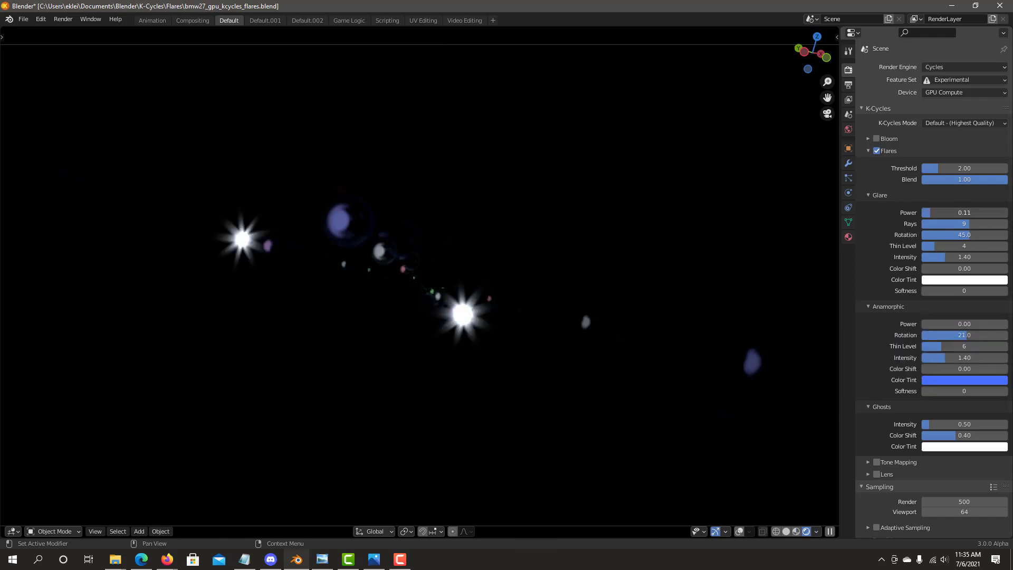
mouse_move(962, 179)
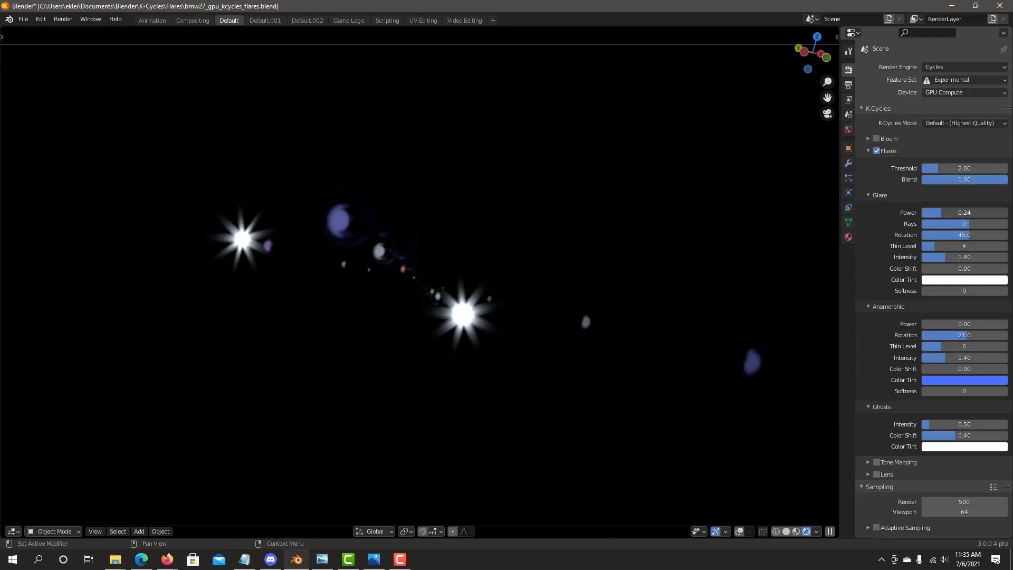
- Raise Glare Power to about 0.30 and adjust the flare value below it
click(962, 212)
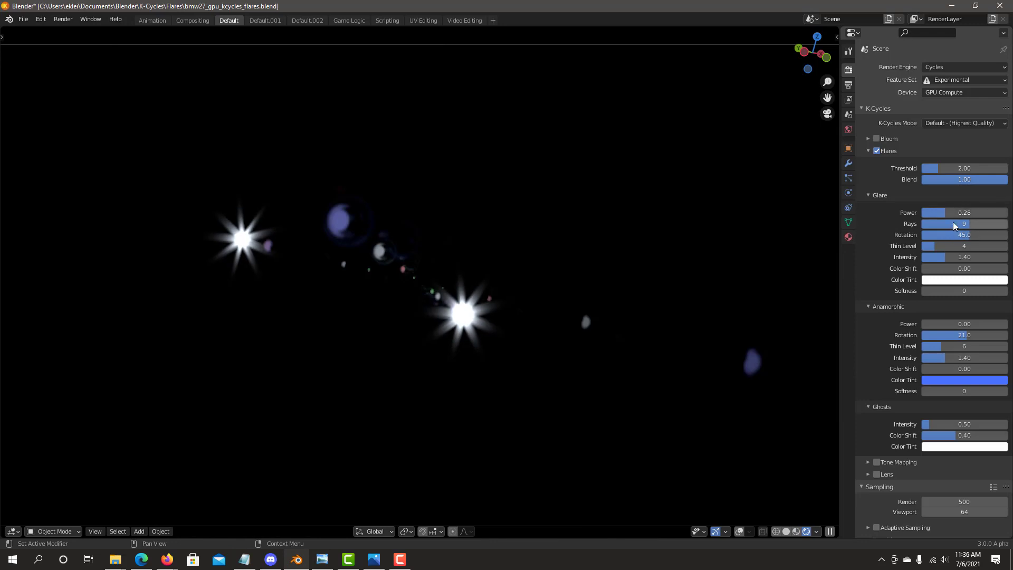
mouse_move(932, 246)
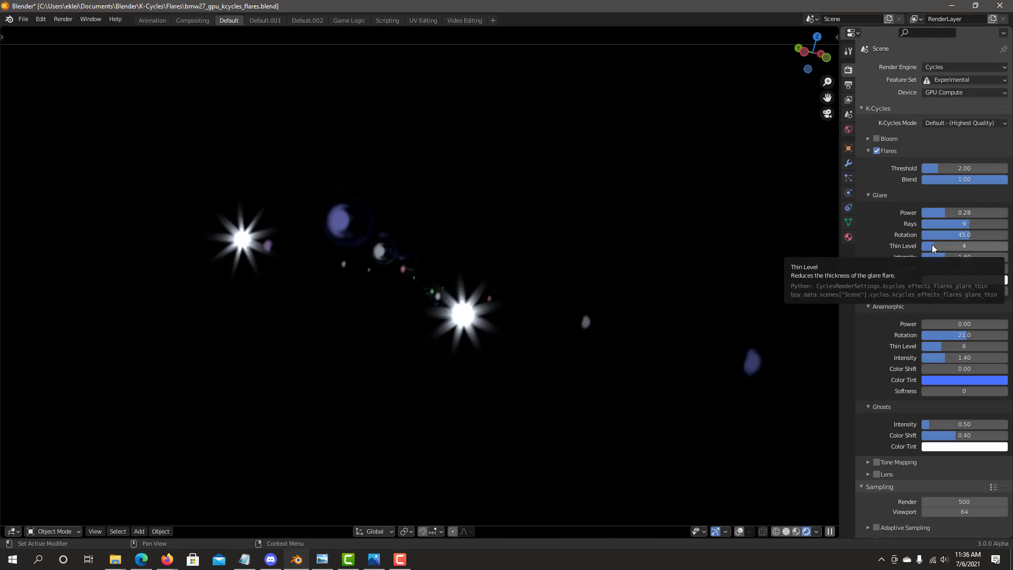
click(964, 247)
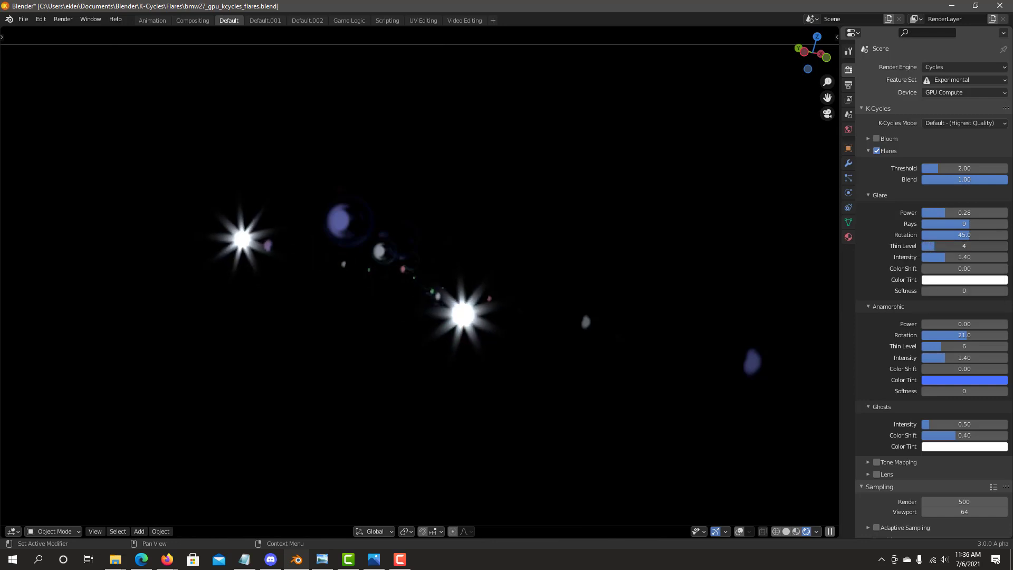
mouse_move(973, 274)
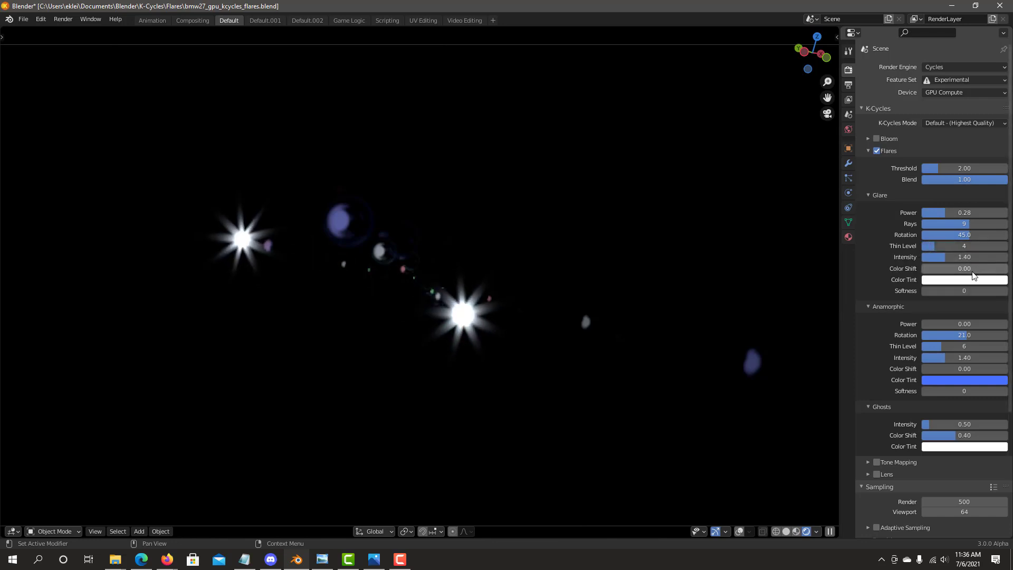
mouse_move(947, 286)
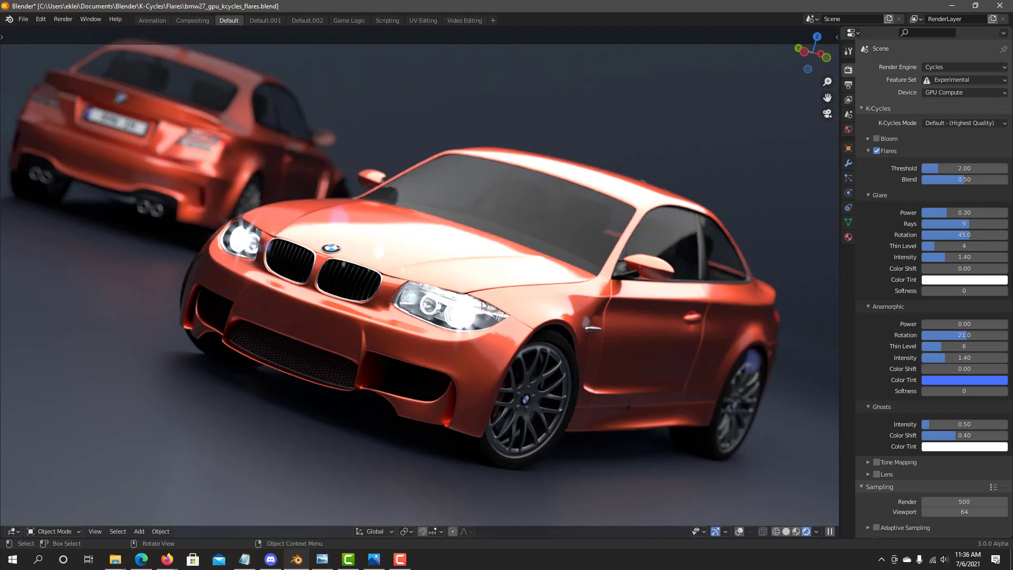
mouse_move(929, 328)
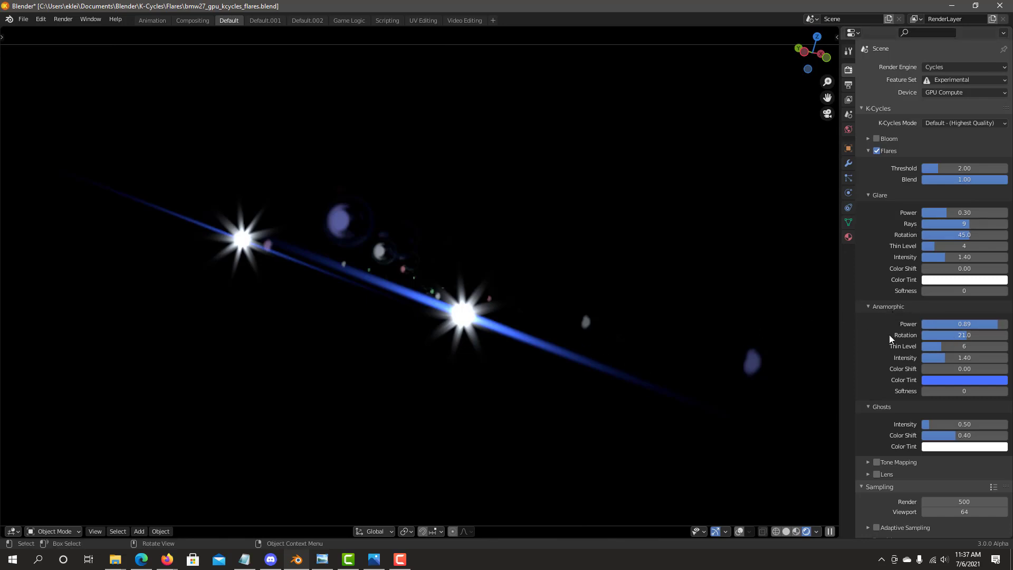
- Set Flares Blend to 0.50 and fine-tune Anamorphic Rotation to about 20
double_click(963, 335)
text(0)
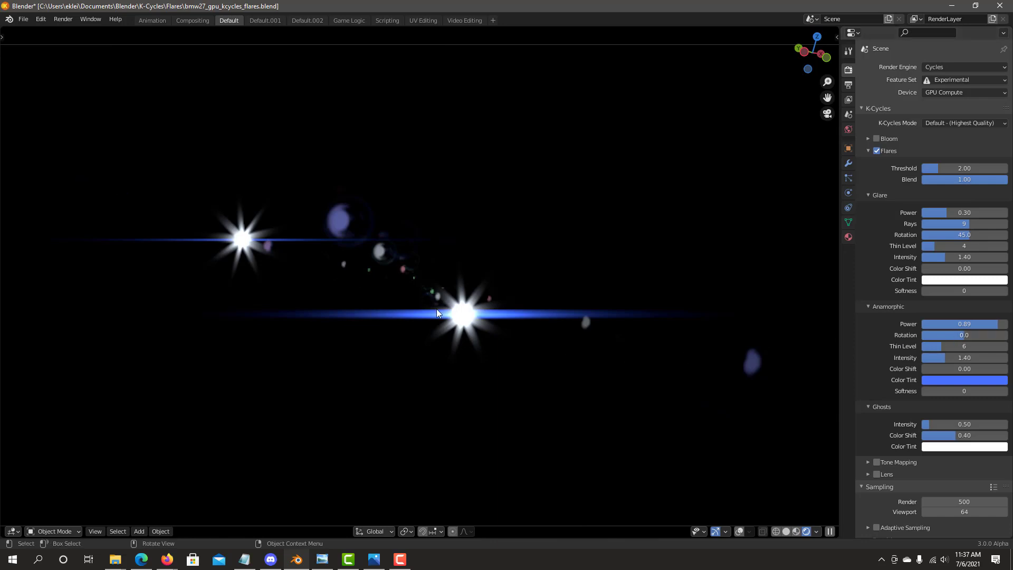
mouse_move(538, 284)
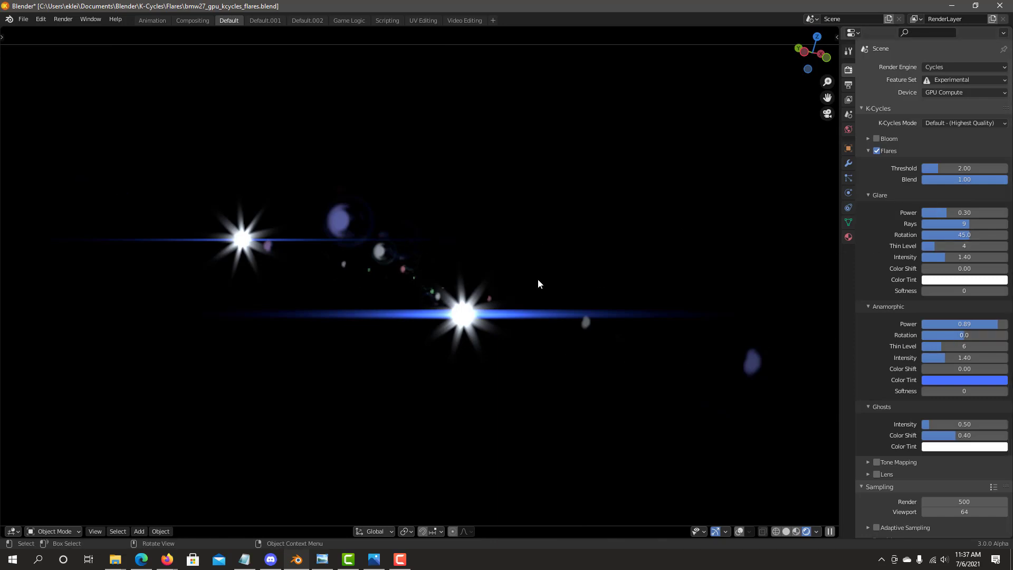
mouse_move(952, 234)
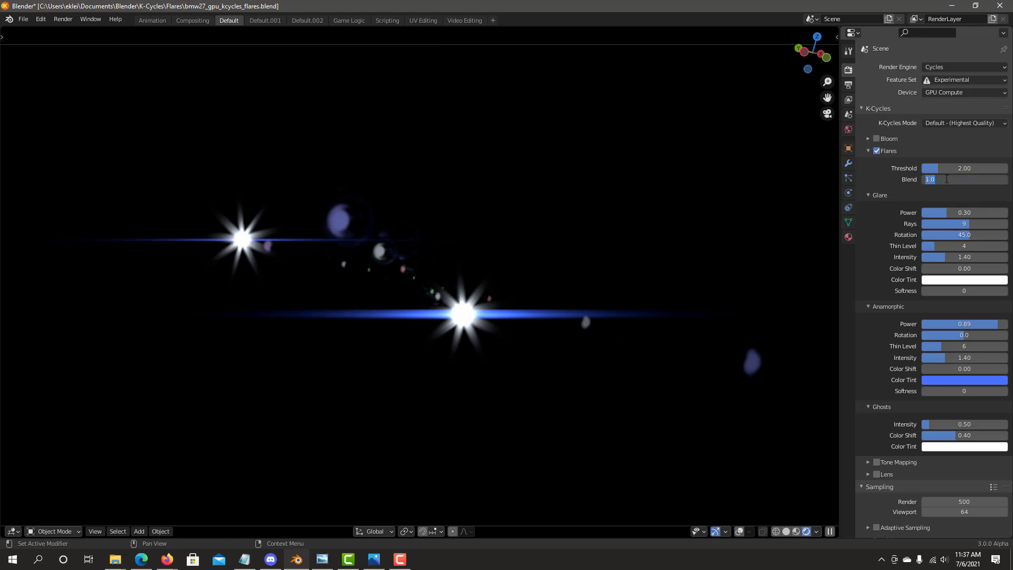
text(0.50)
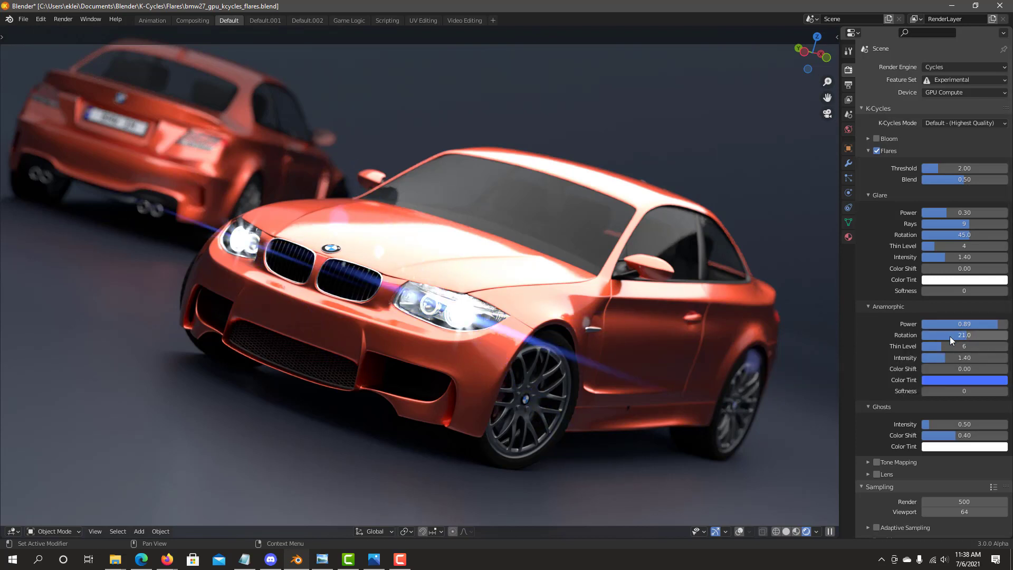
click(962, 335)
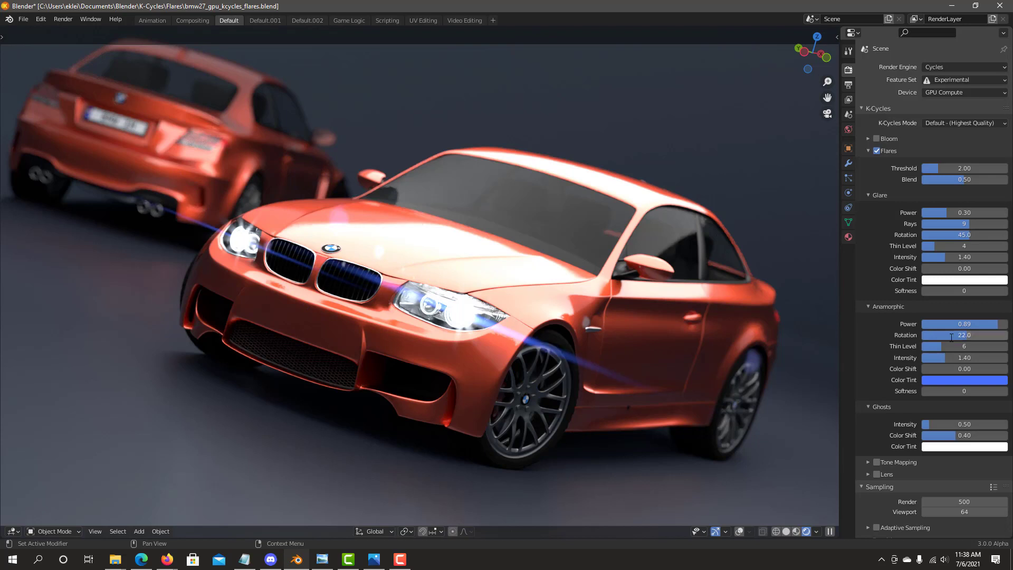
click(963, 336)
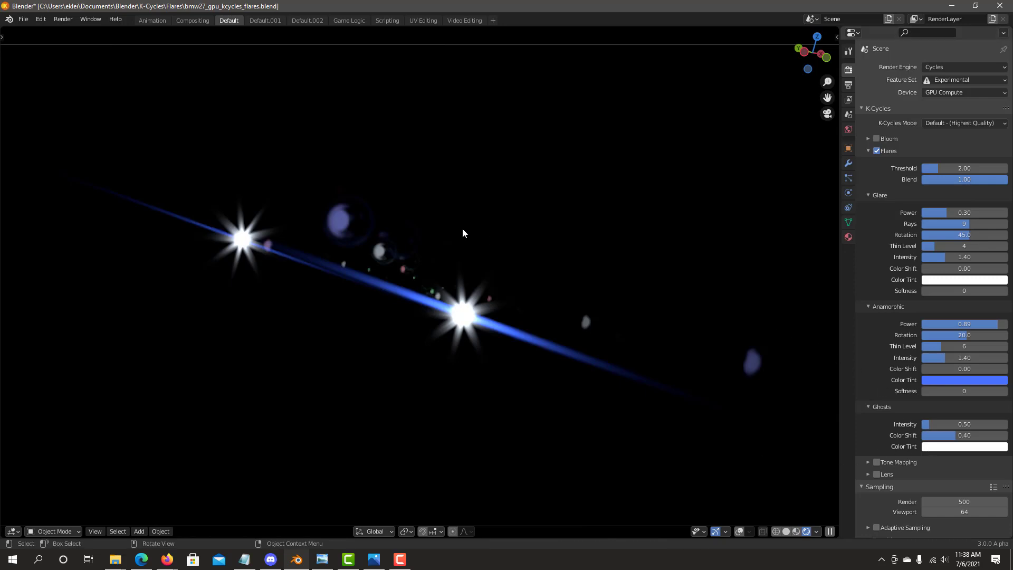
mouse_move(470, 250)
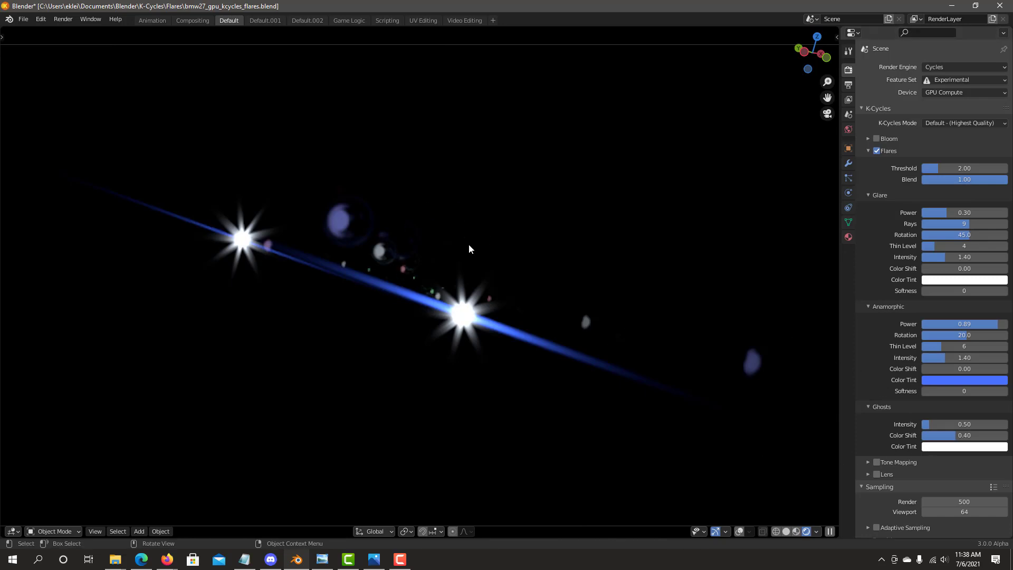
mouse_move(480, 230)
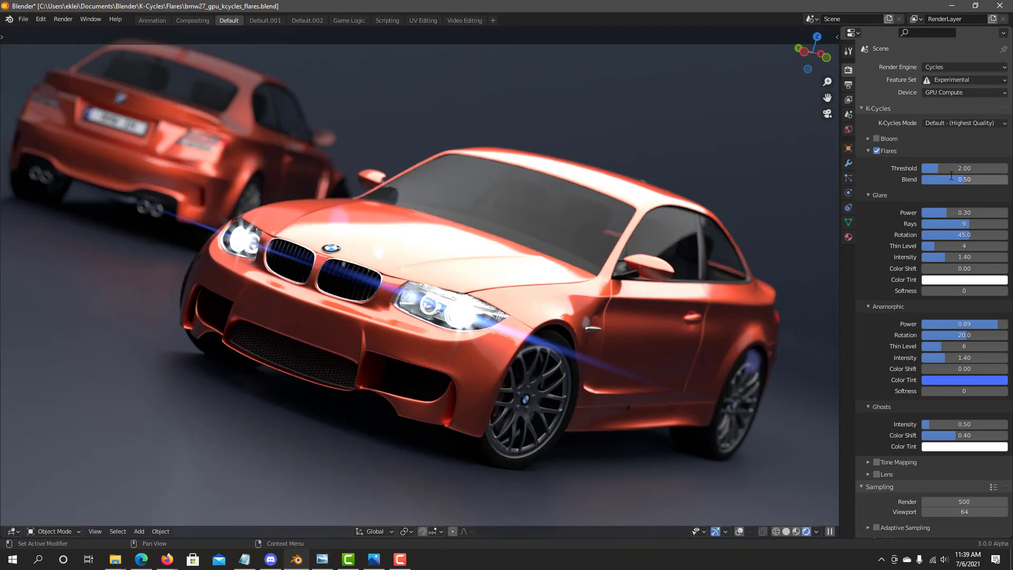
mouse_move(950, 223)
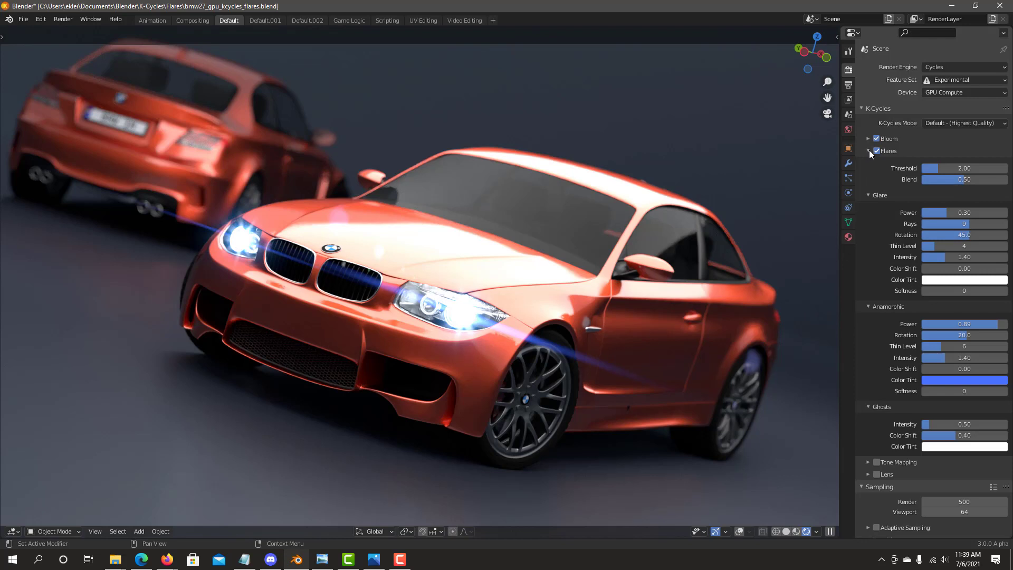
- Collapse Flares, expand Tone Mapping settings, and enable the Lens effects
click(867, 151)
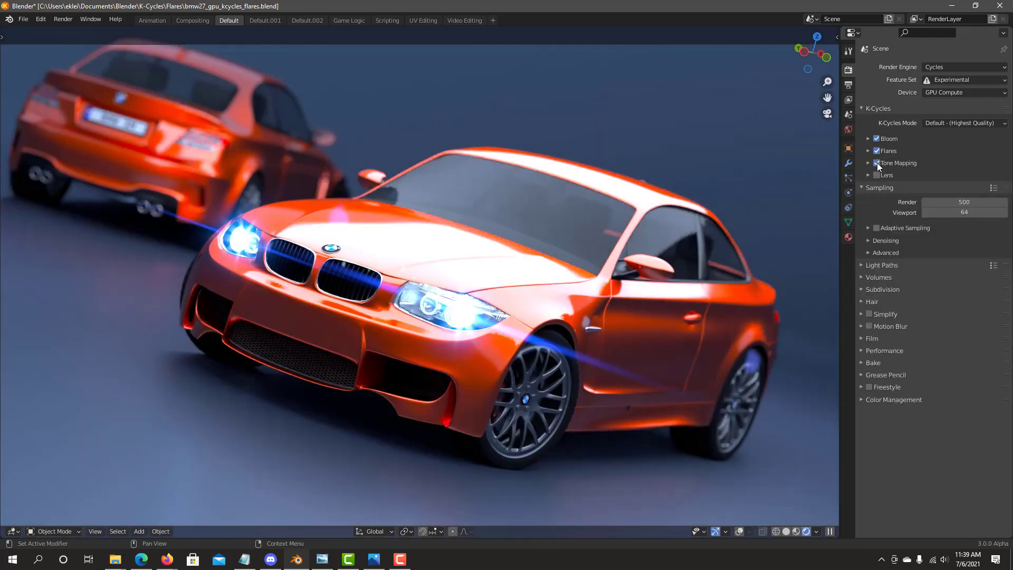
click(869, 163)
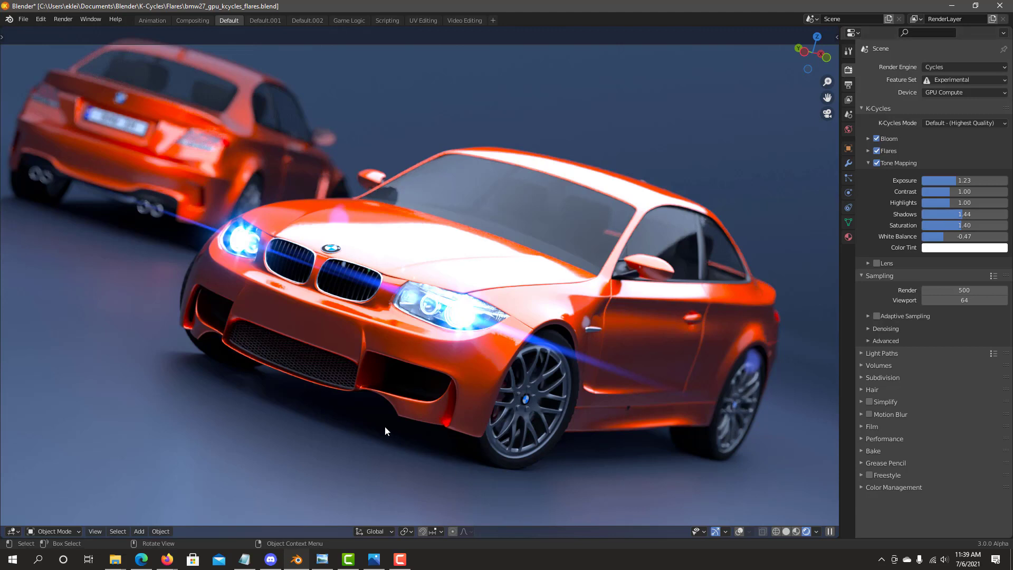
mouse_move(944, 236)
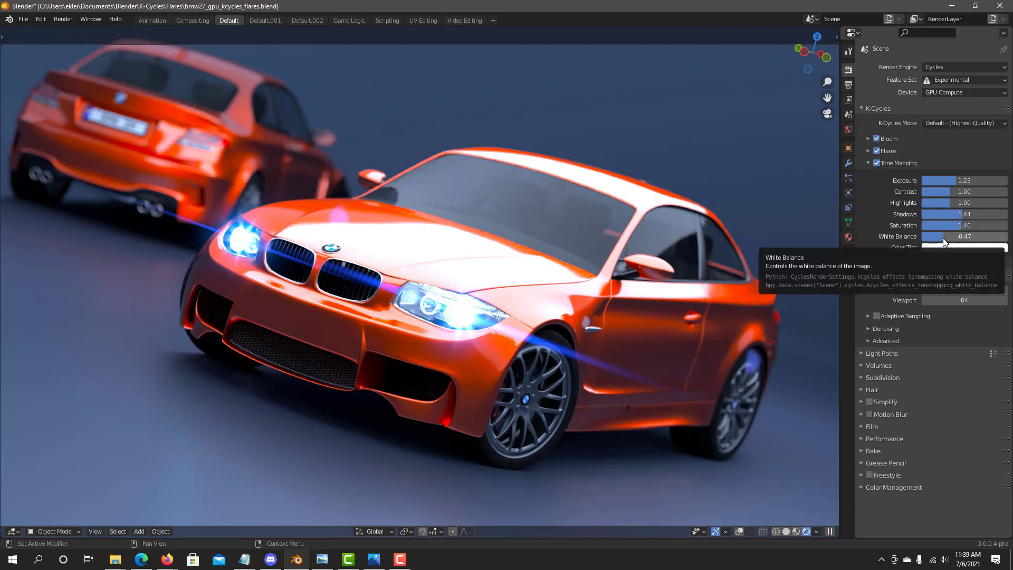
mouse_move(945, 214)
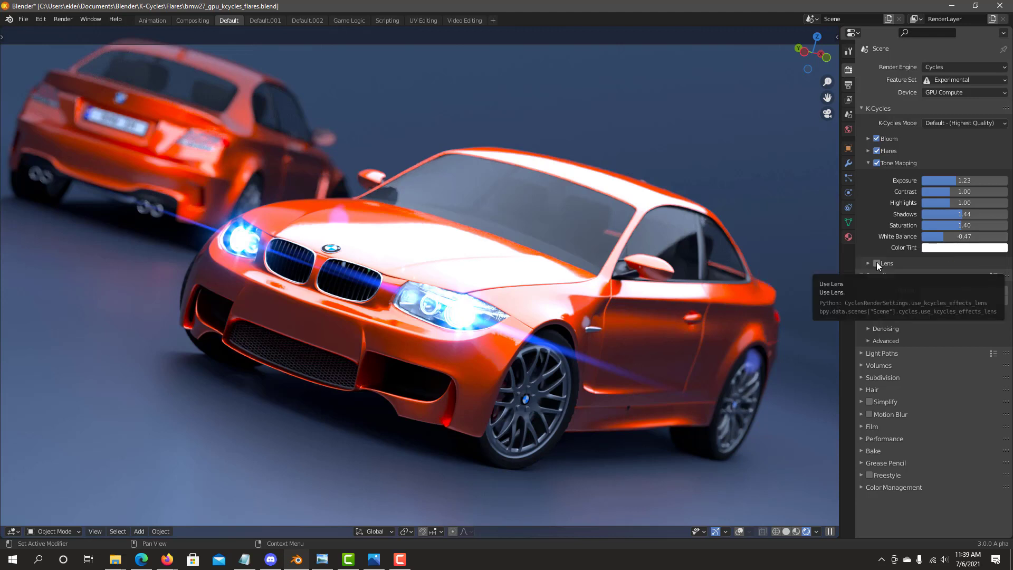
click(869, 263)
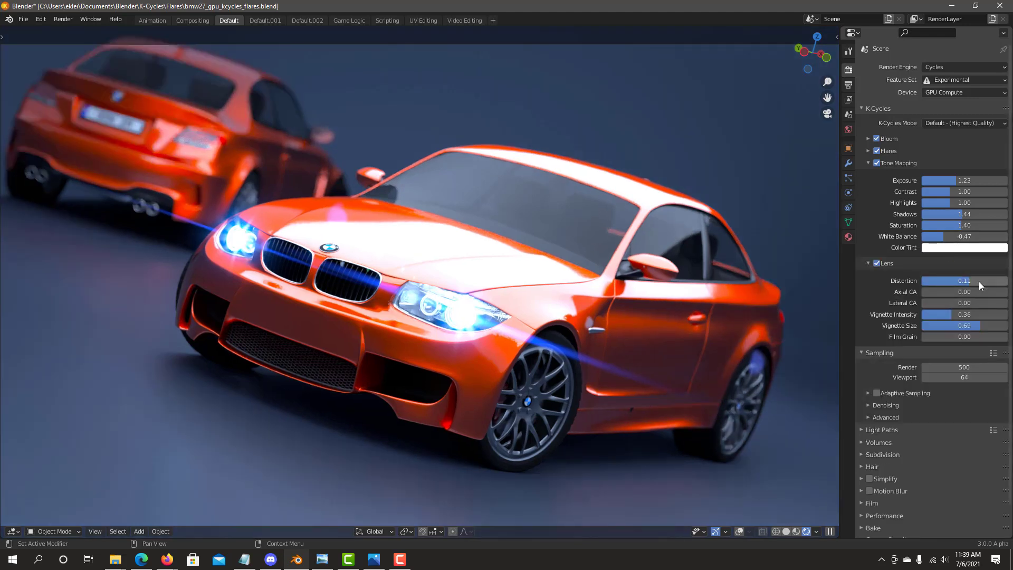
mouse_move(969, 337)
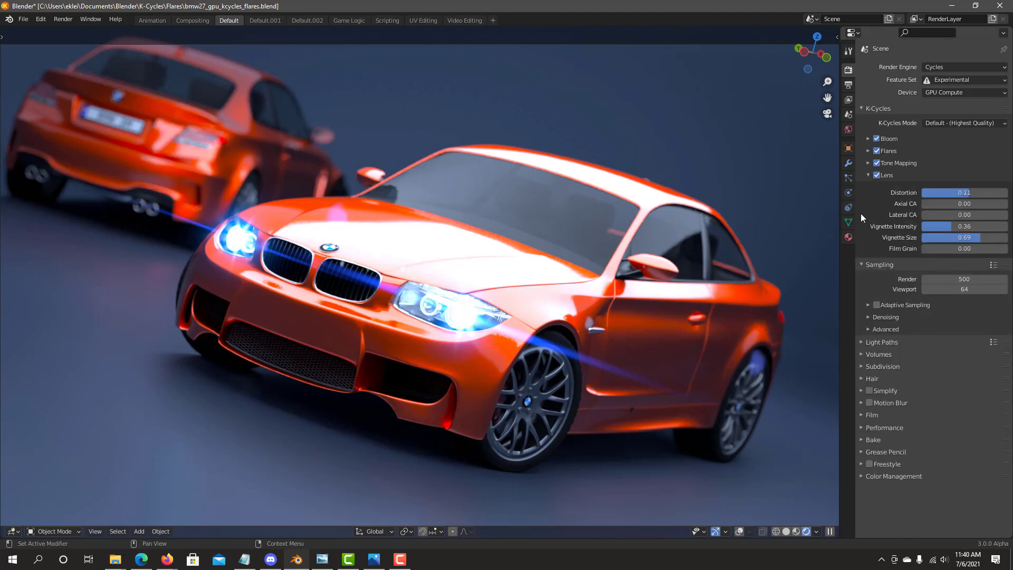
mouse_move(720, 210)
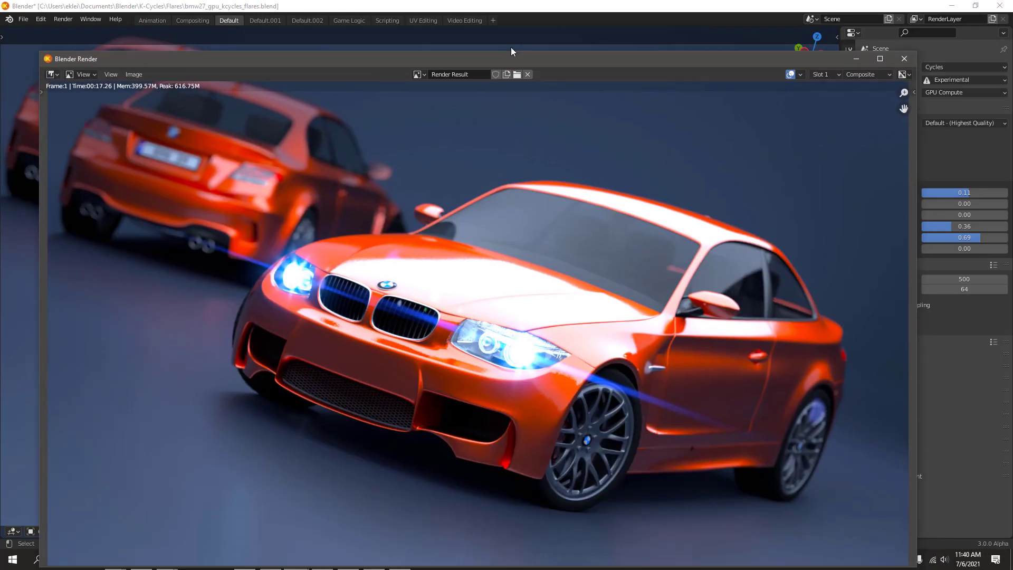
click(904, 59)
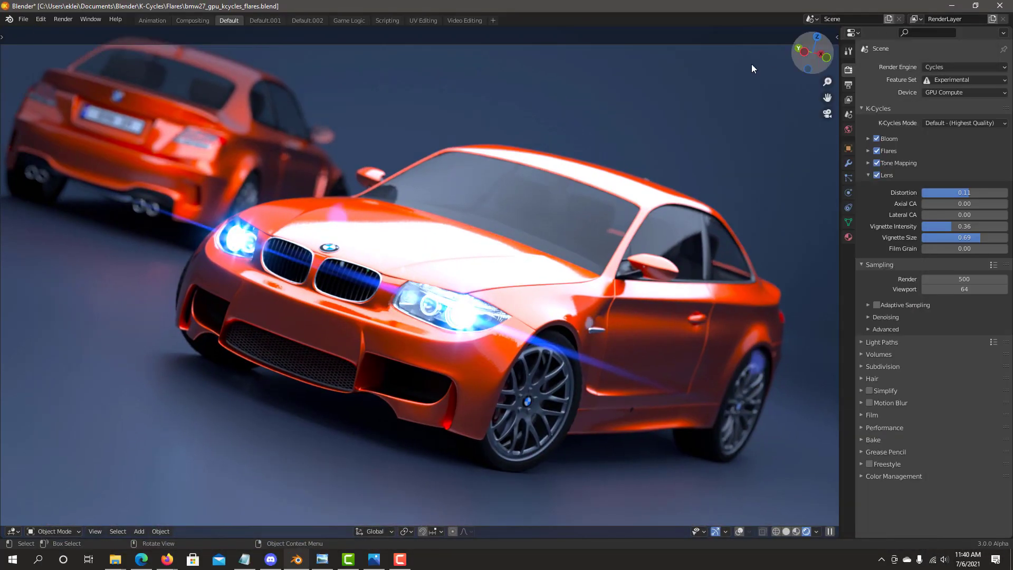